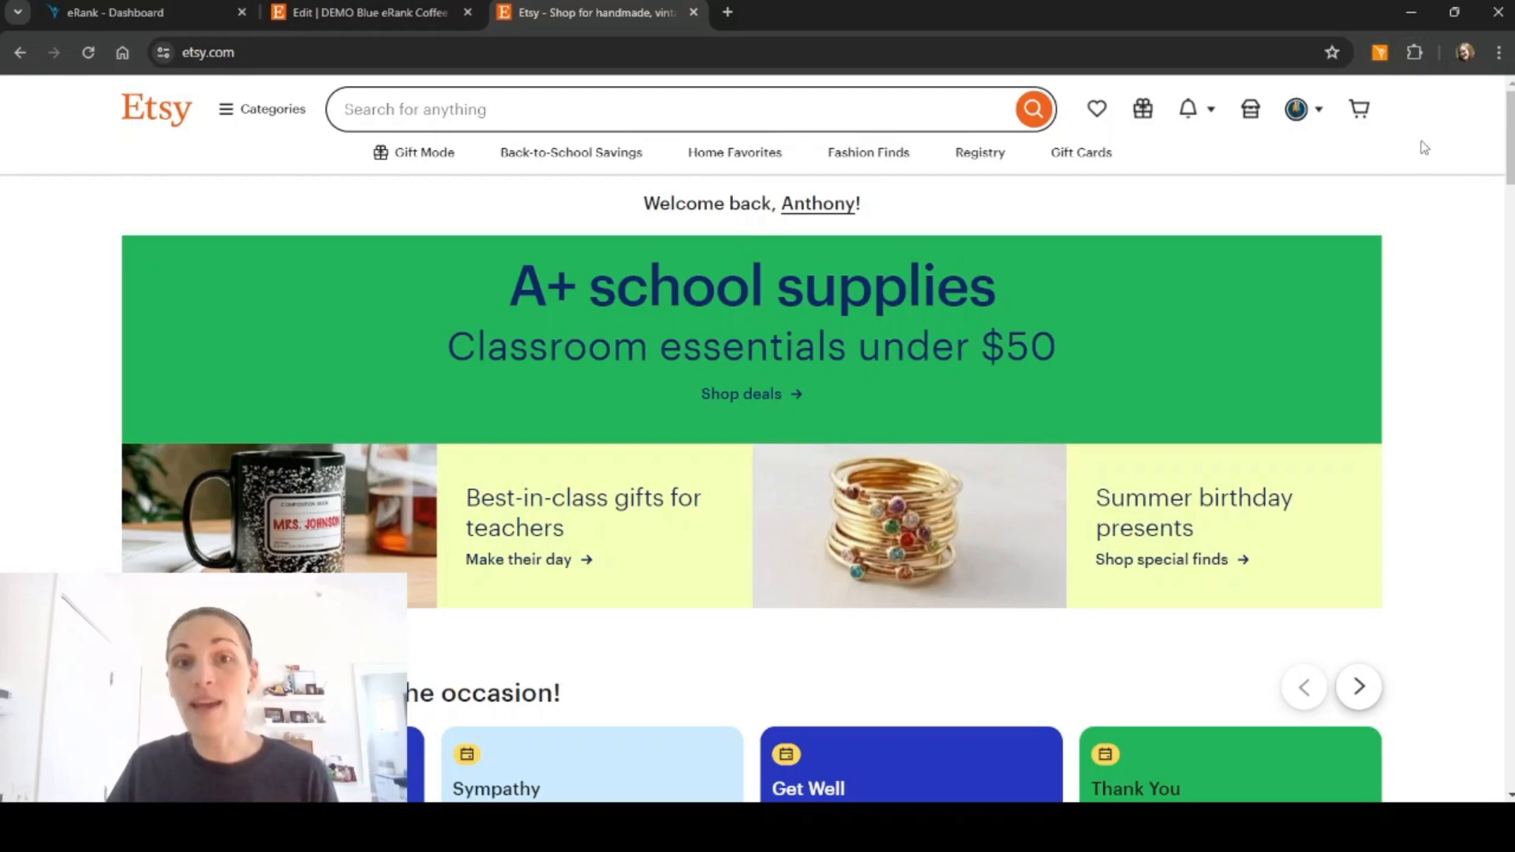
pyautogui.moveTo(1383, 150)
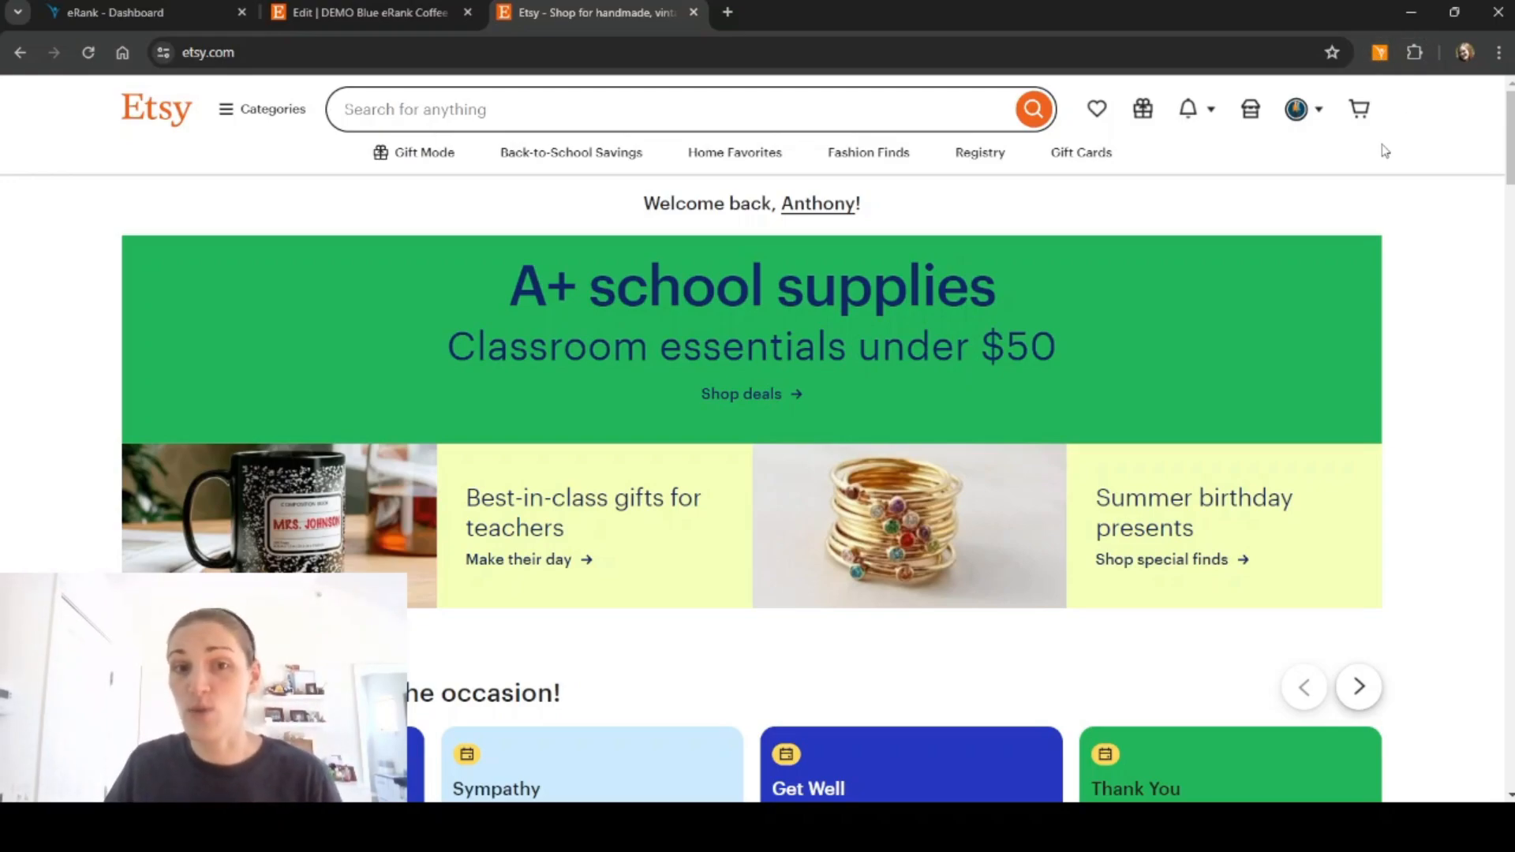
pyautogui.moveTo(1405, 157)
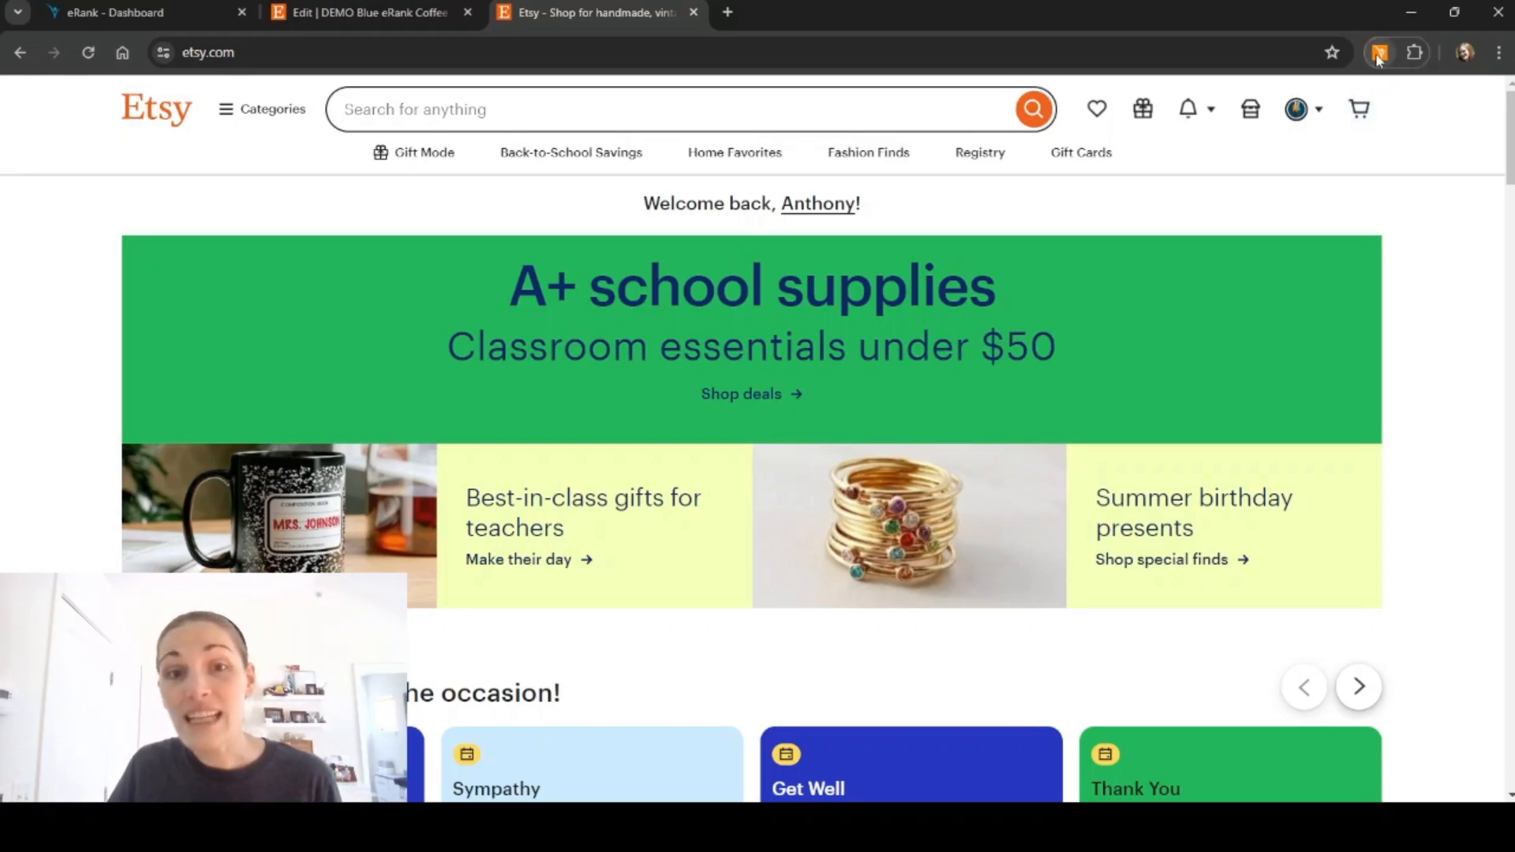
# - Open the eRank Sidekick panel and browse Trending on Etsy keywords like embroidery, pokemon and planner
pyautogui.click(1378, 53)
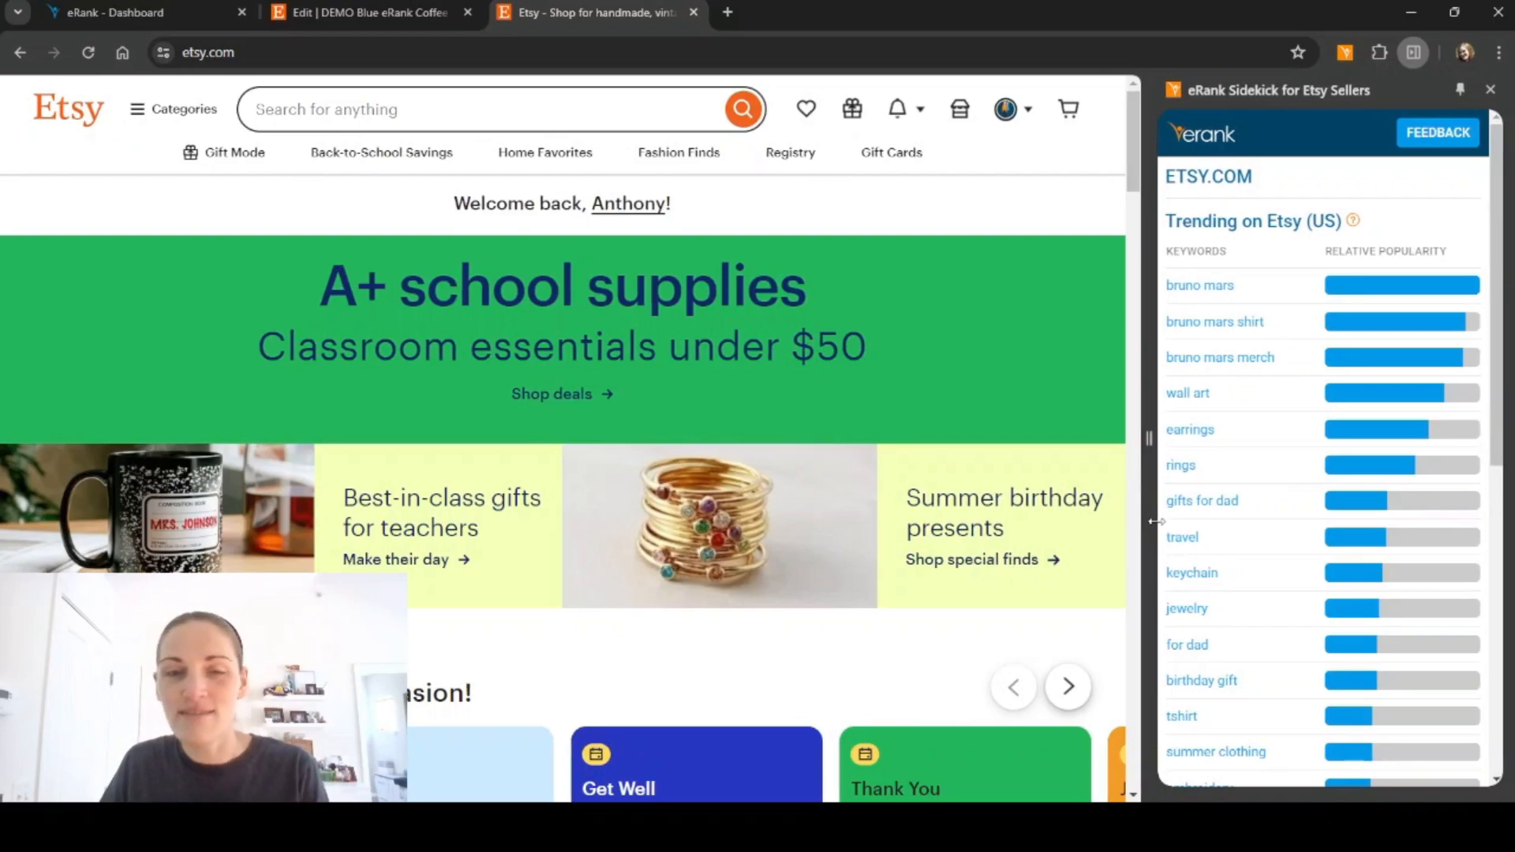
pyautogui.moveTo(1172, 565)
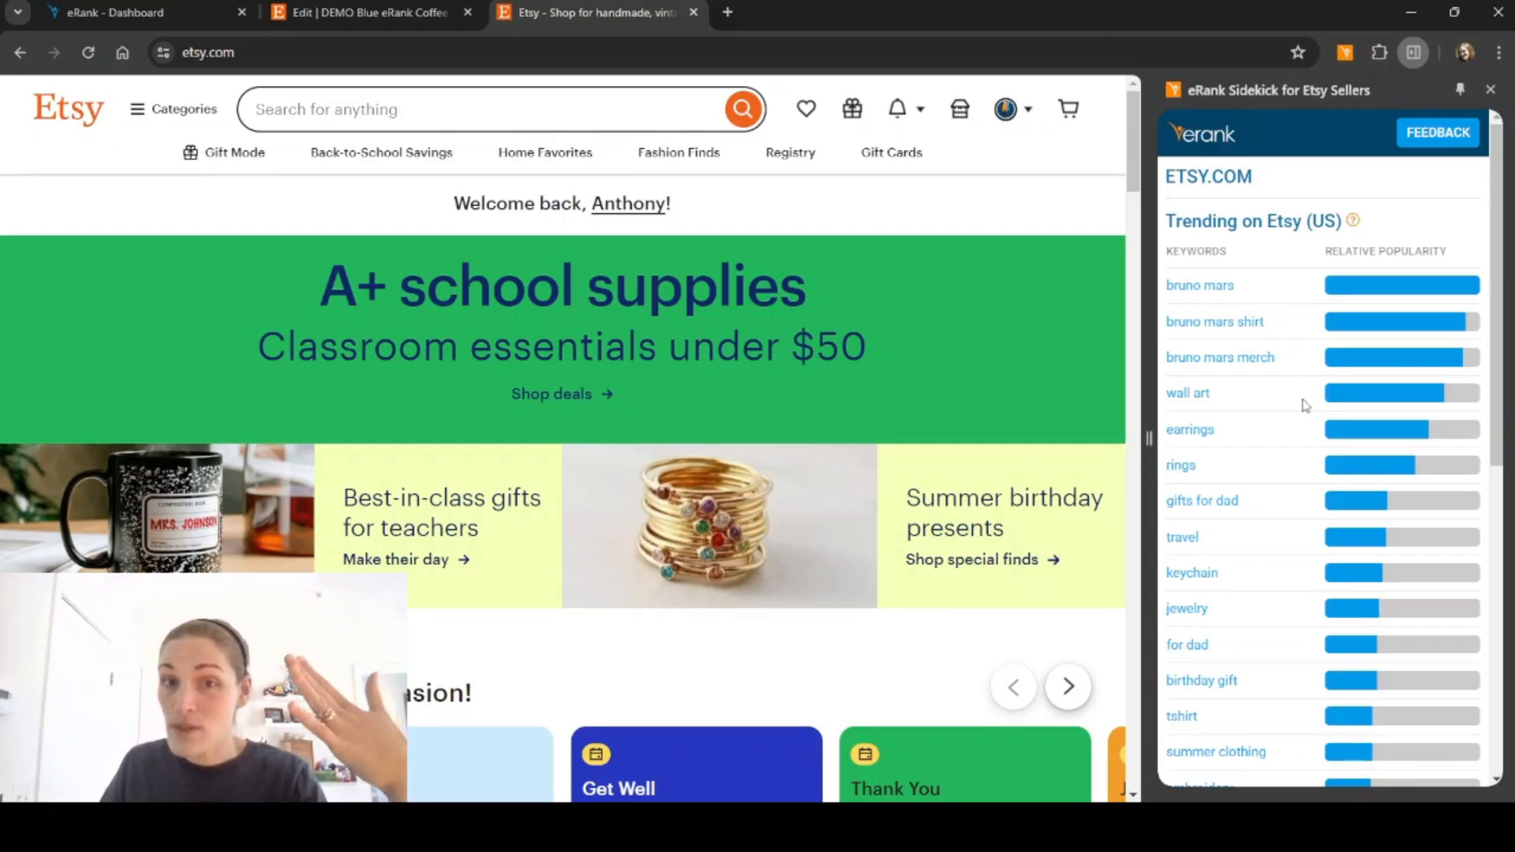
pyautogui.scroll(-3)
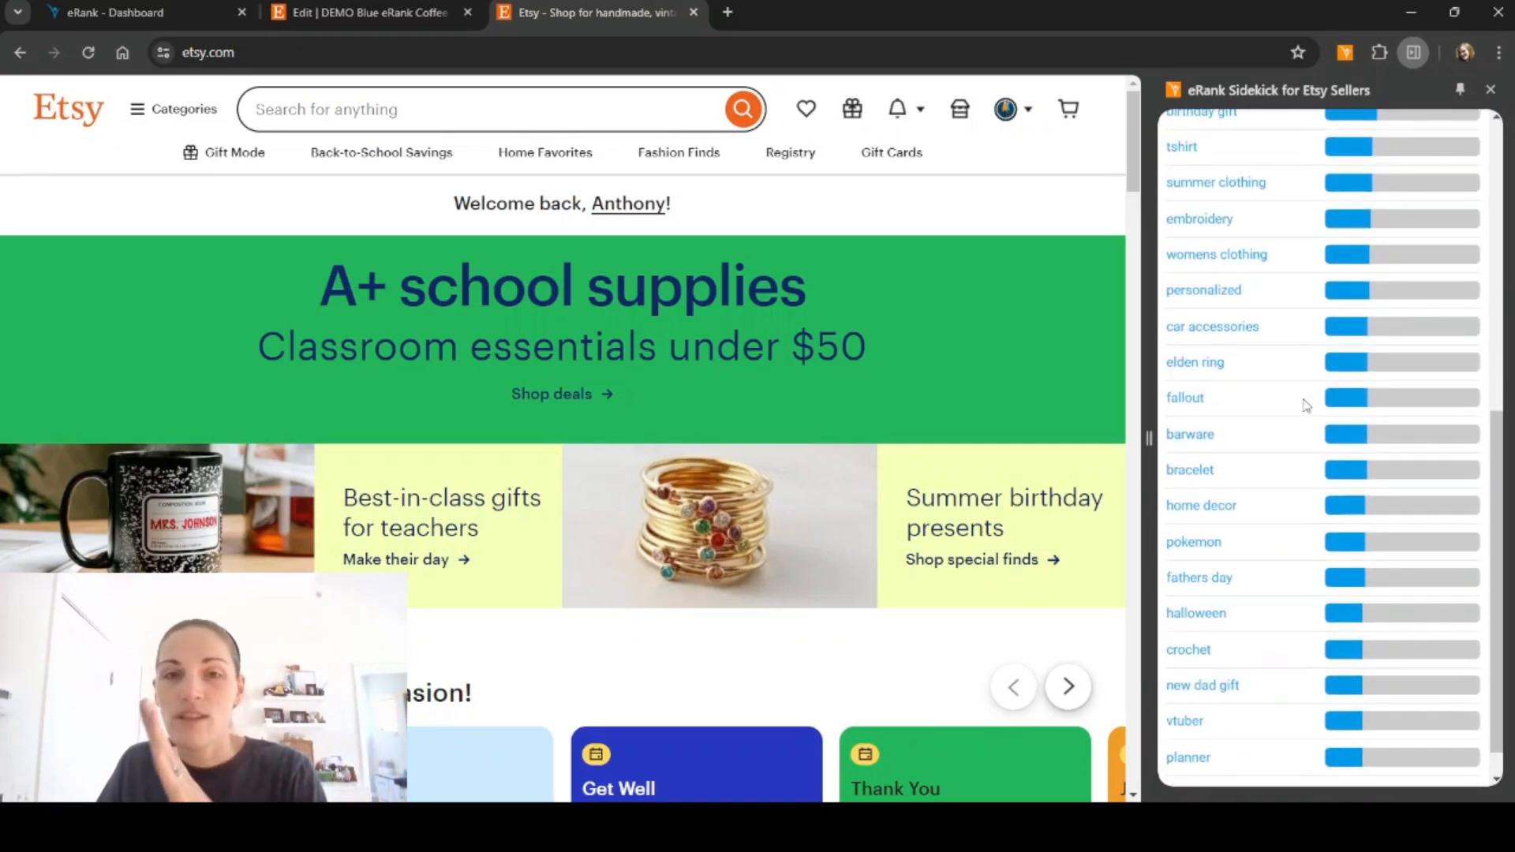
pyautogui.scroll(-3)
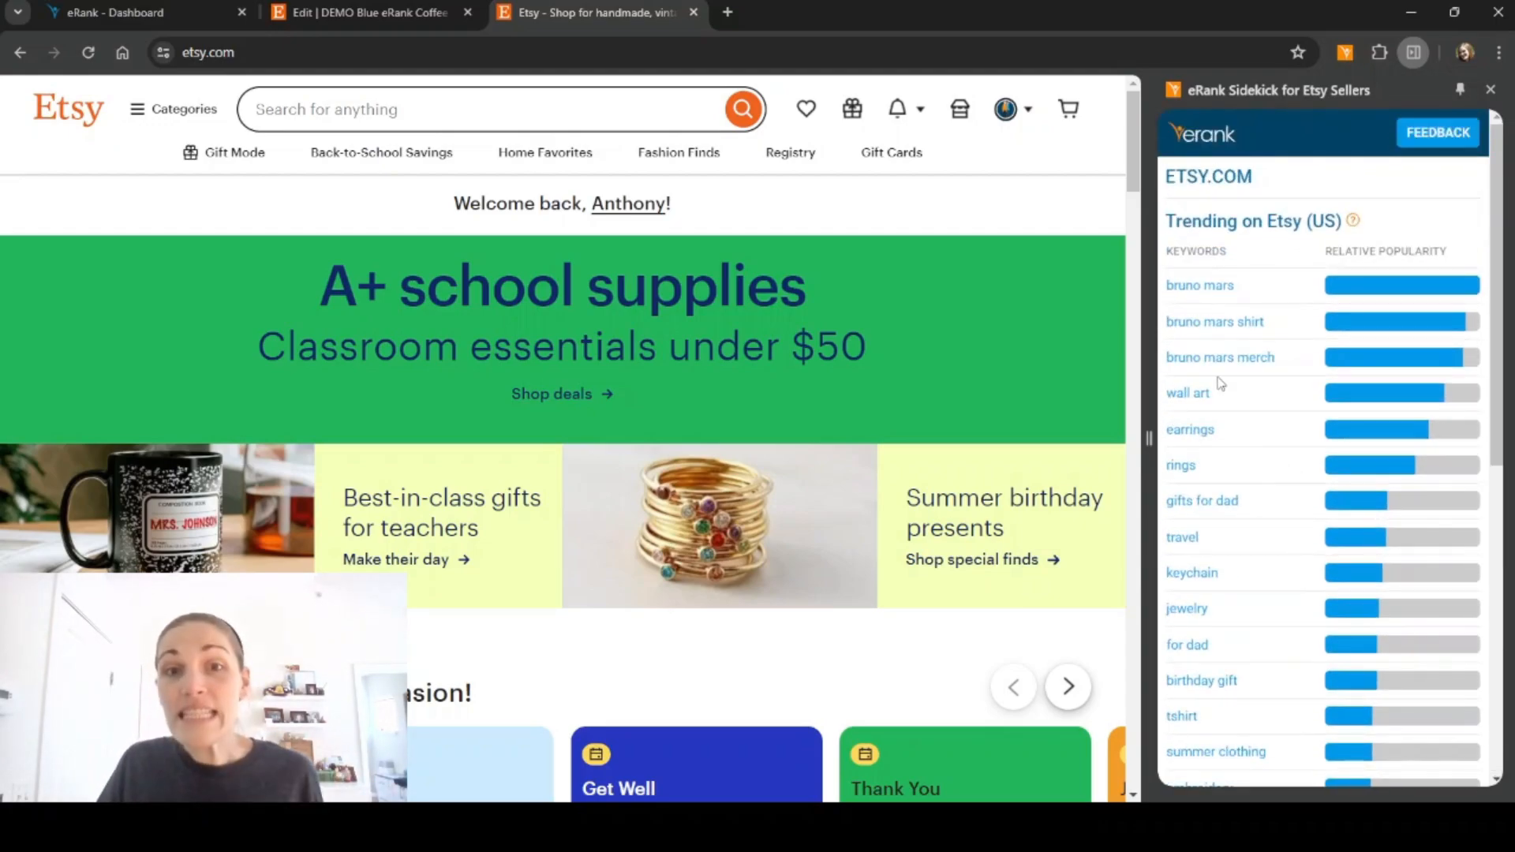
# - Search Etsy for 'halloween earrings' to show 3,291 average searches and 150,063 competition
pyautogui.click(458, 109)
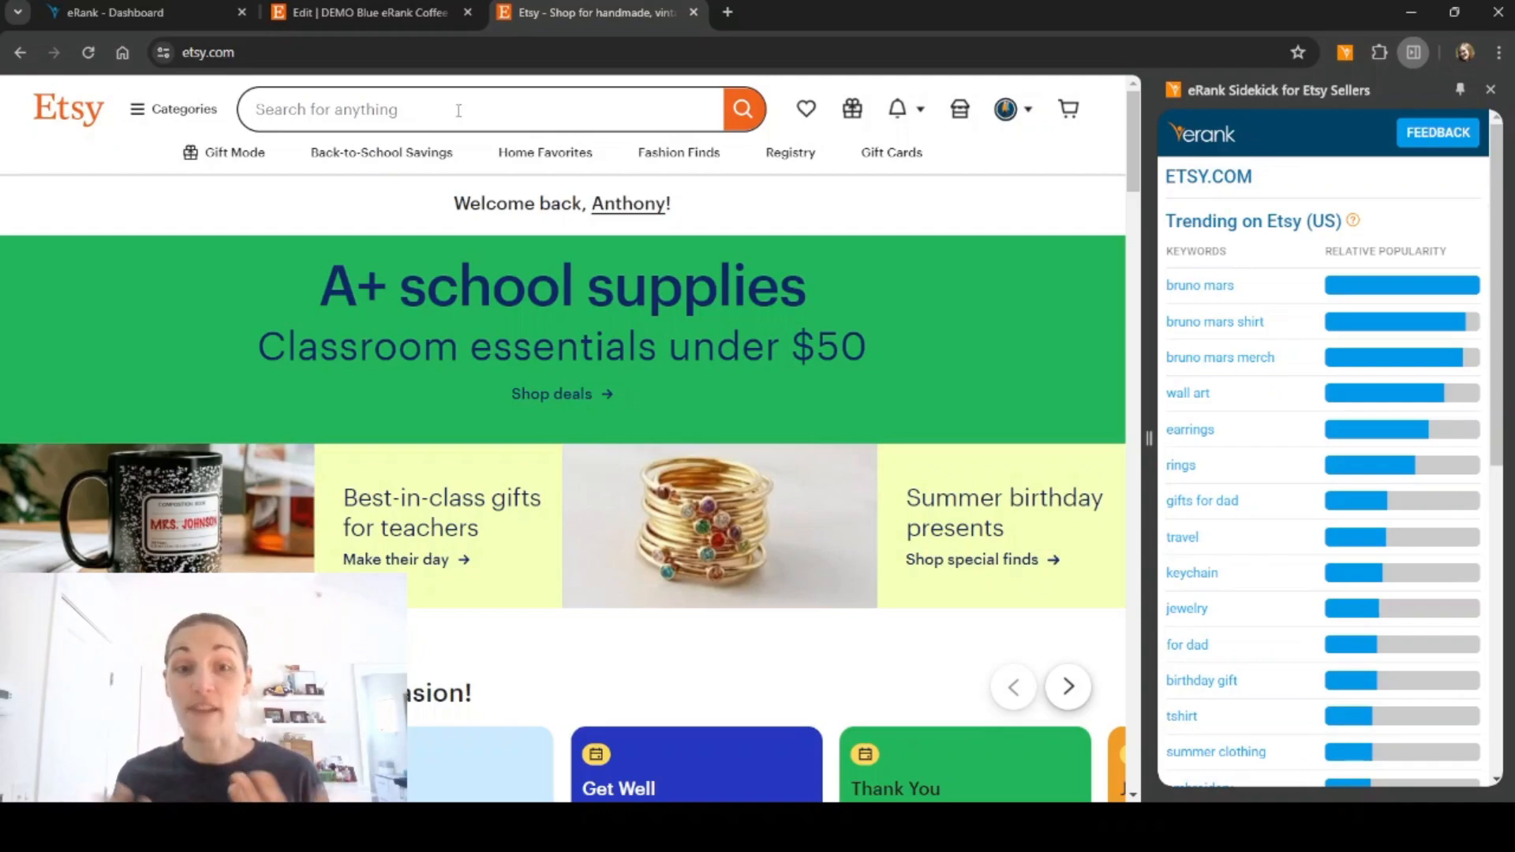
pyautogui.write('hallowe')
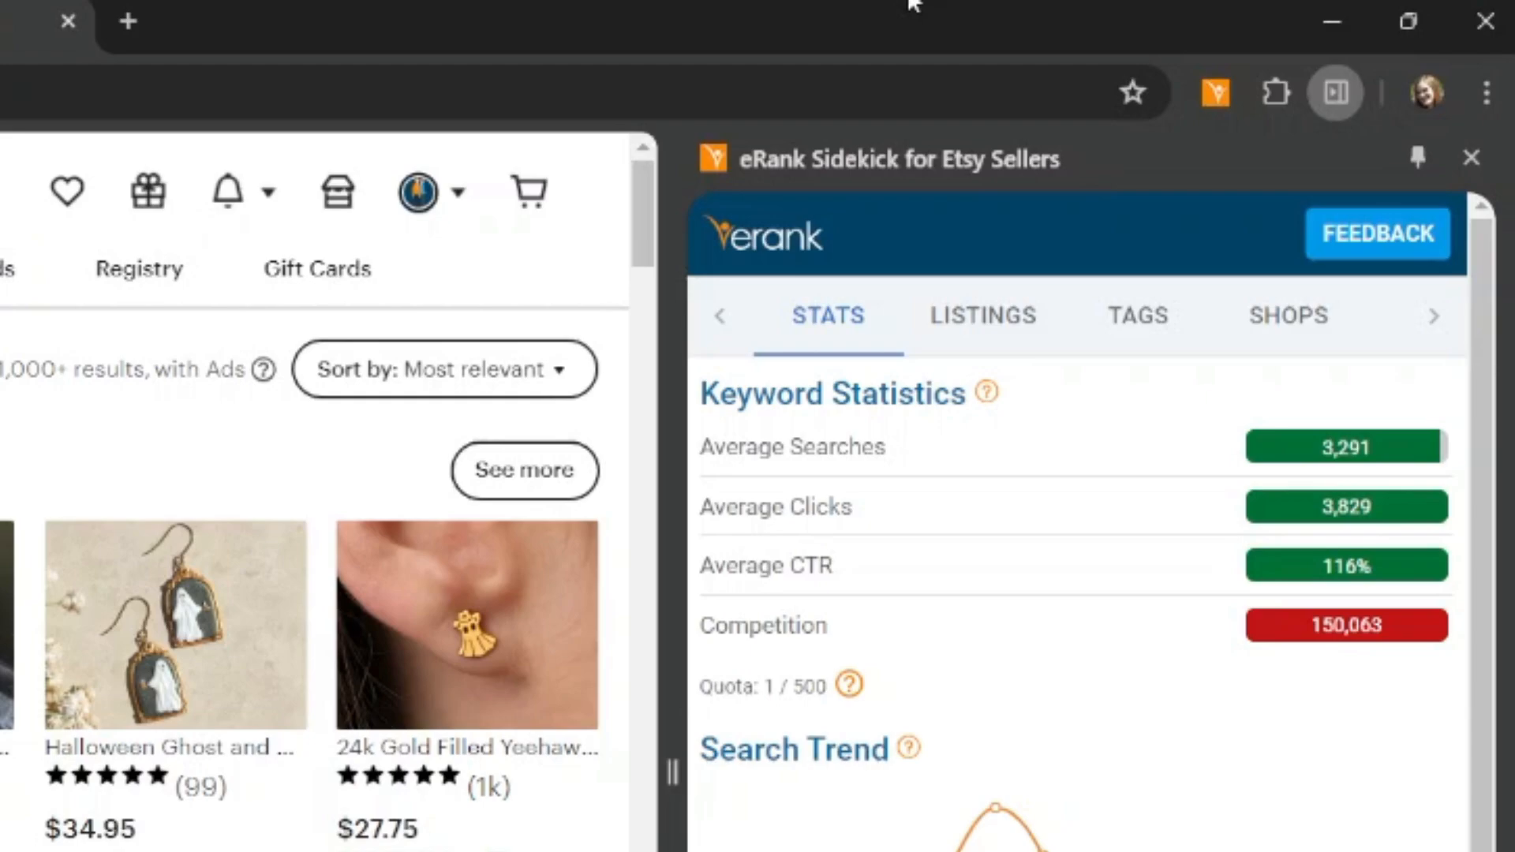
pyautogui.moveTo(1004, 26)
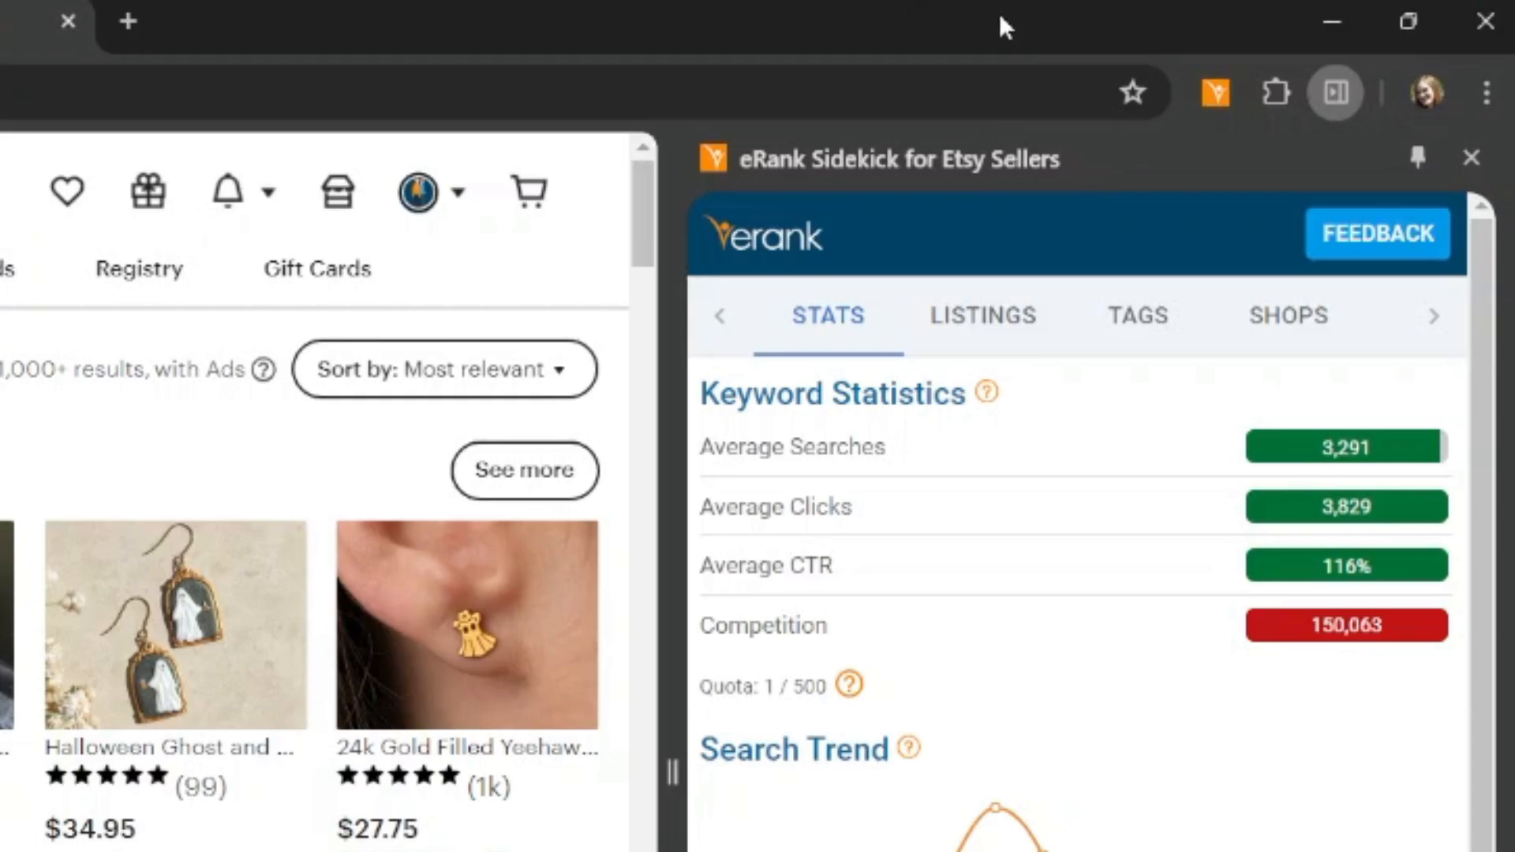
pyautogui.moveTo(1005, 25)
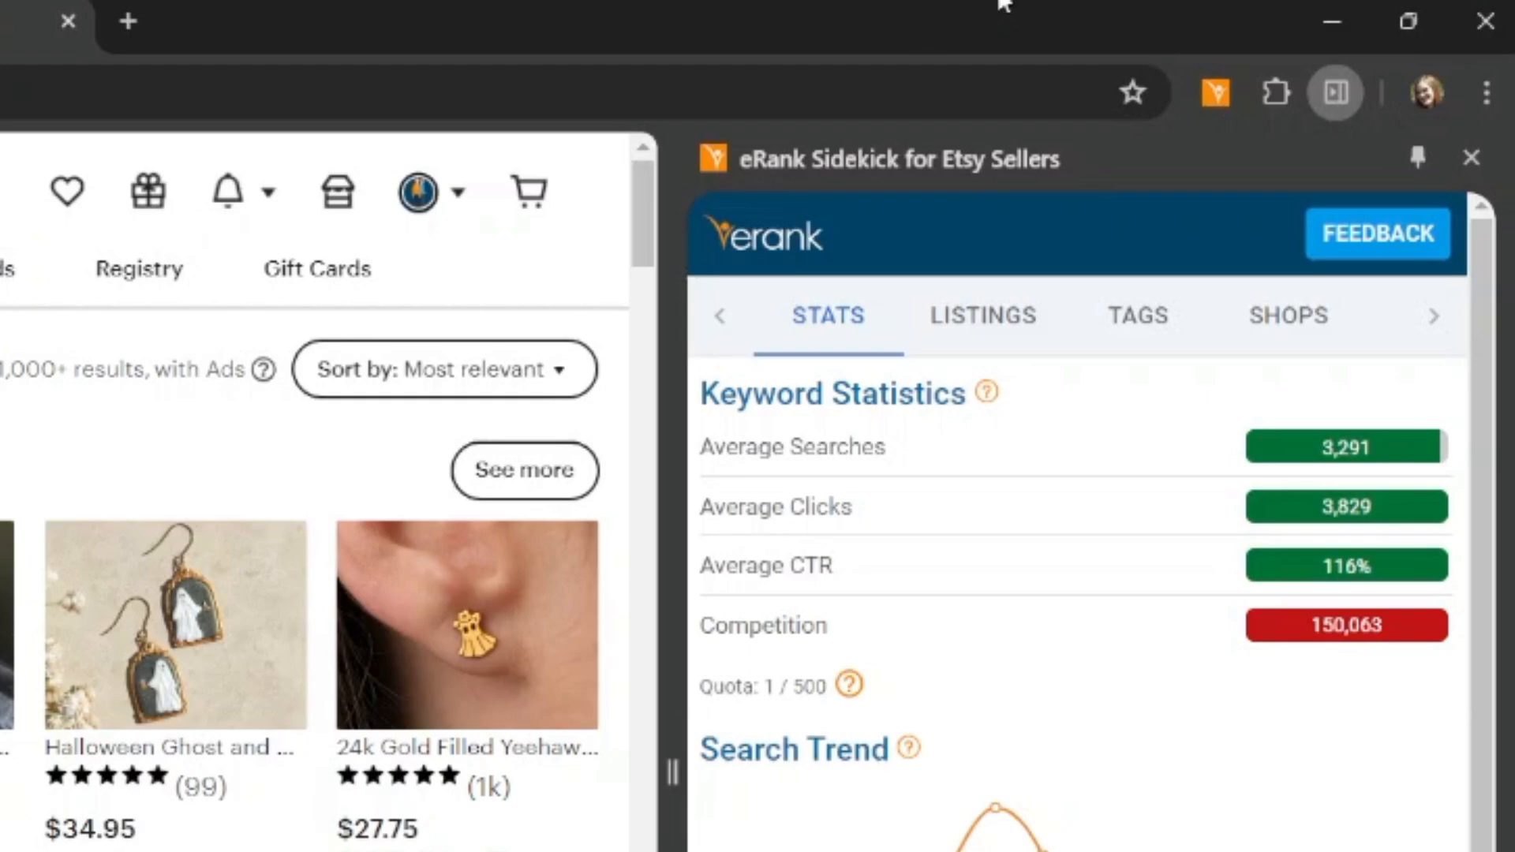
pyautogui.moveTo(1031, 10)
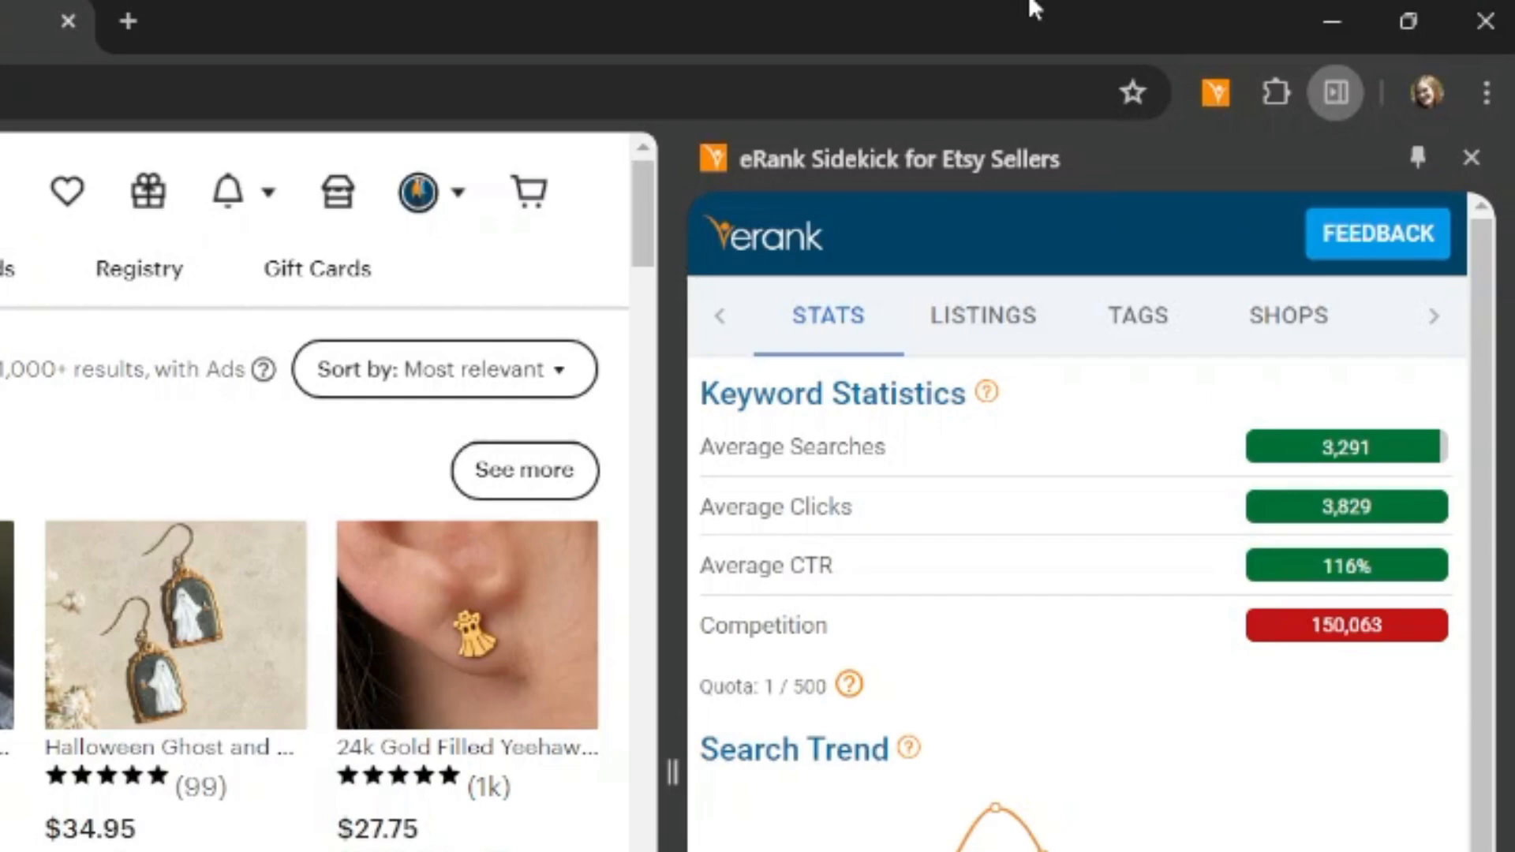
# - Scroll to the search trend (peak 13,760, Sep 2023) and searchers by country (US 77%)
pyautogui.scroll(-3)
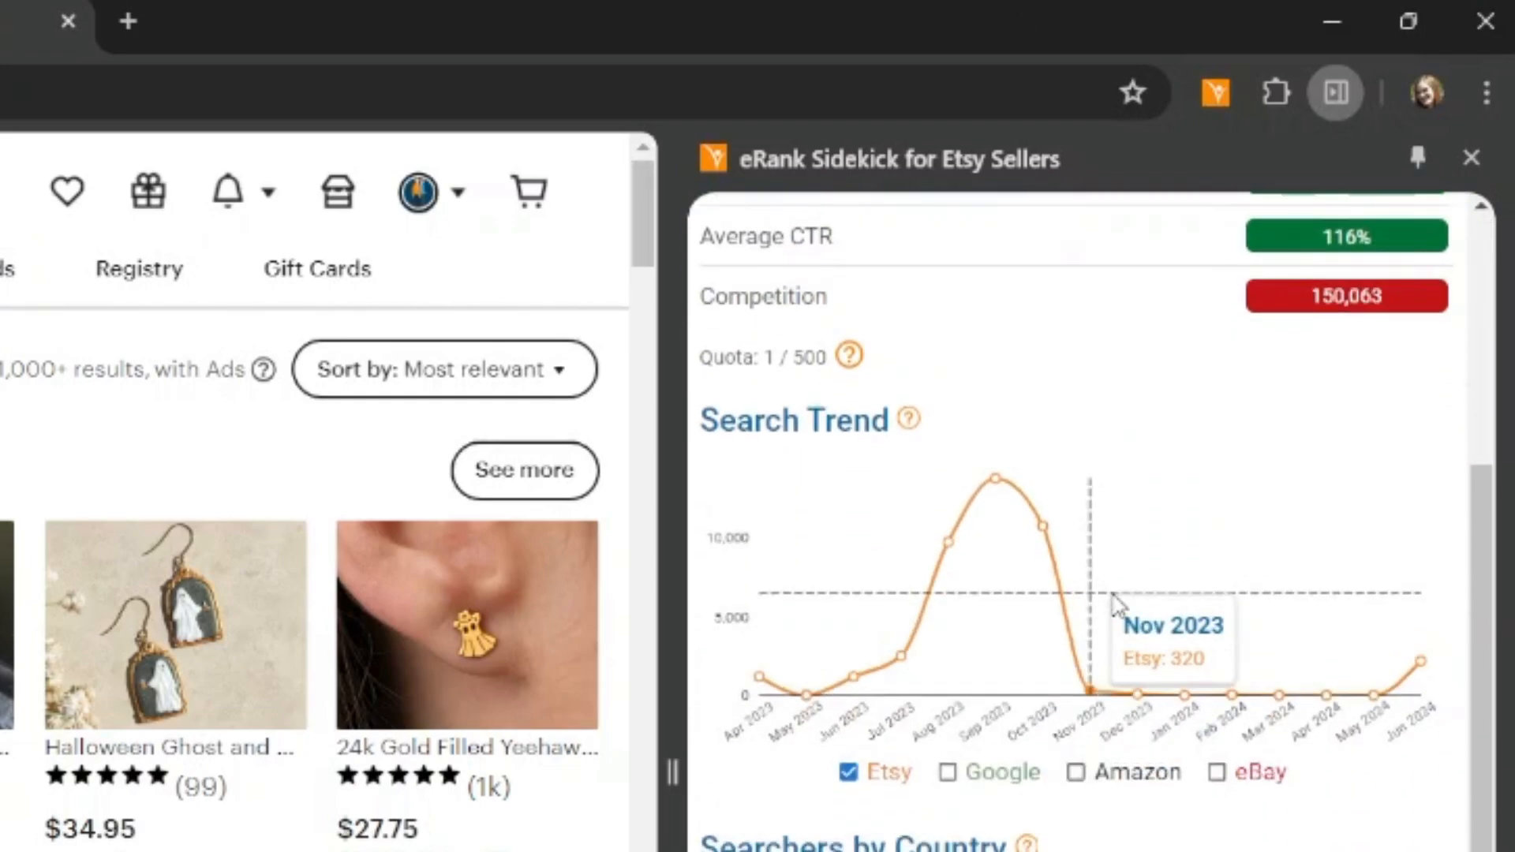
pyautogui.moveTo(993, 348)
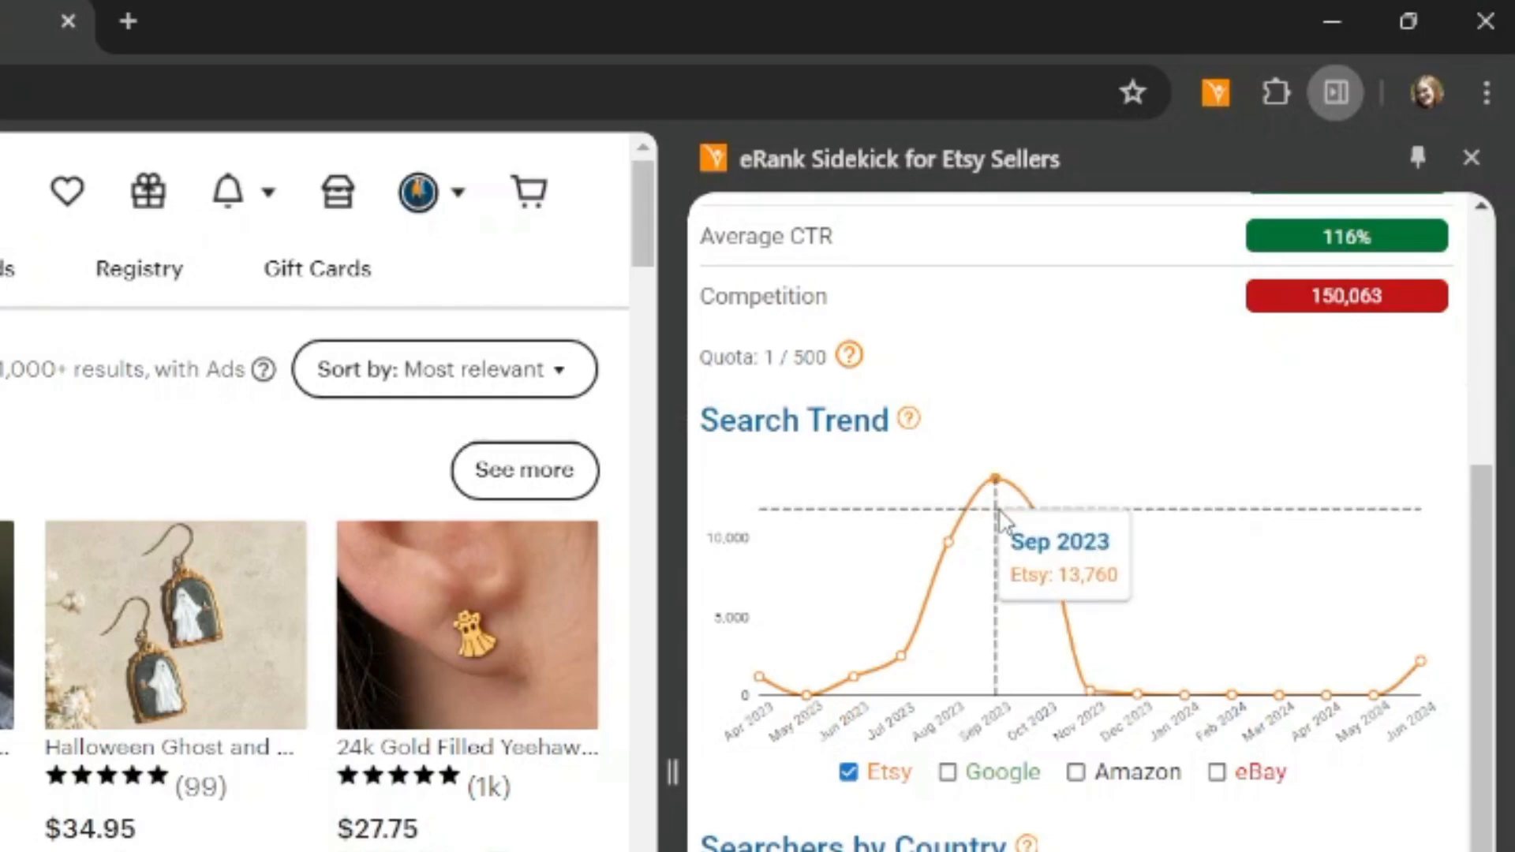
pyautogui.moveTo(995, 483)
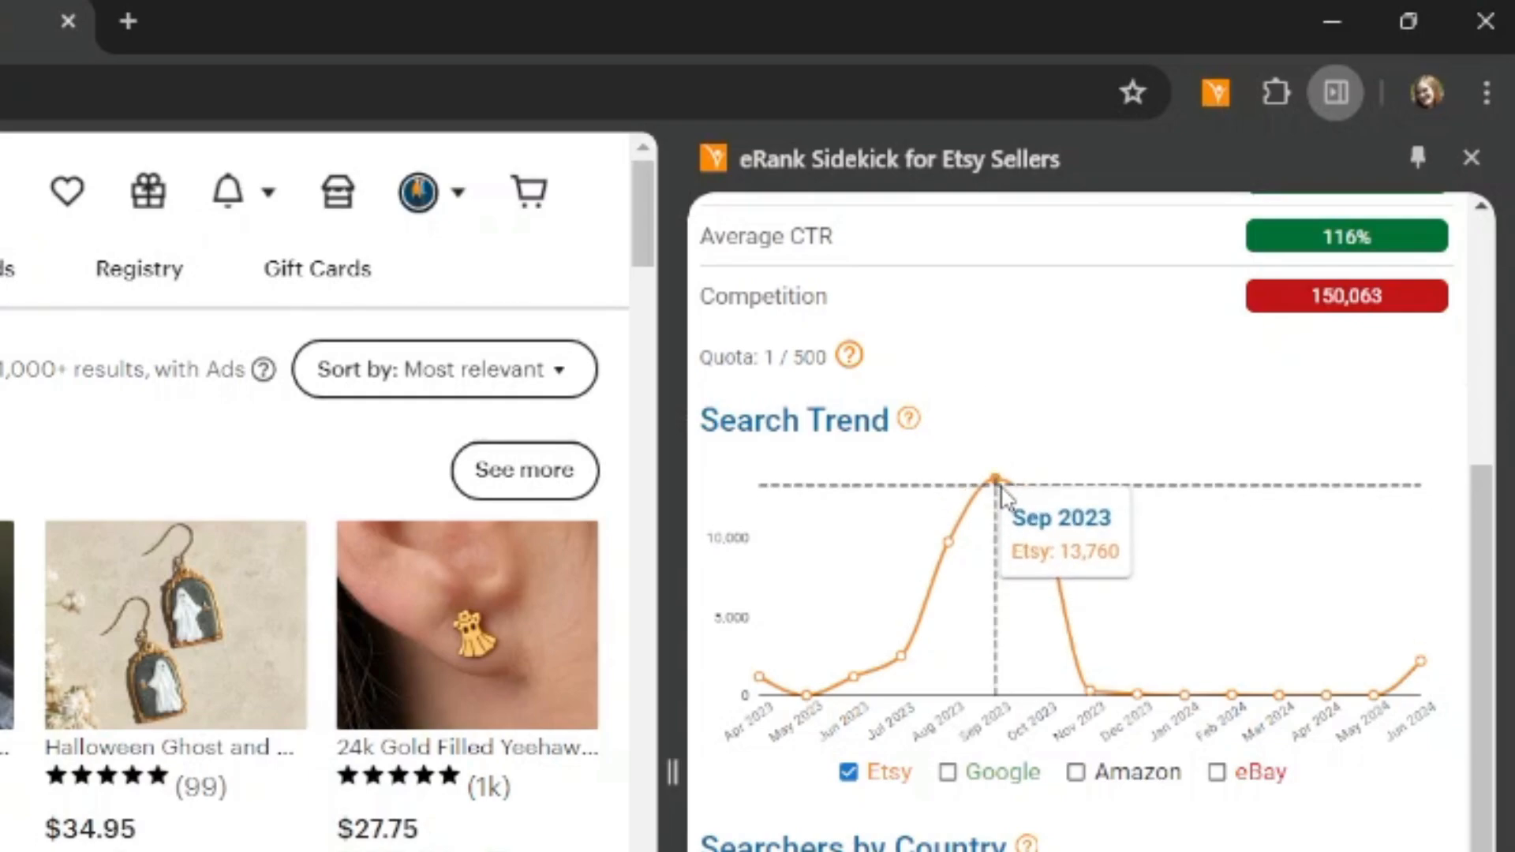
pyautogui.moveTo(952, 542)
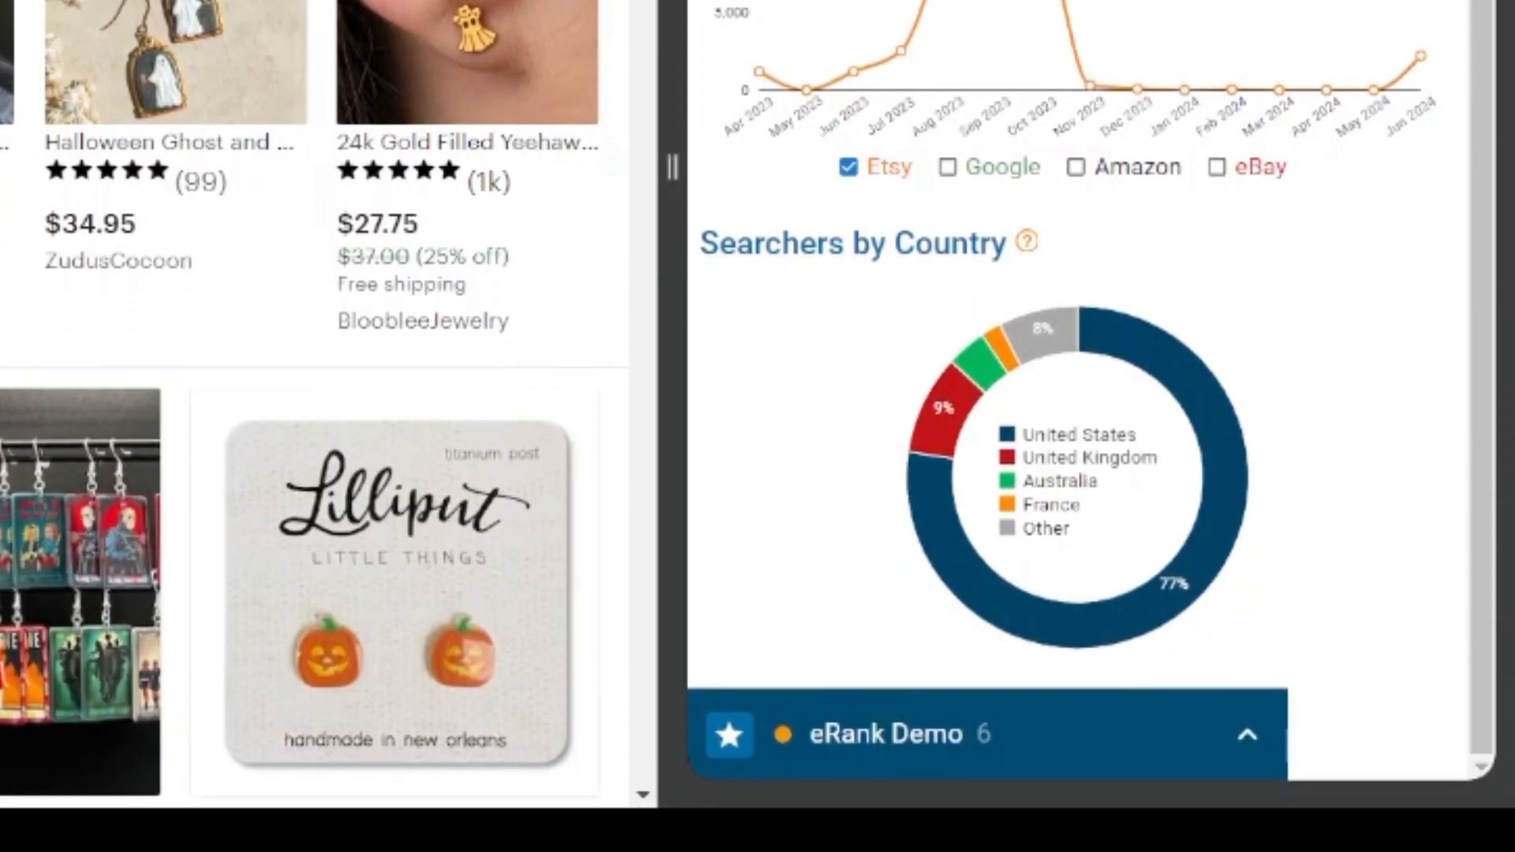
pyautogui.scroll(-3)
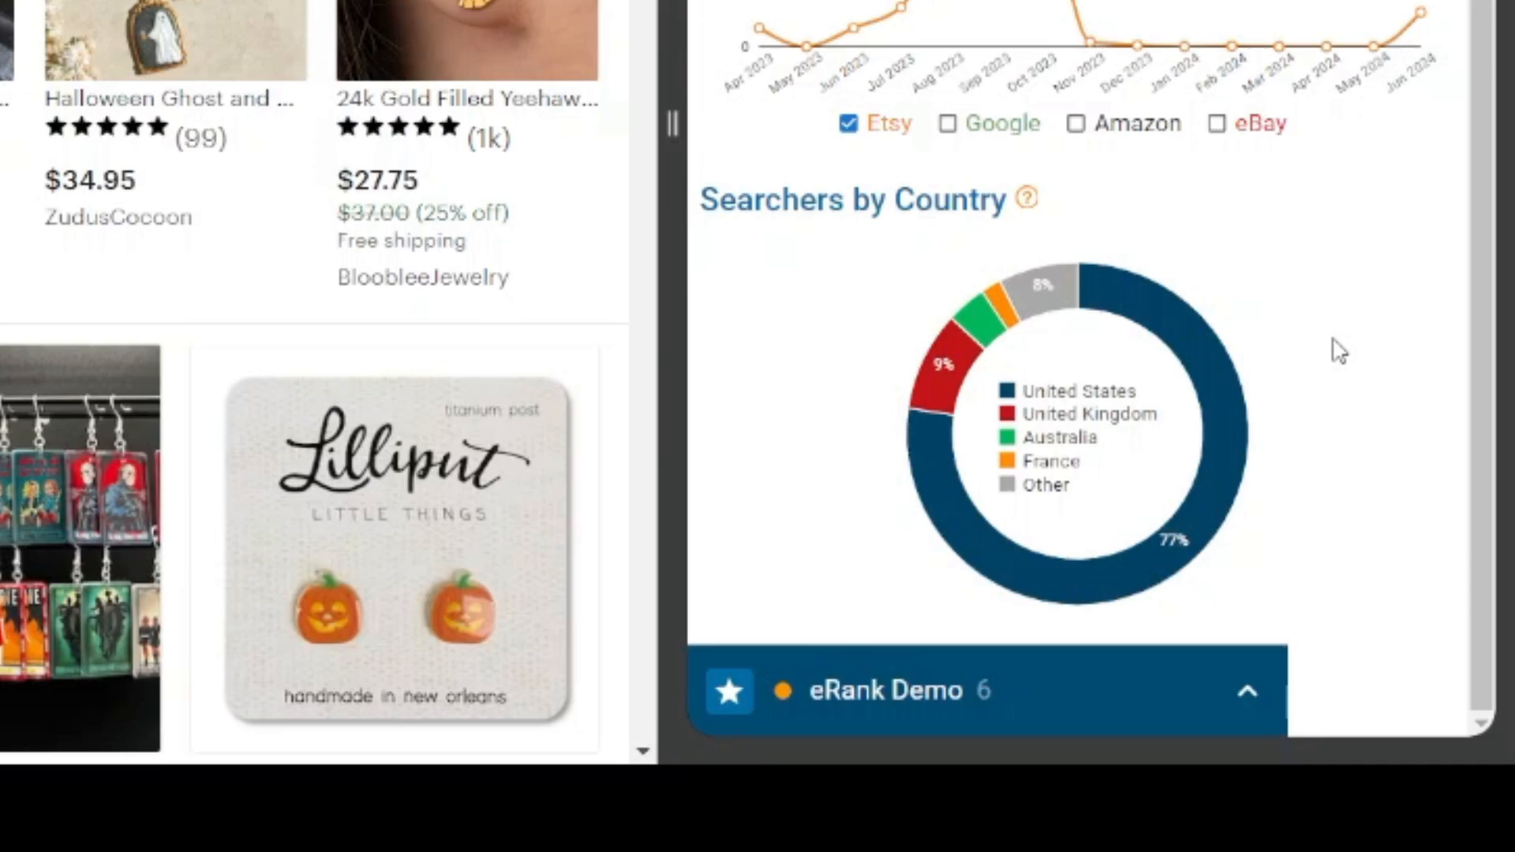
pyautogui.moveTo(1366, 317)
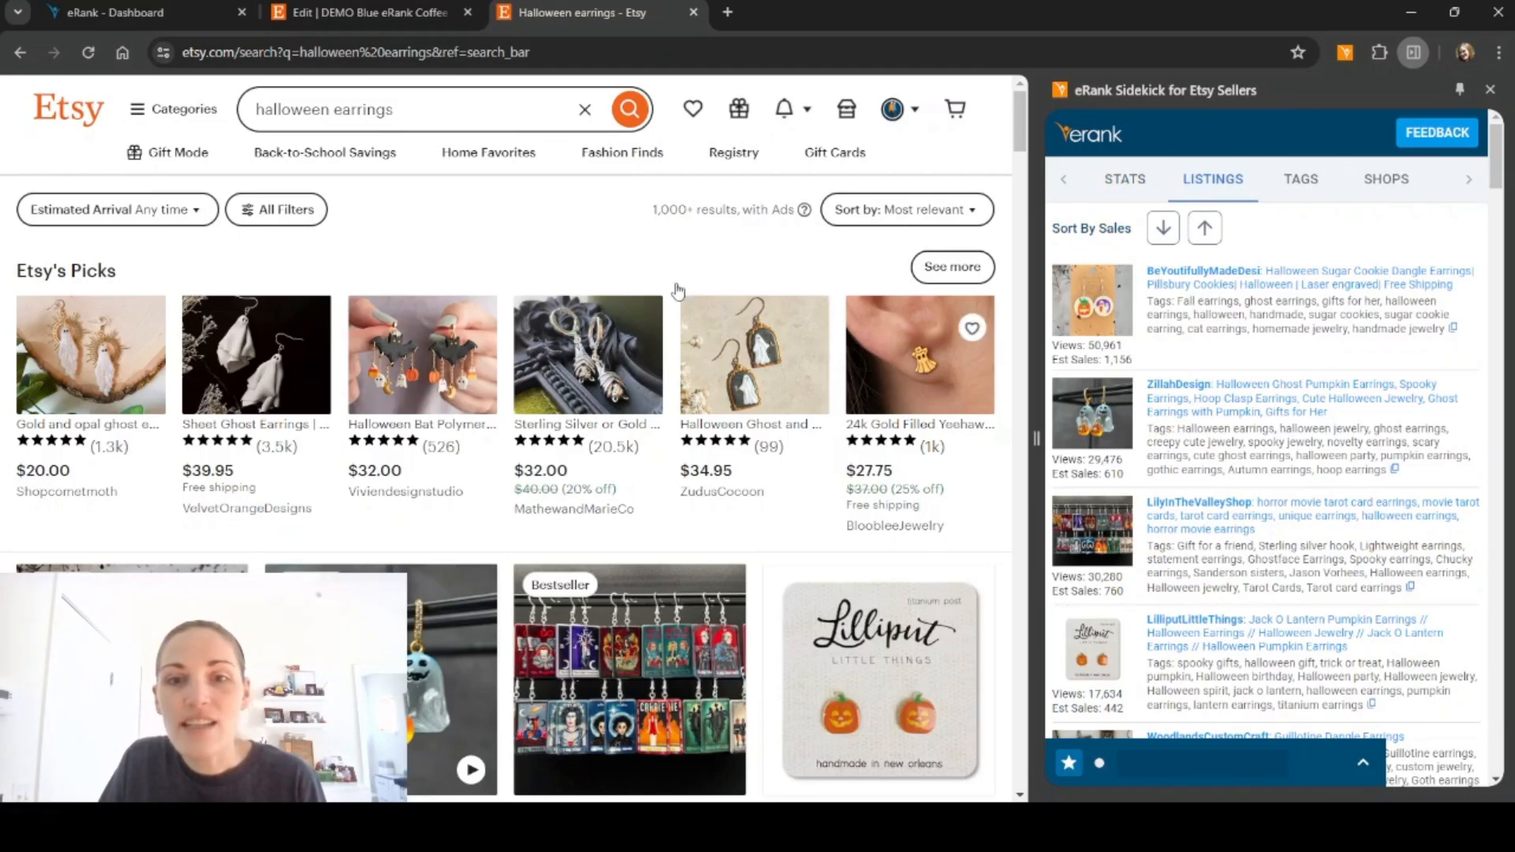
# - Browse top-selling listings, led by 50,961 views and 1,156 estimated sales, with their tags
pyautogui.scroll(-3)
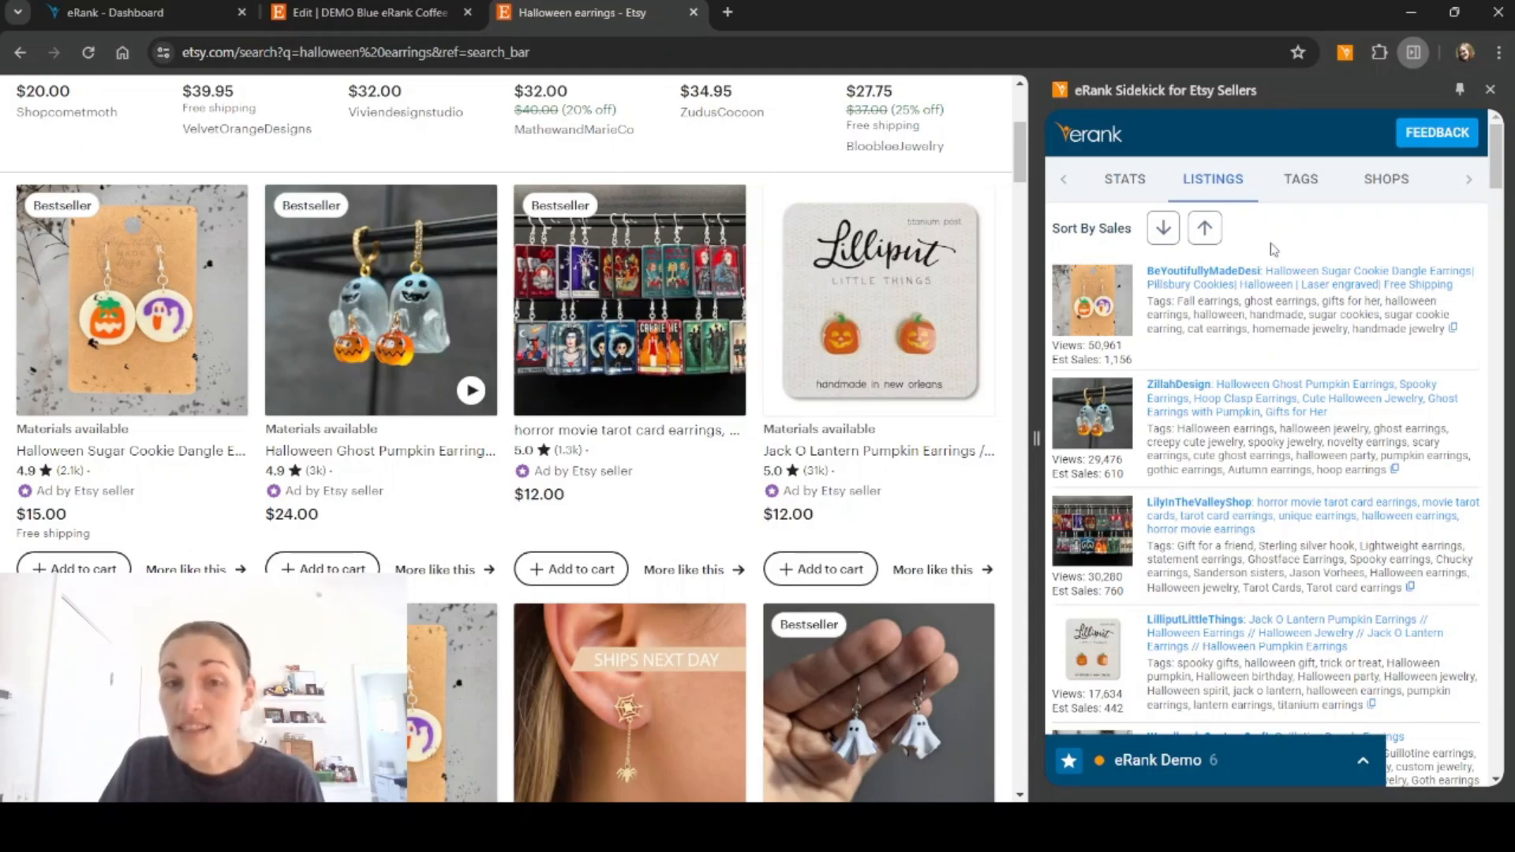
pyautogui.moveTo(1238, 346)
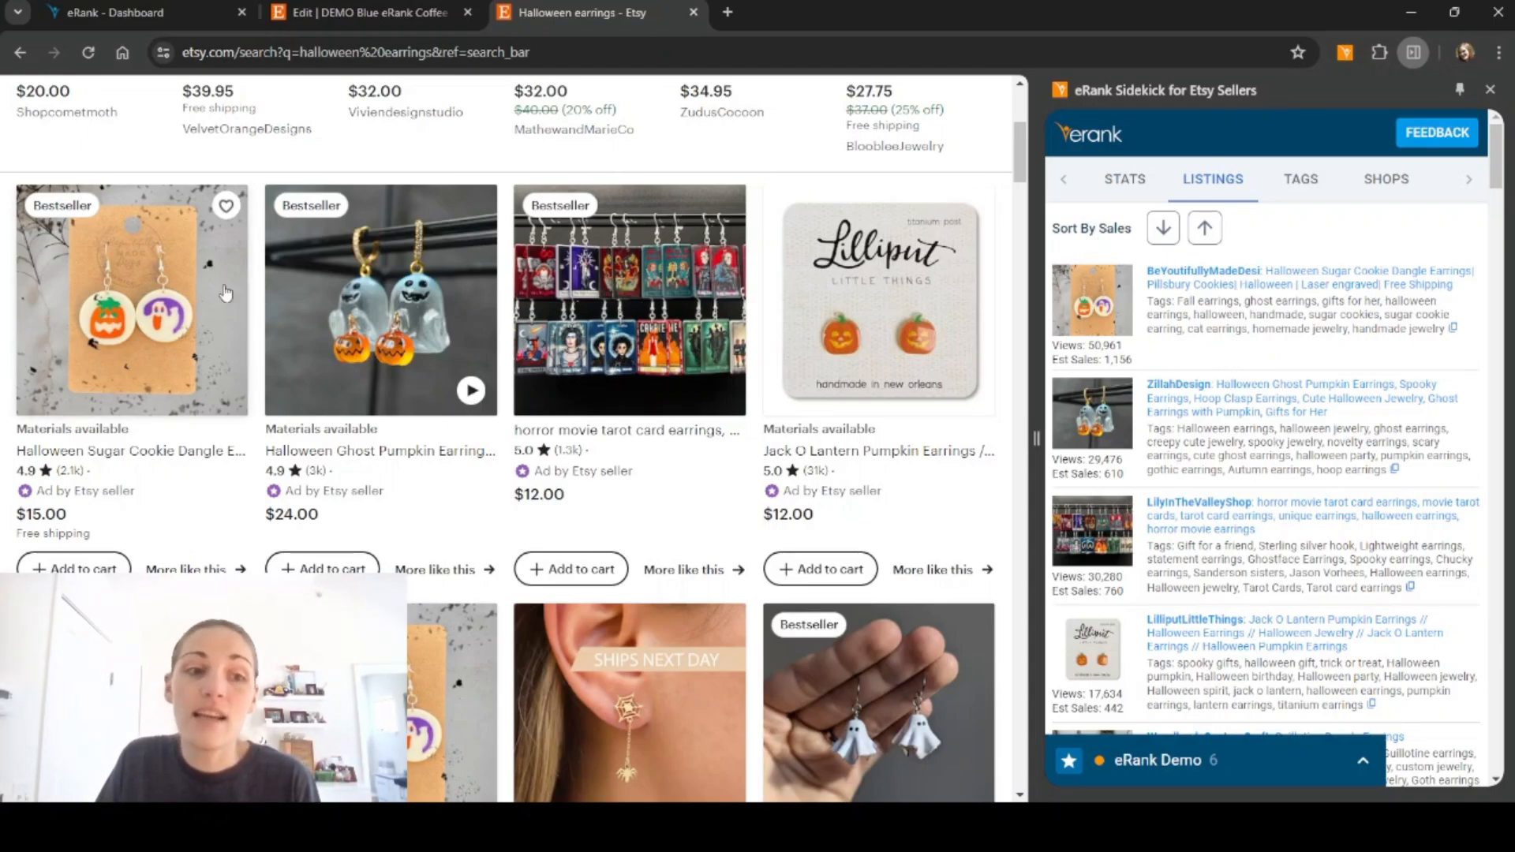
pyautogui.moveTo(1061, 428)
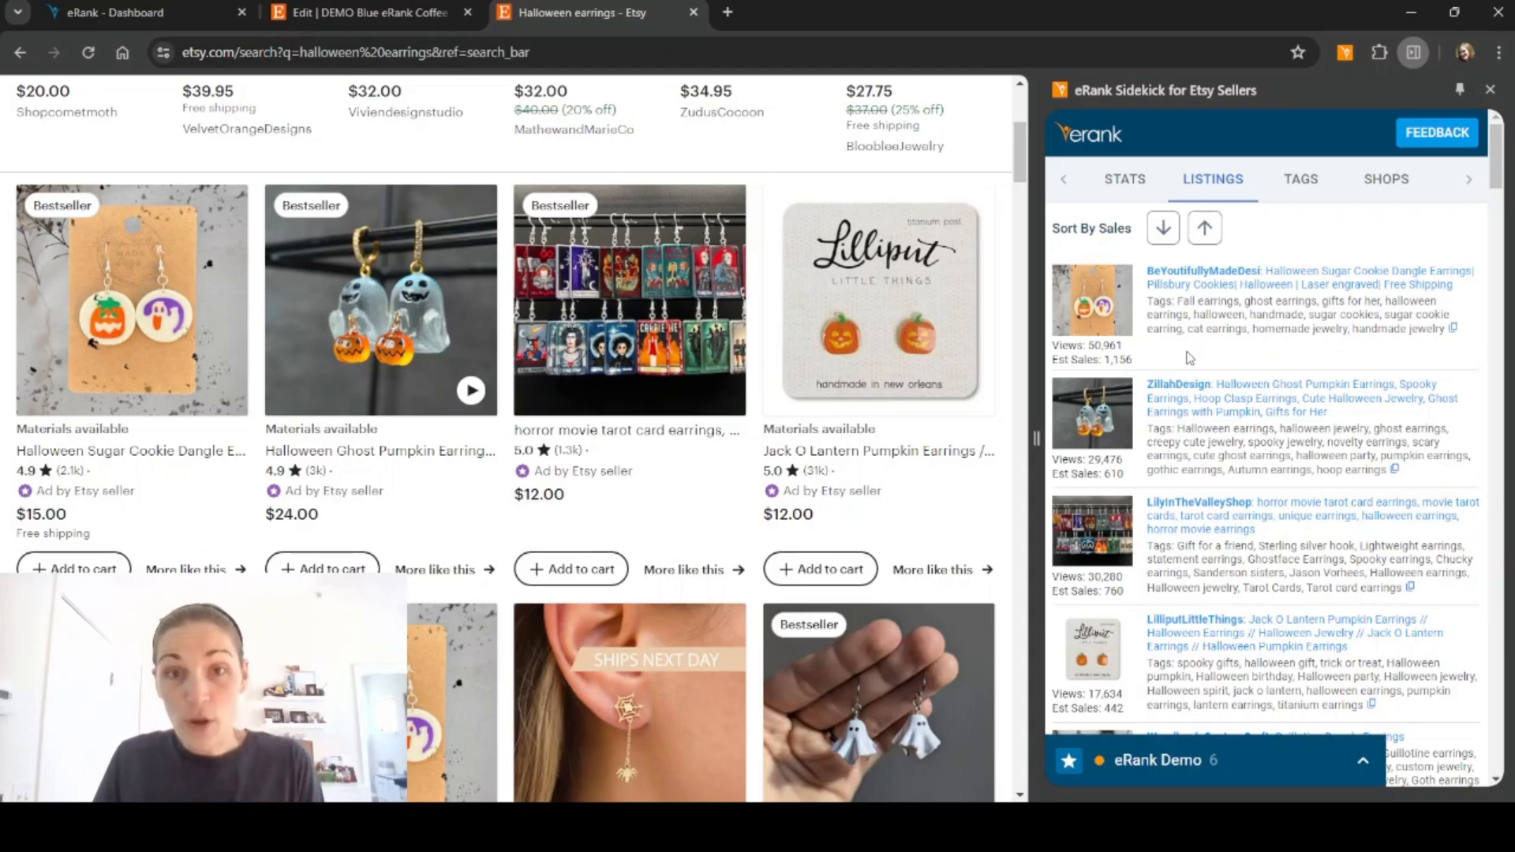
pyautogui.moveTo(1370, 361)
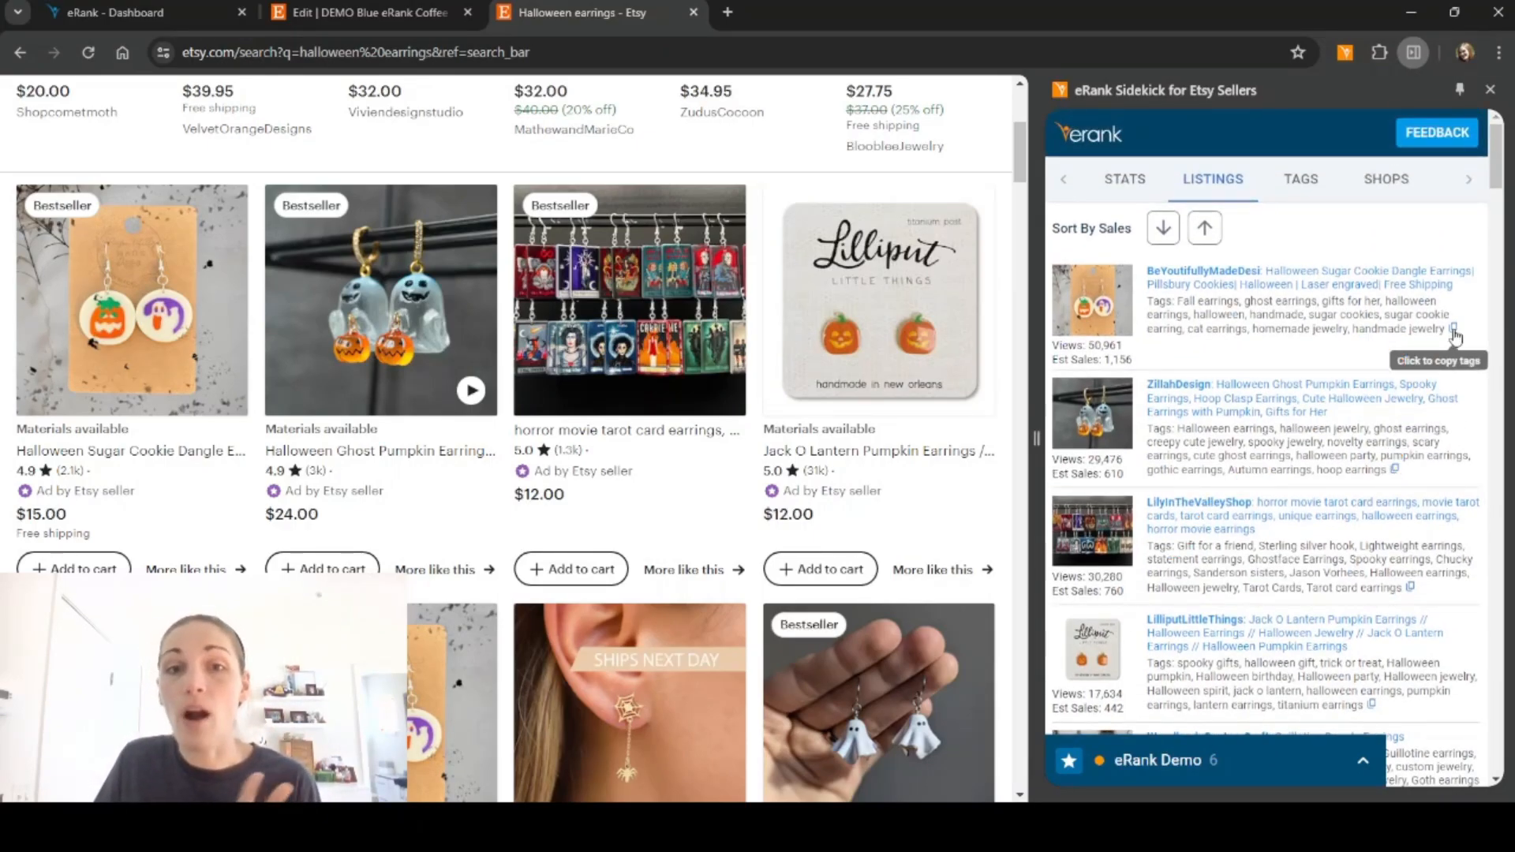
pyautogui.moveTo(1381, 356)
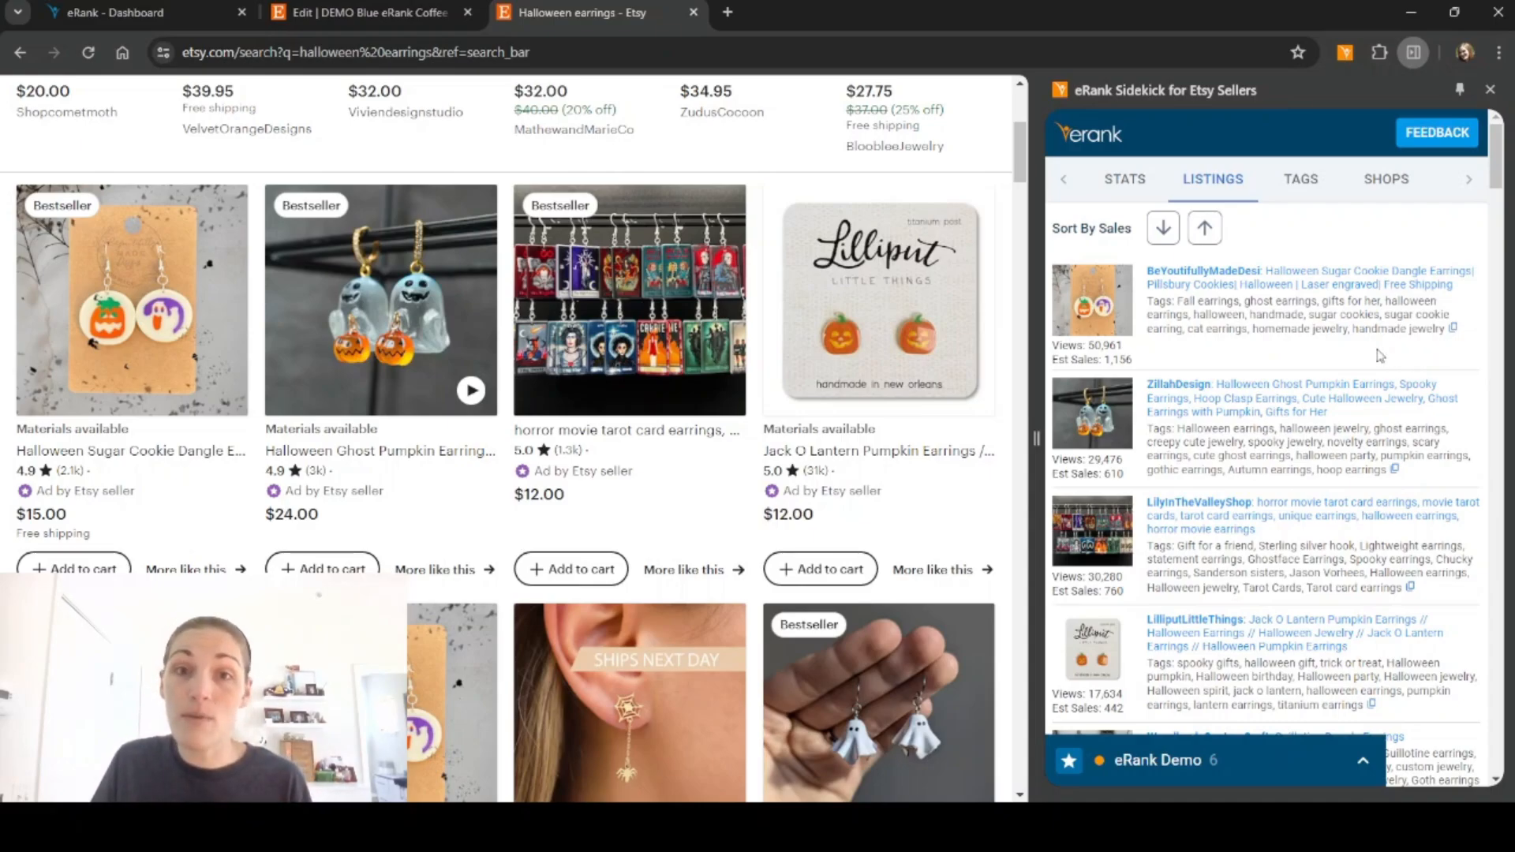
pyautogui.moveTo(1308, 370)
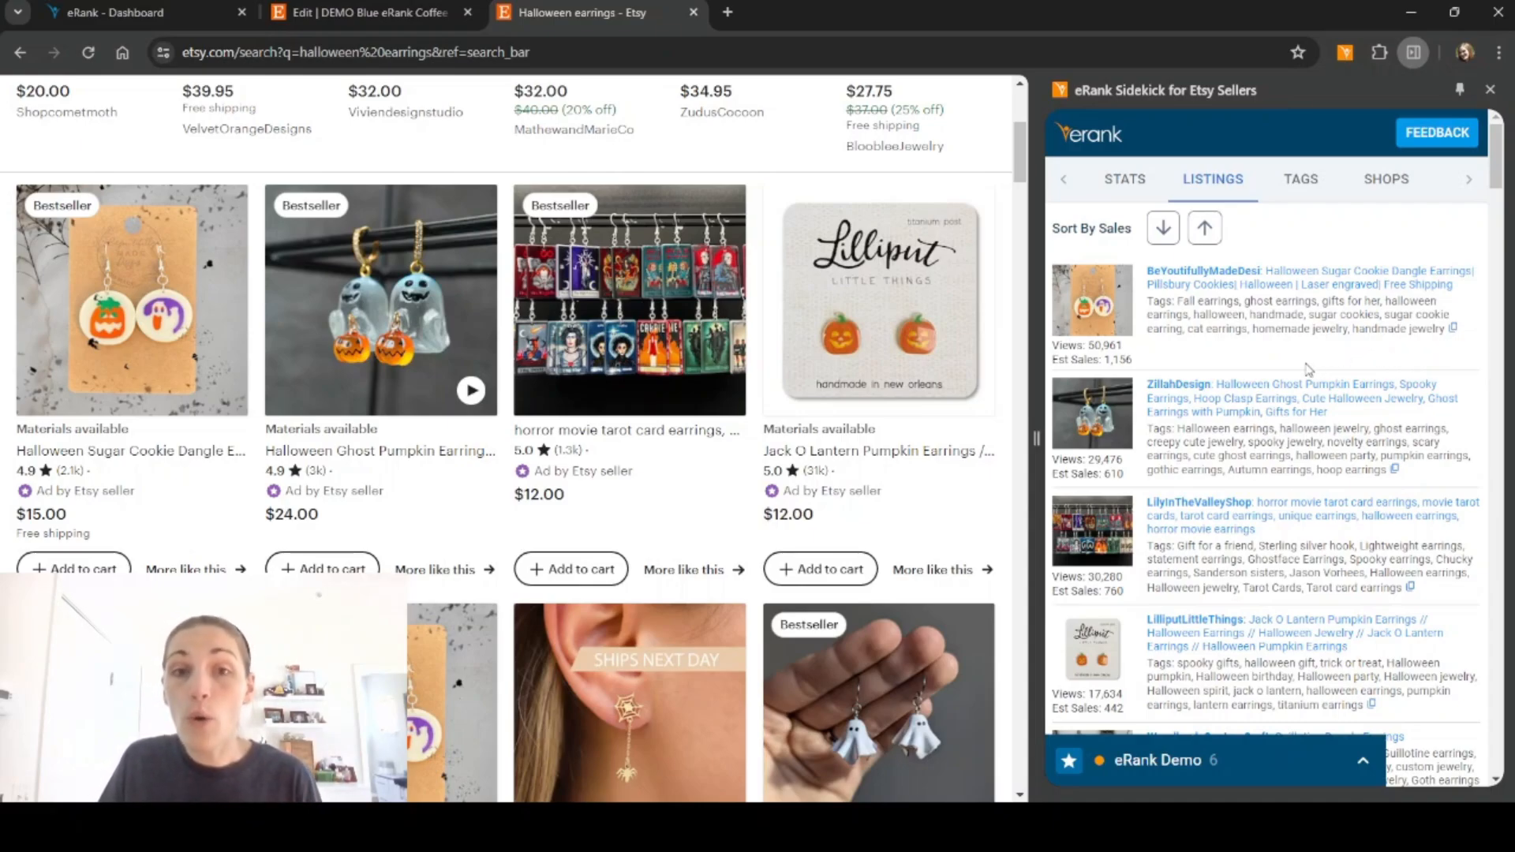
pyautogui.moveTo(1307, 370)
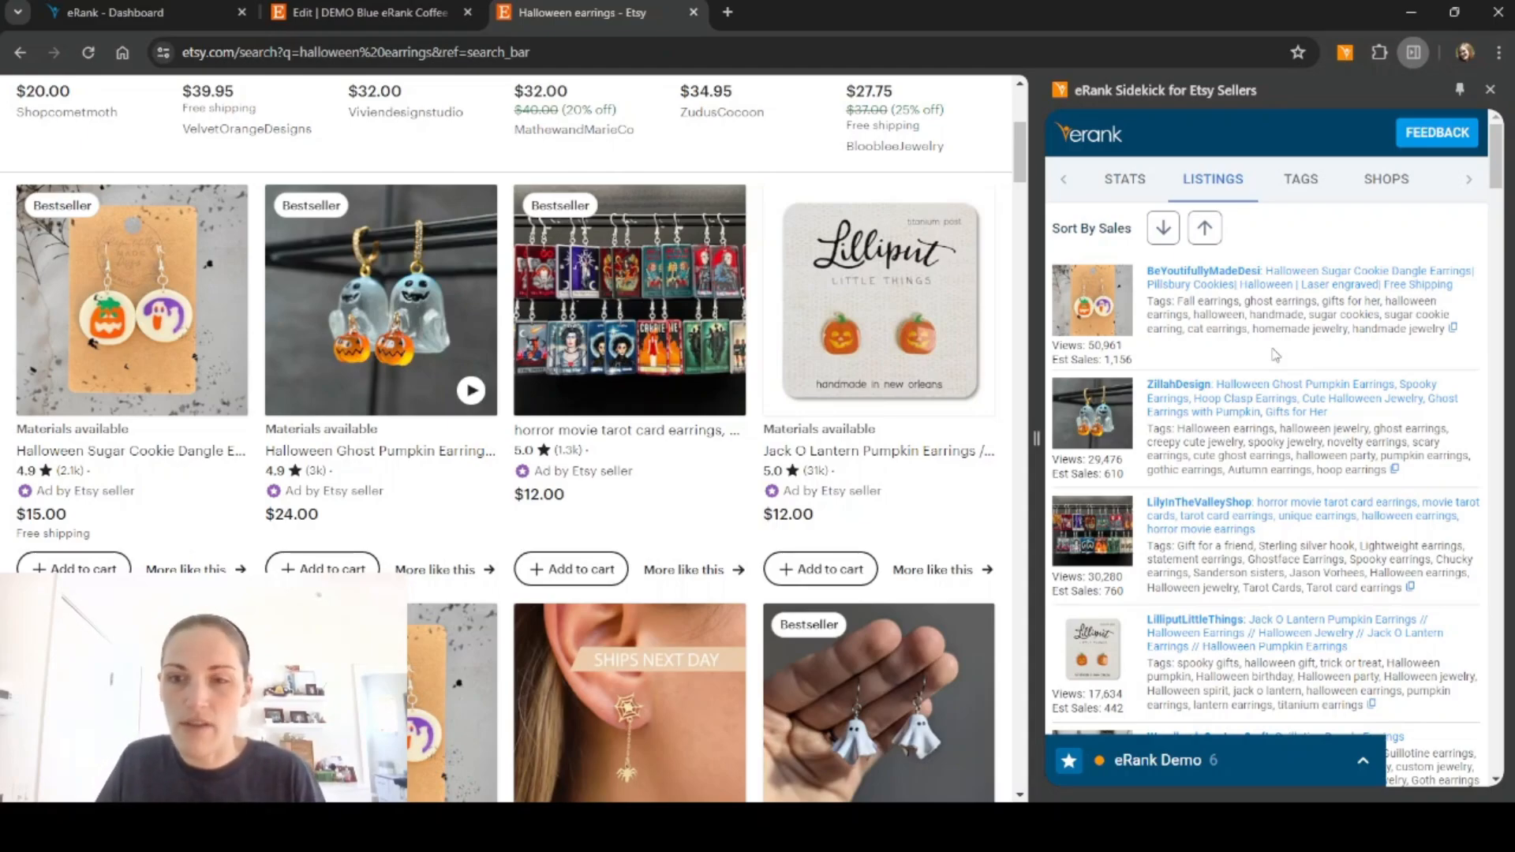
pyautogui.scroll(-3)
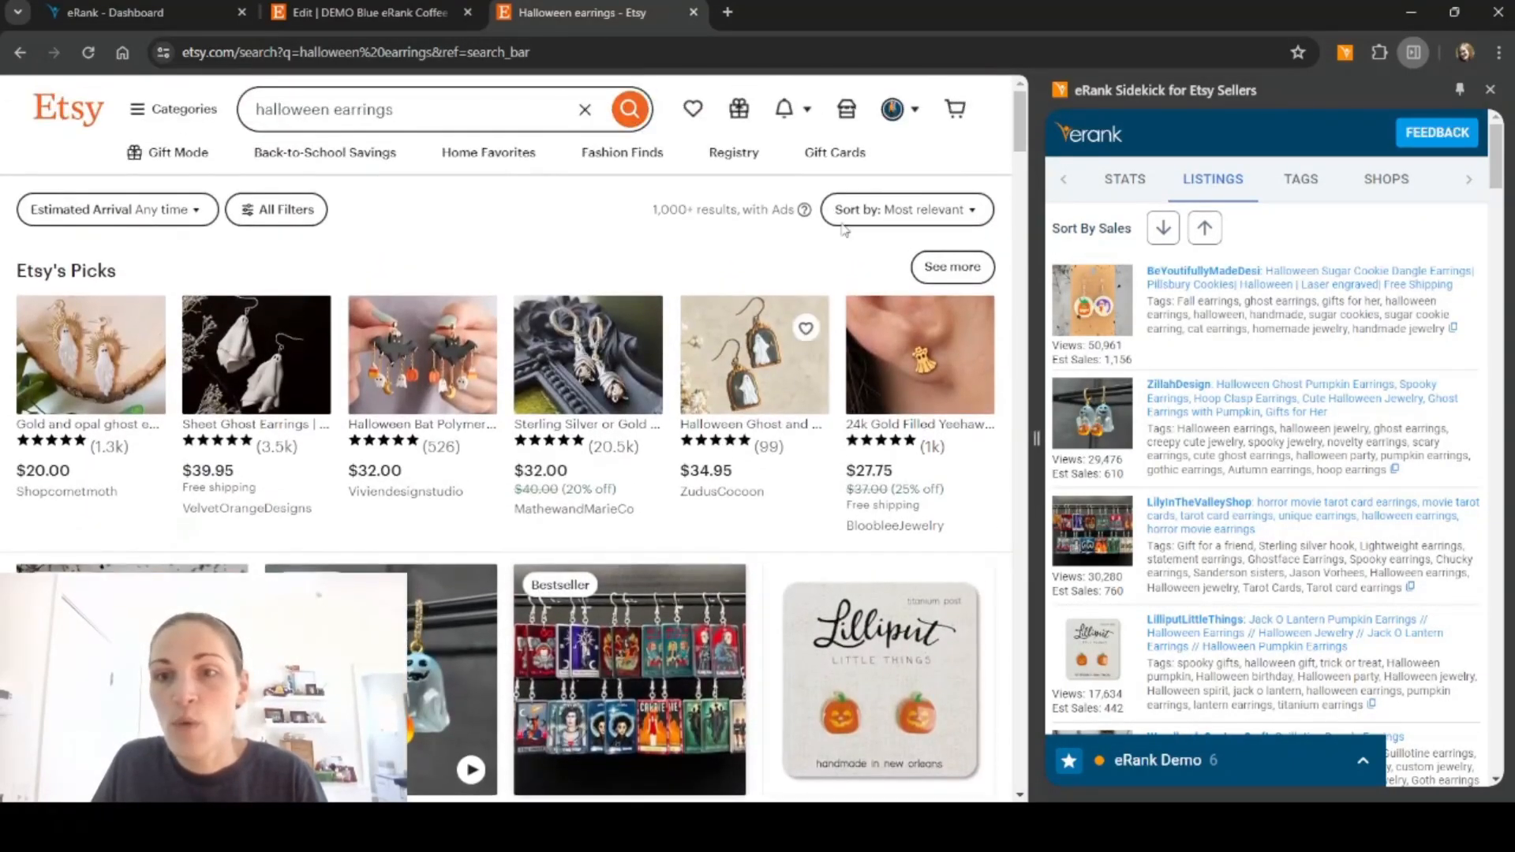
# - Show the Tags tab with each Halloween earrings tag's search volume and competition
pyautogui.click(1300, 179)
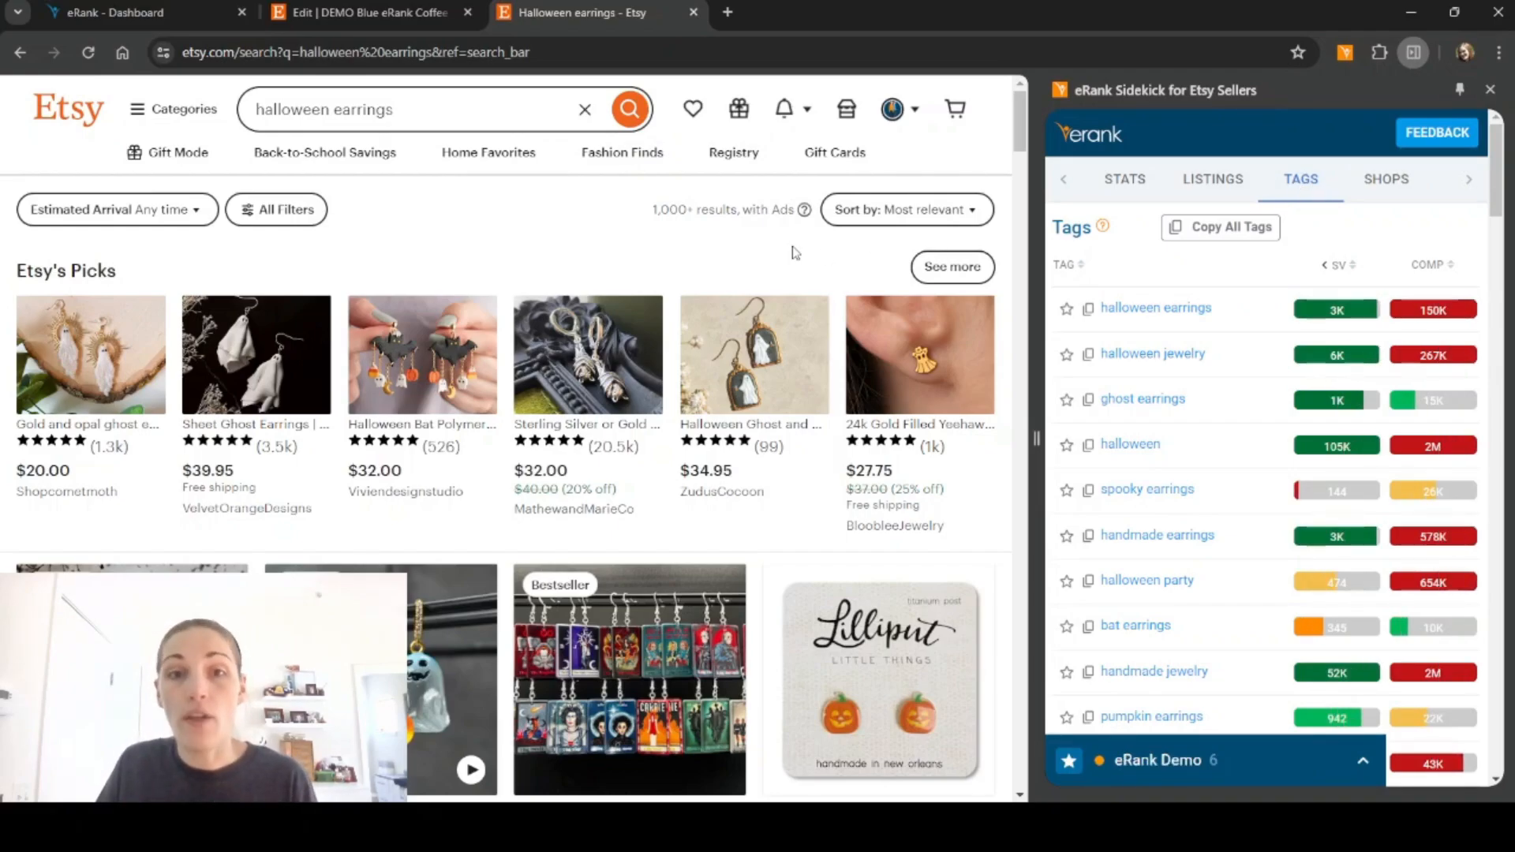
pyautogui.moveTo(1162, 293)
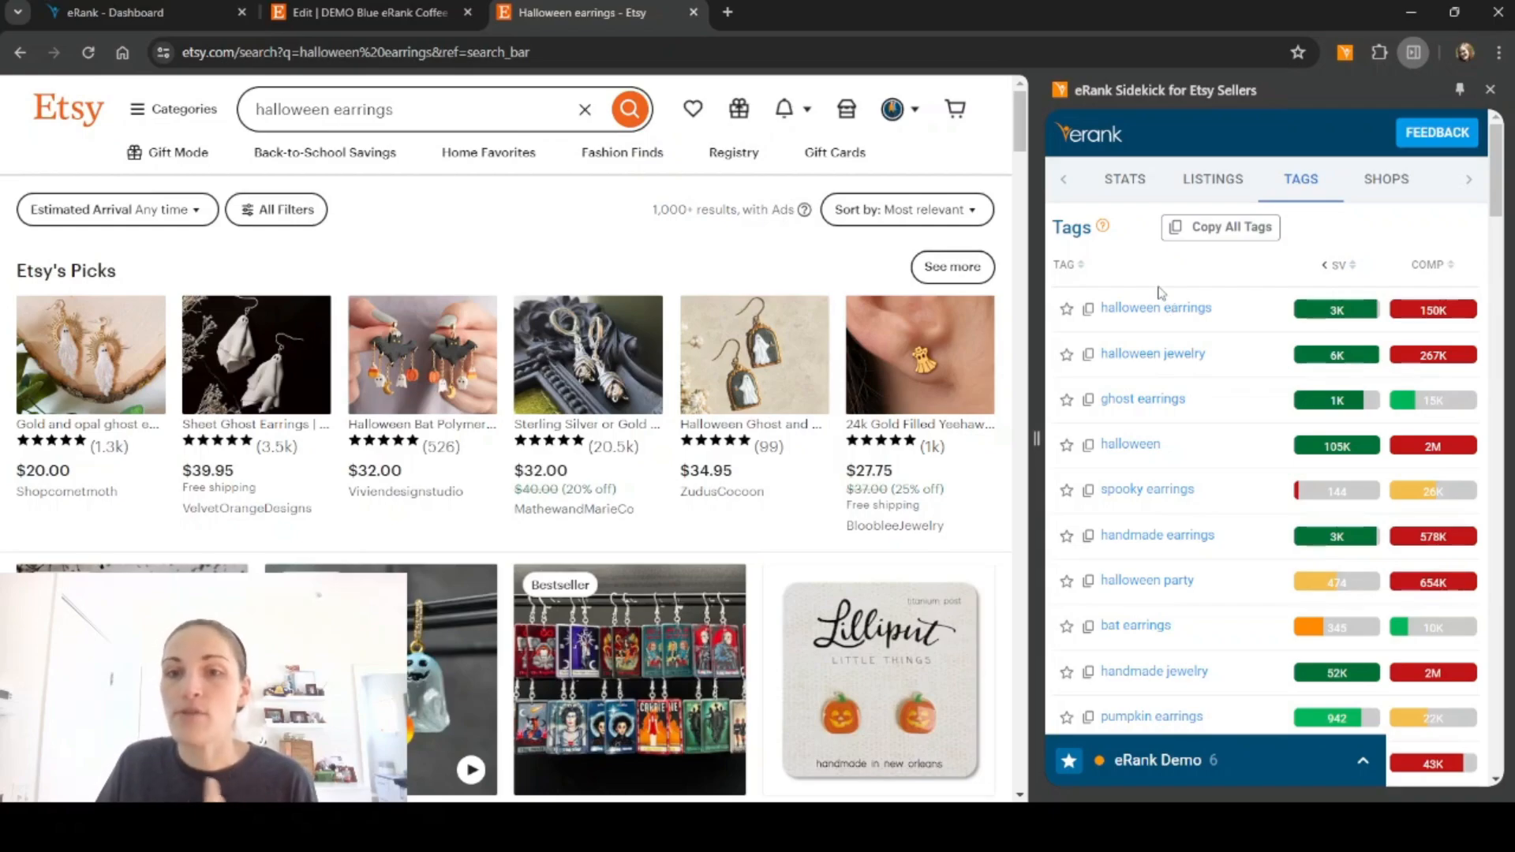
pyautogui.moveTo(1160, 295)
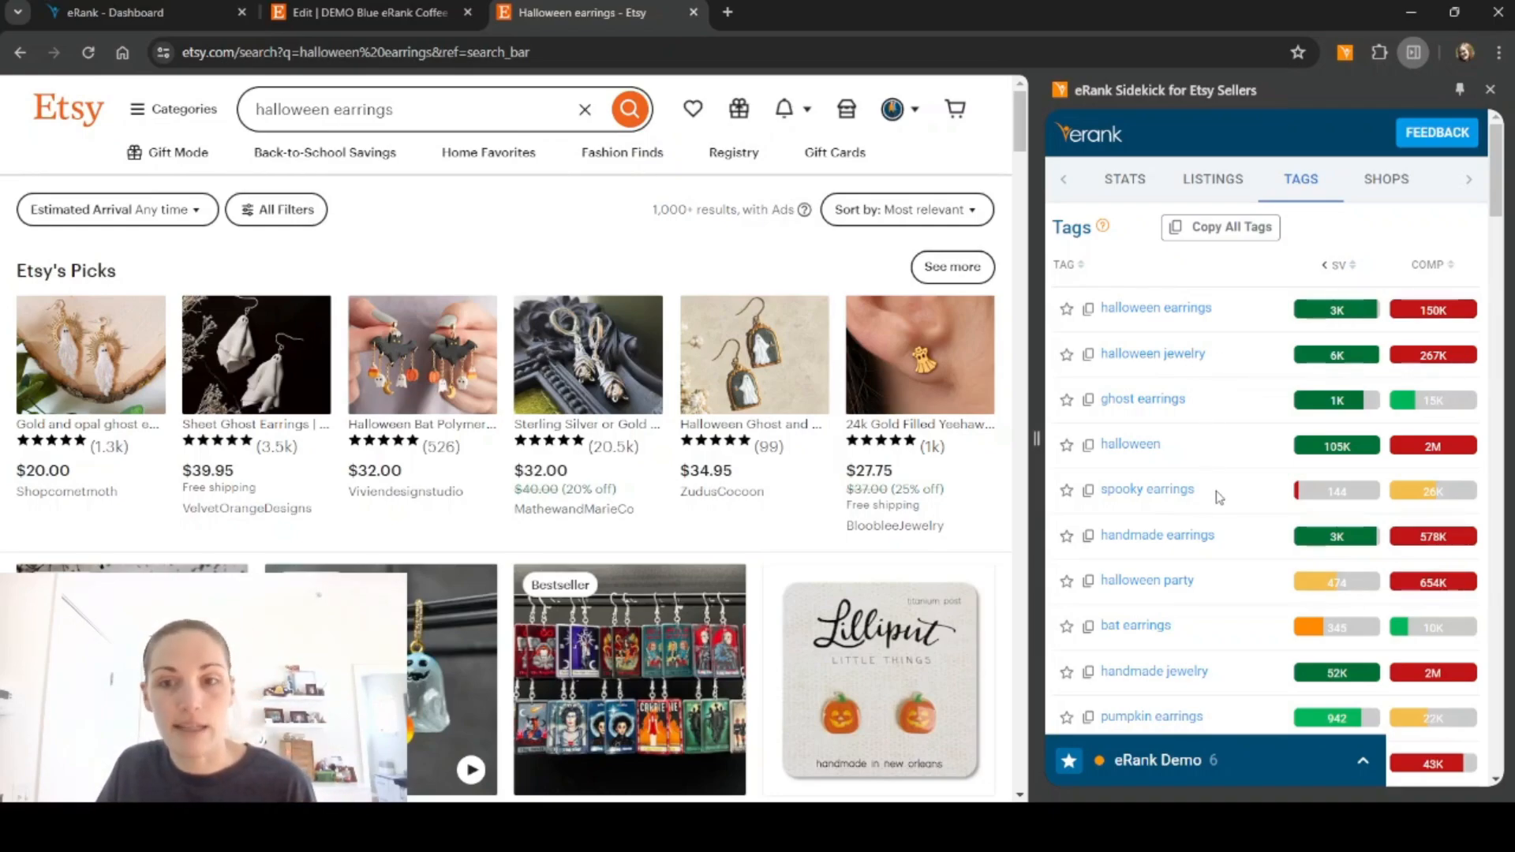
pyautogui.moveTo(1090, 309)
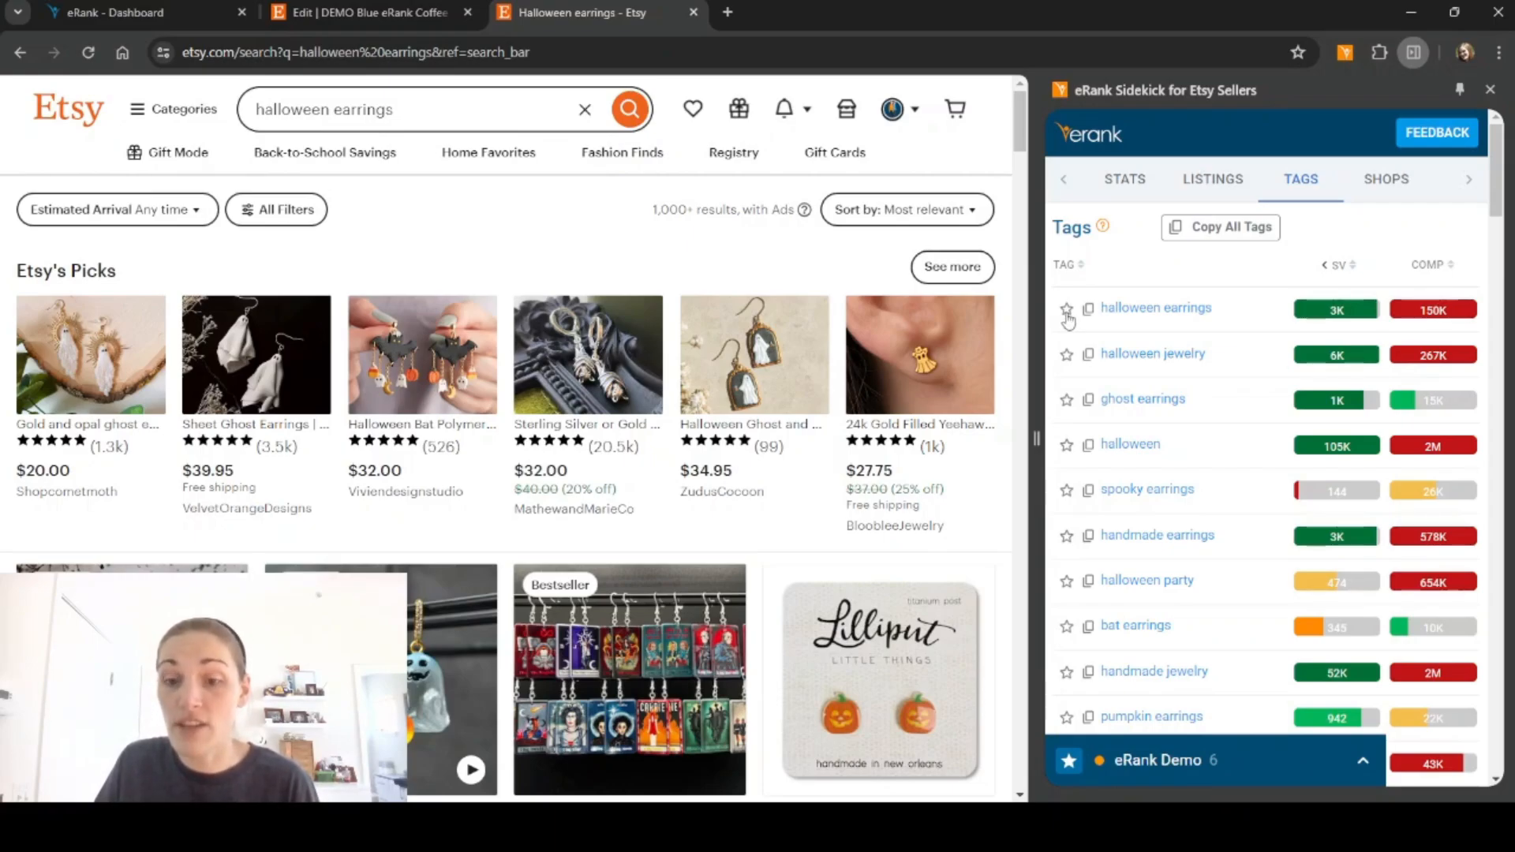
pyautogui.moveTo(1131, 604)
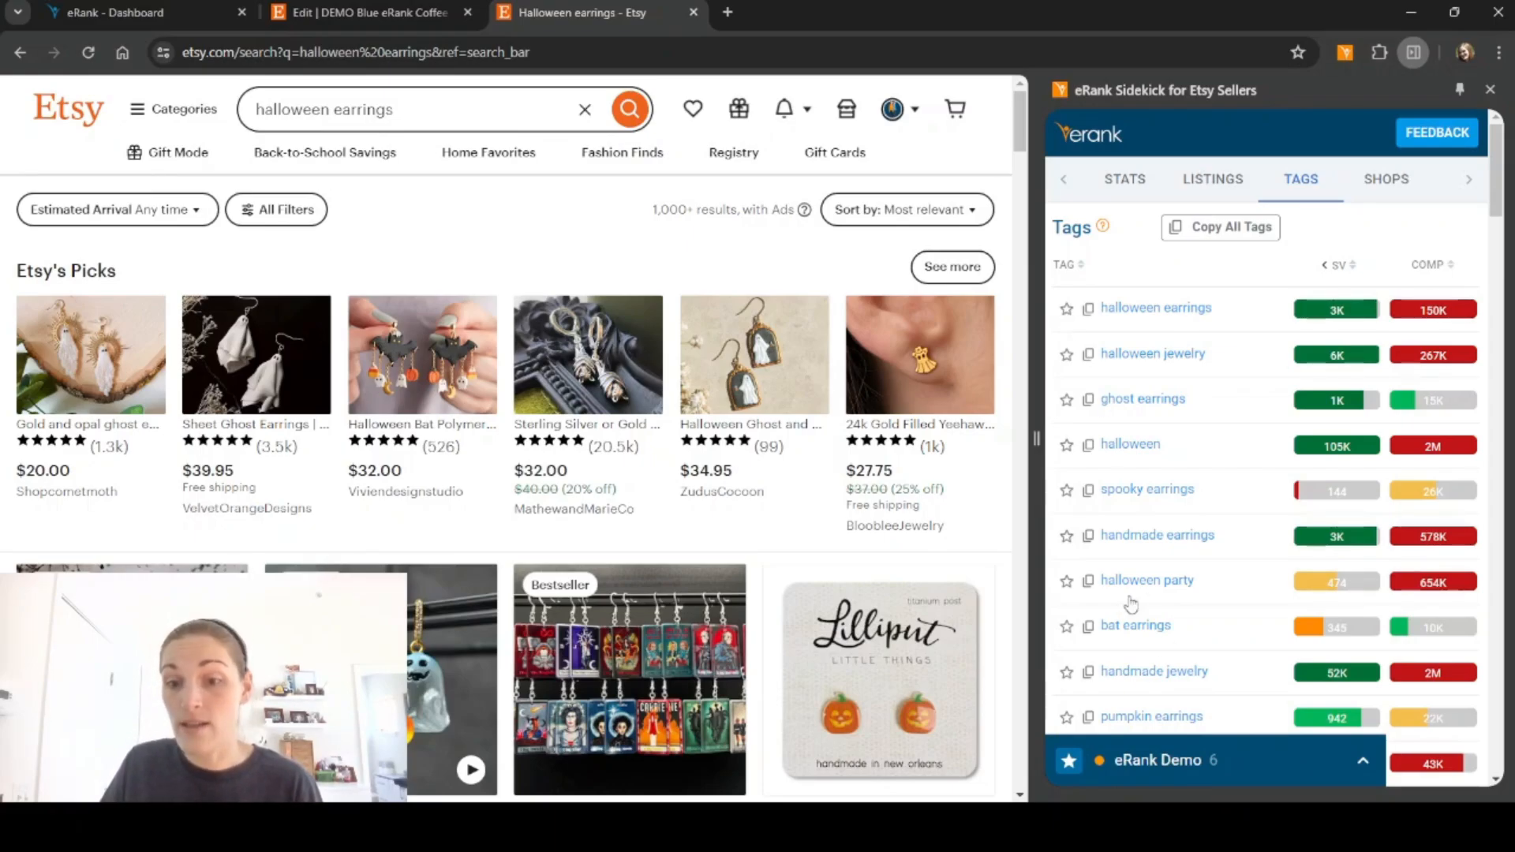
# - Star the 'ghost earrings' tag, scroll the tag list, and view the Shops tab
pyautogui.click(1067, 398)
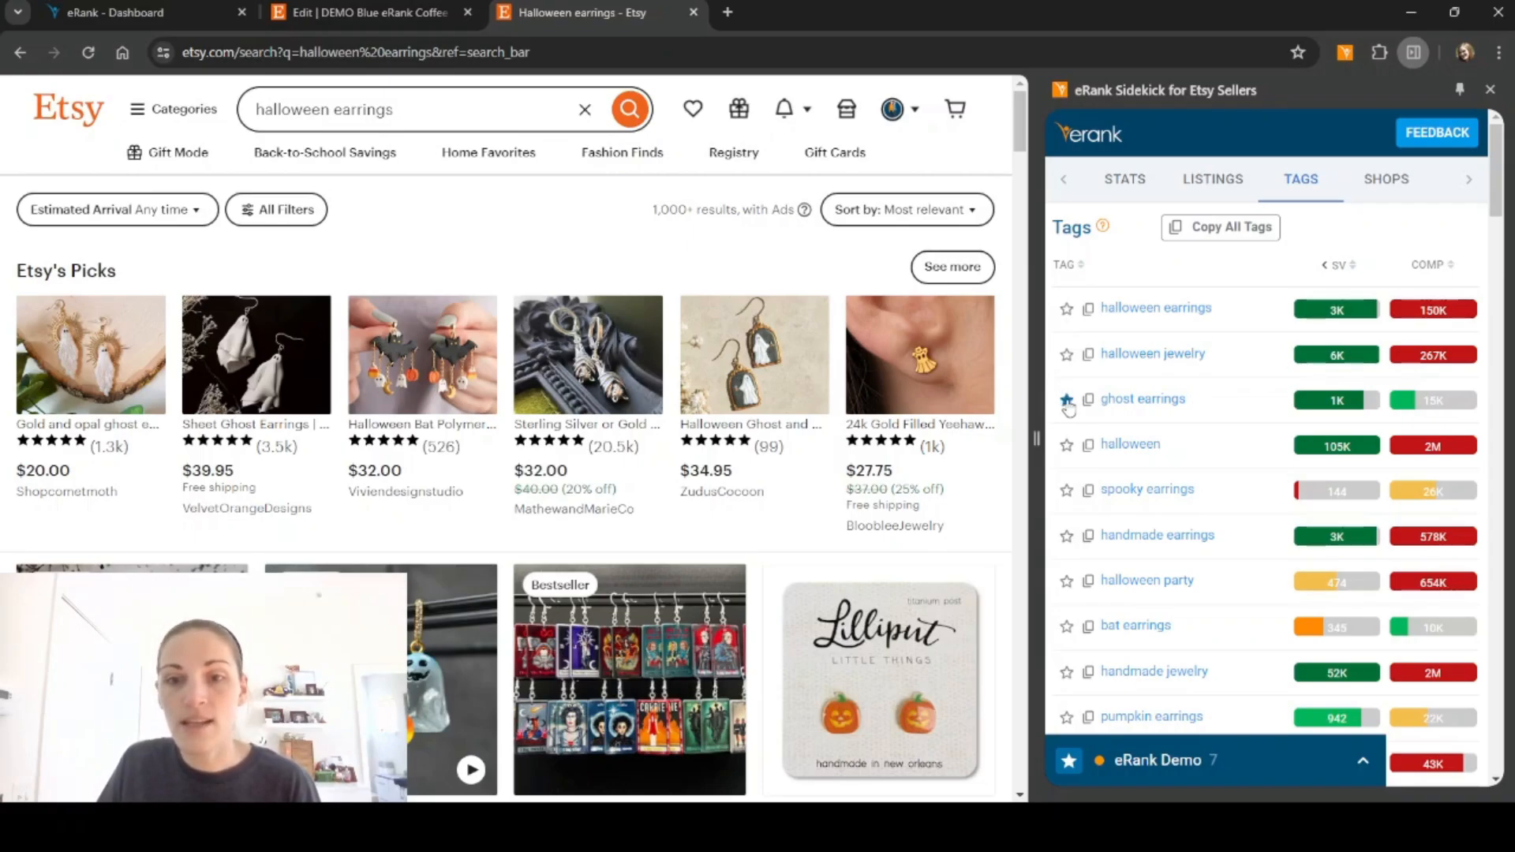
pyautogui.click(1066, 398)
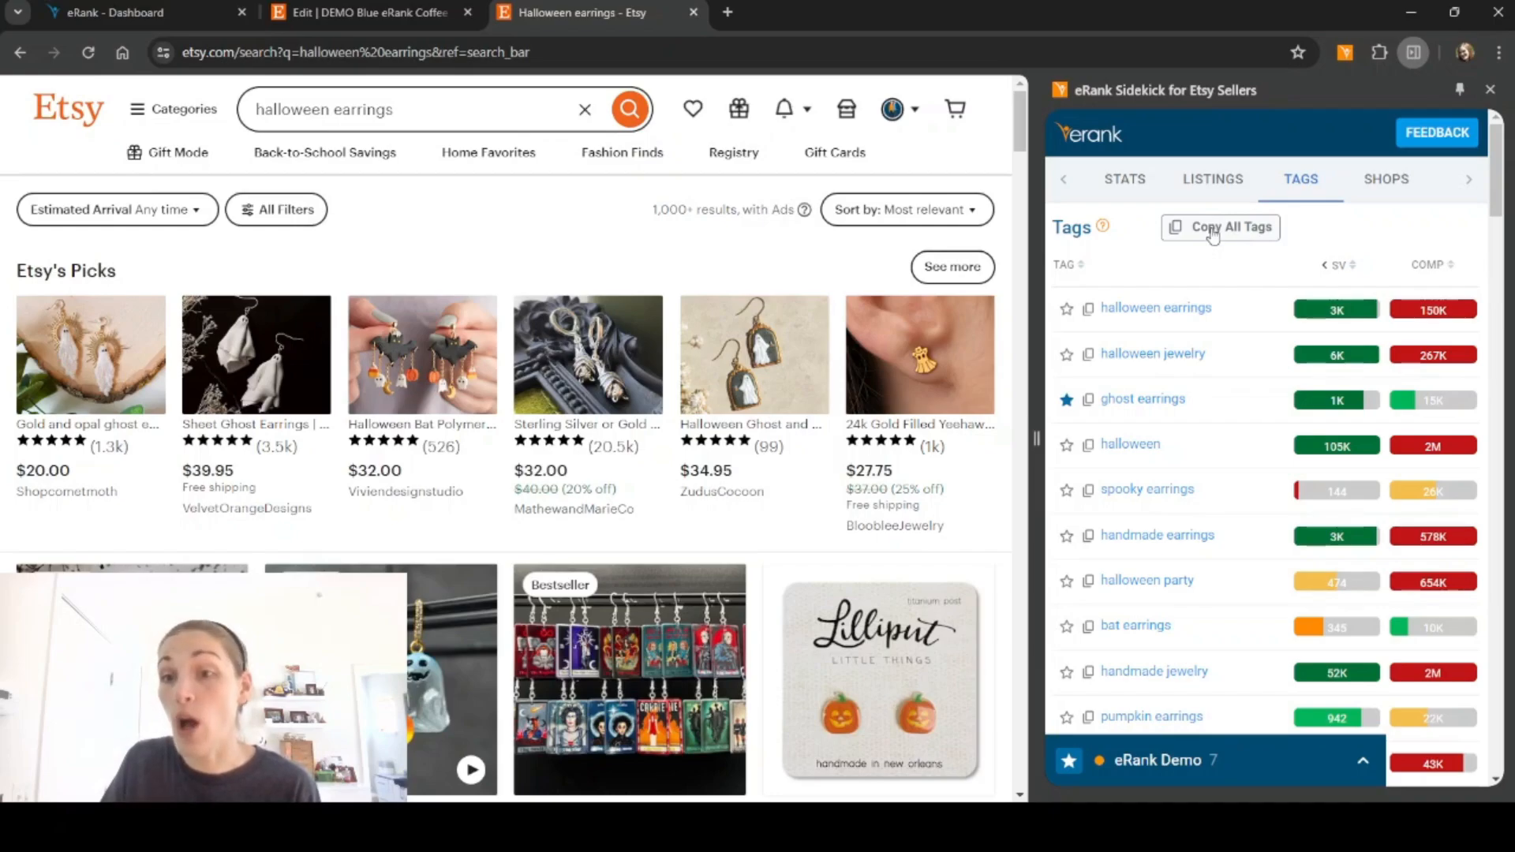
pyautogui.scroll(-3)
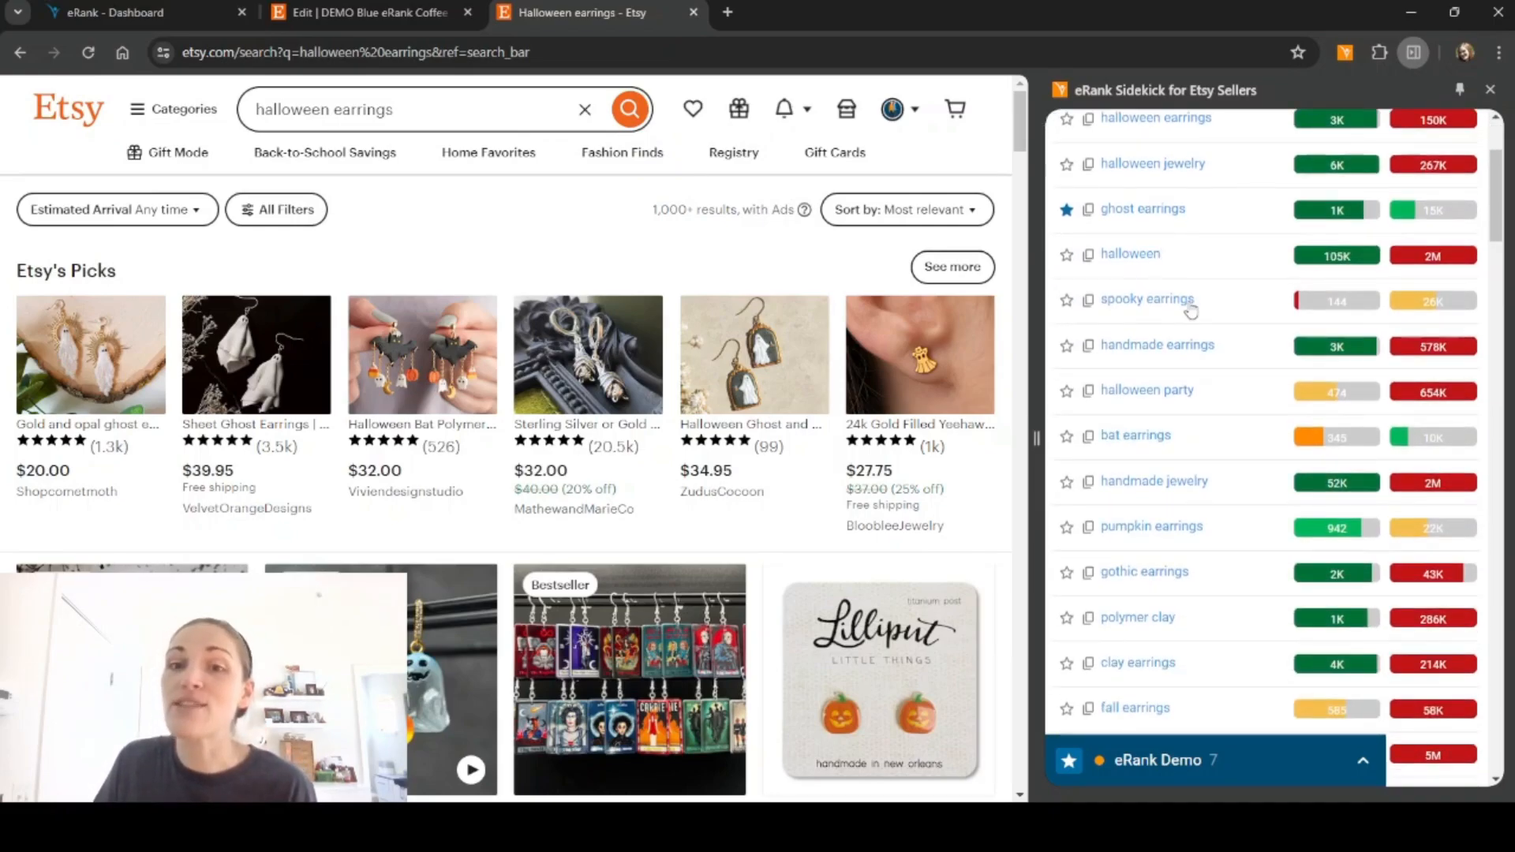
pyautogui.scroll(-3)
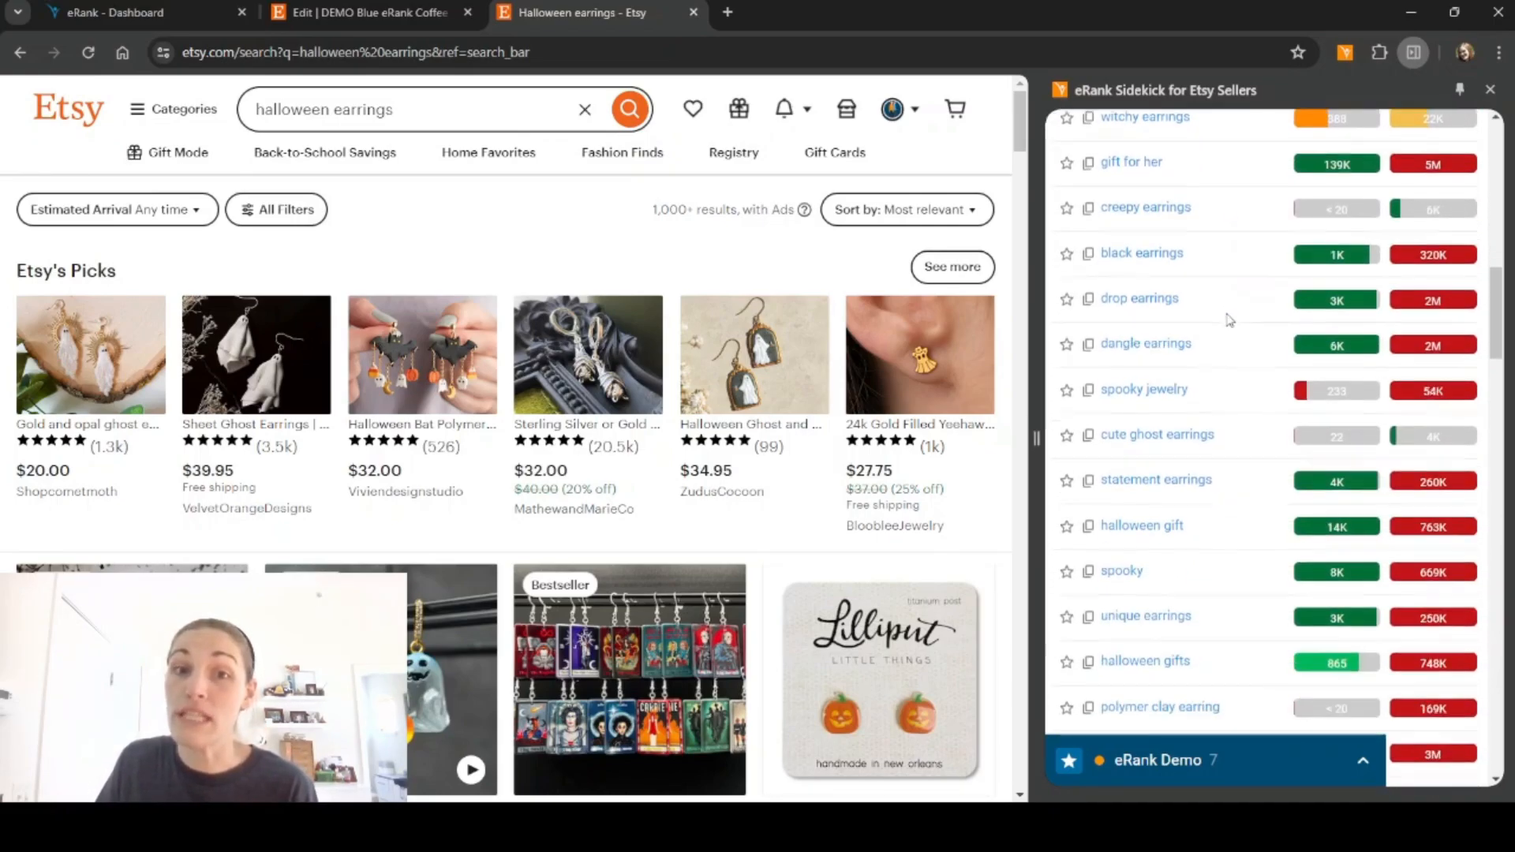
pyautogui.scroll(-3)
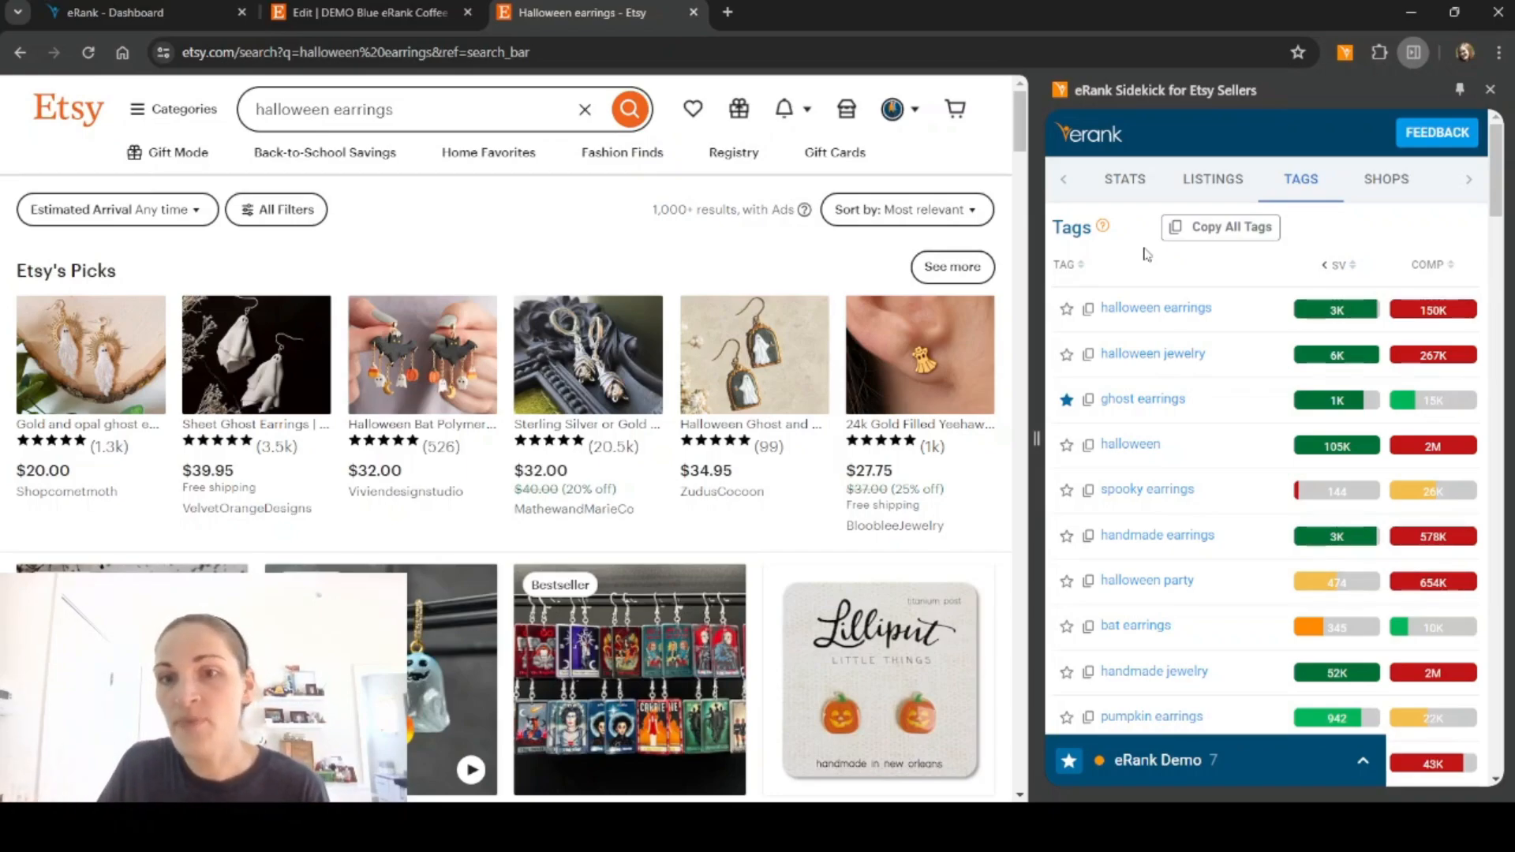
pyautogui.moveTo(1396, 195)
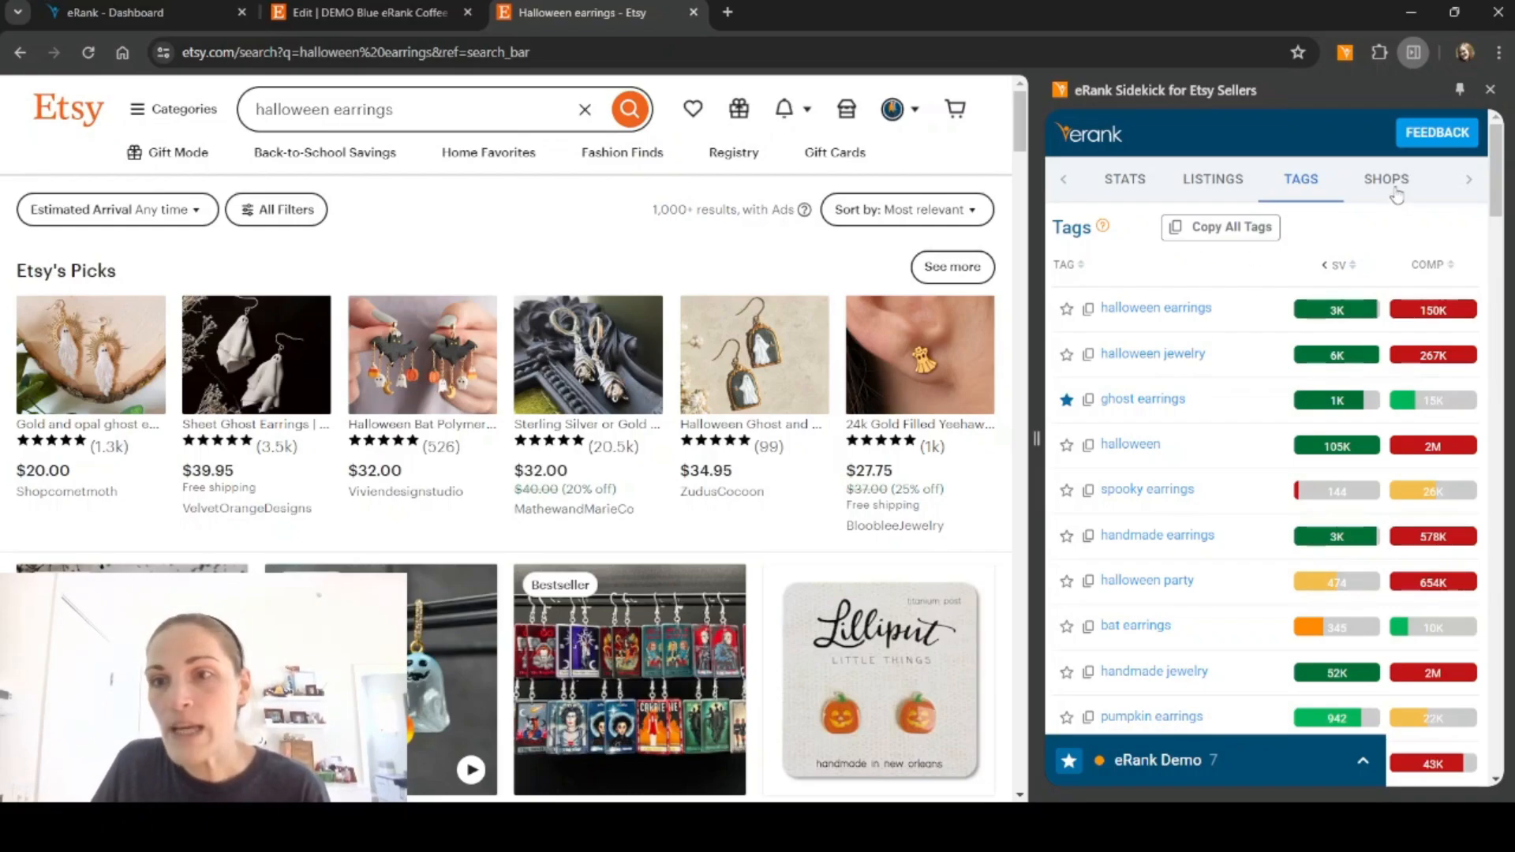
pyautogui.click(1386, 179)
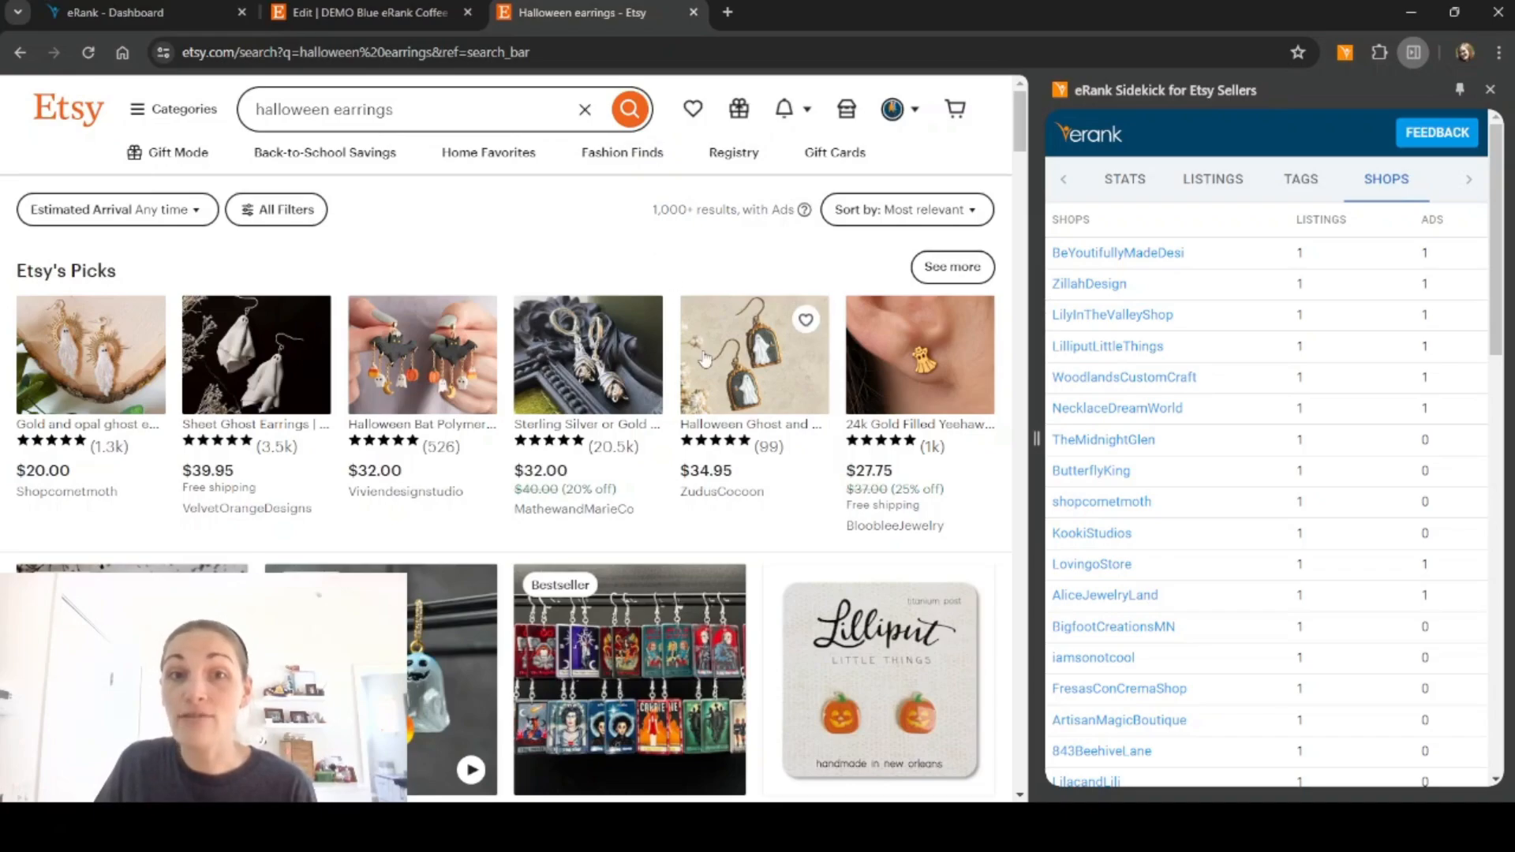
pyautogui.scroll(-3)
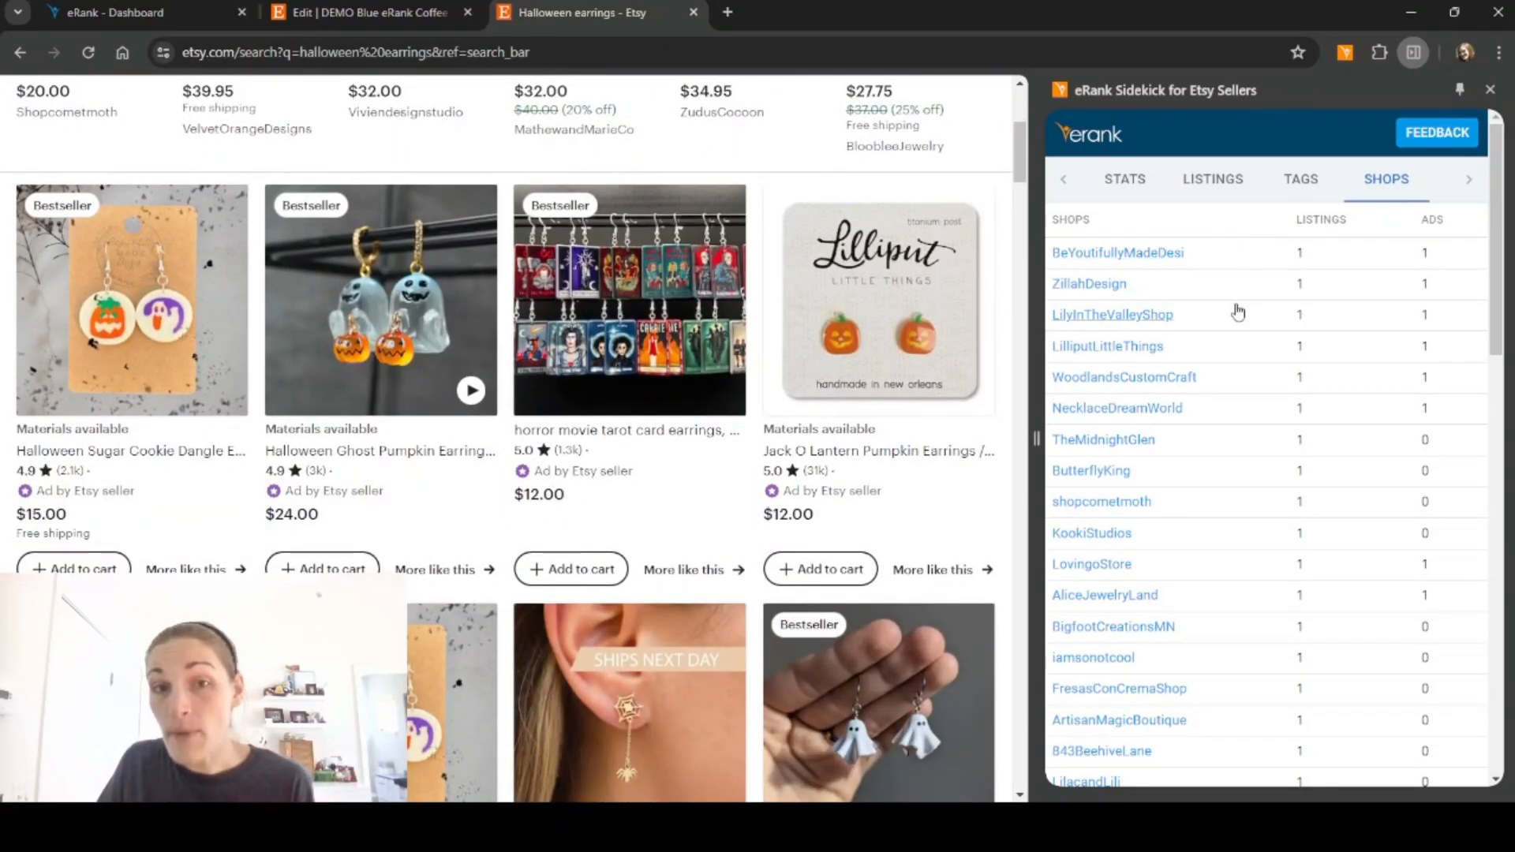
pyautogui.moveTo(1271, 238)
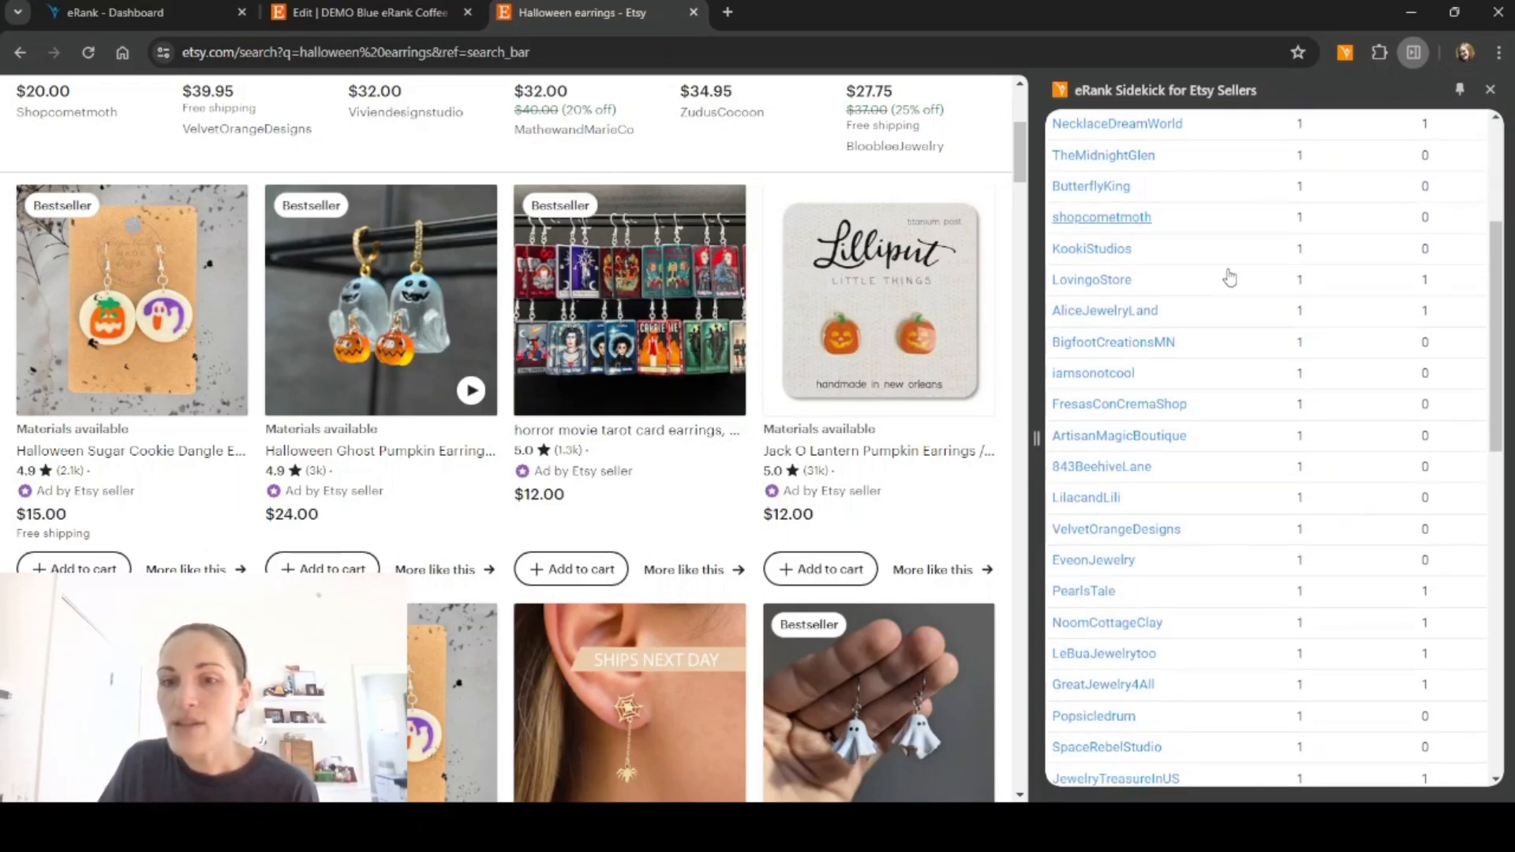
pyautogui.scroll(-3)
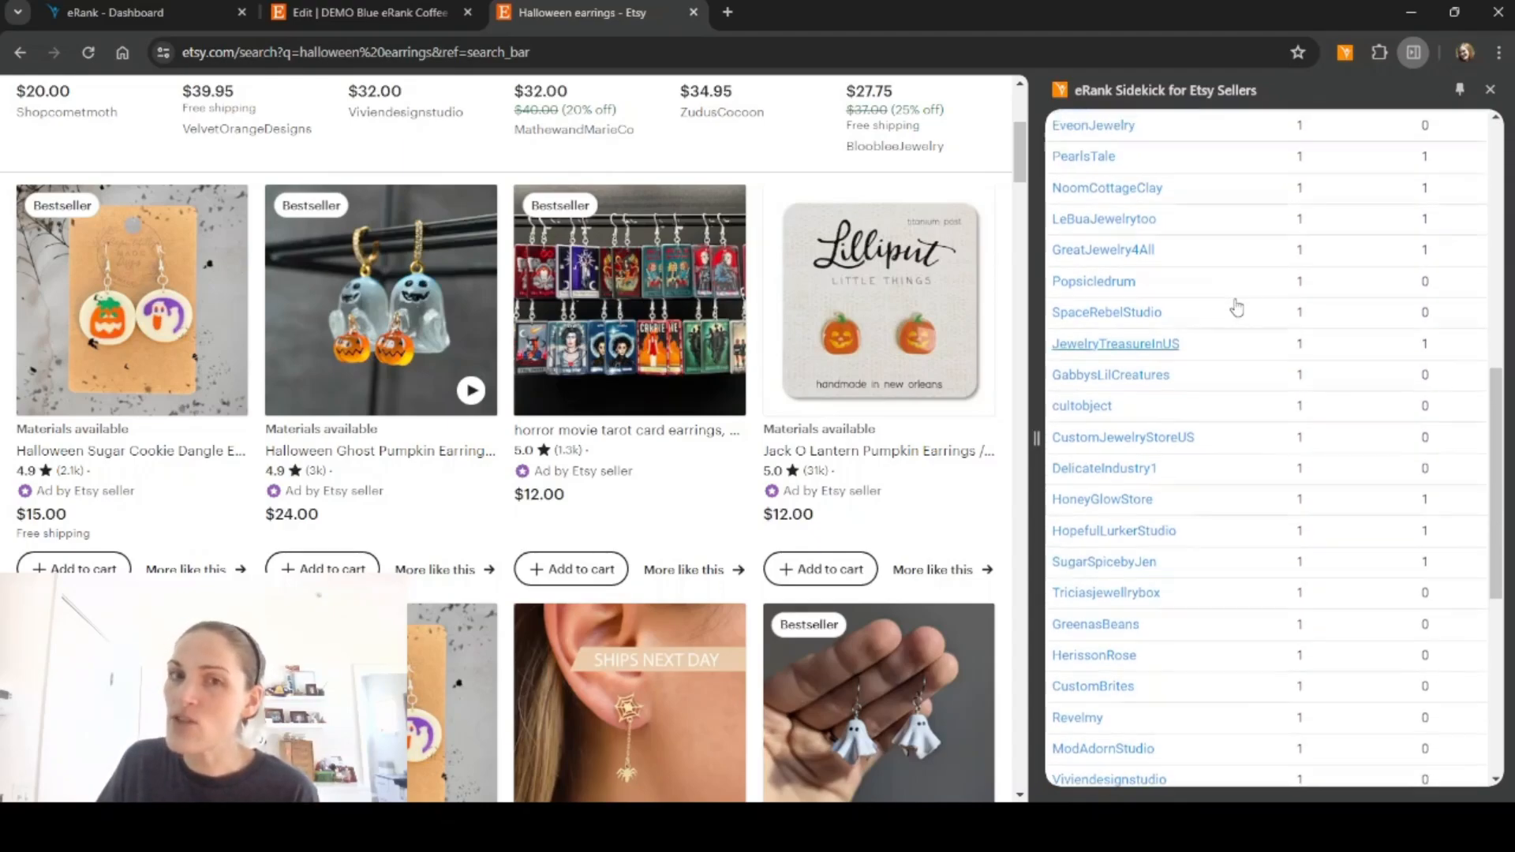
pyautogui.click(1386, 179)
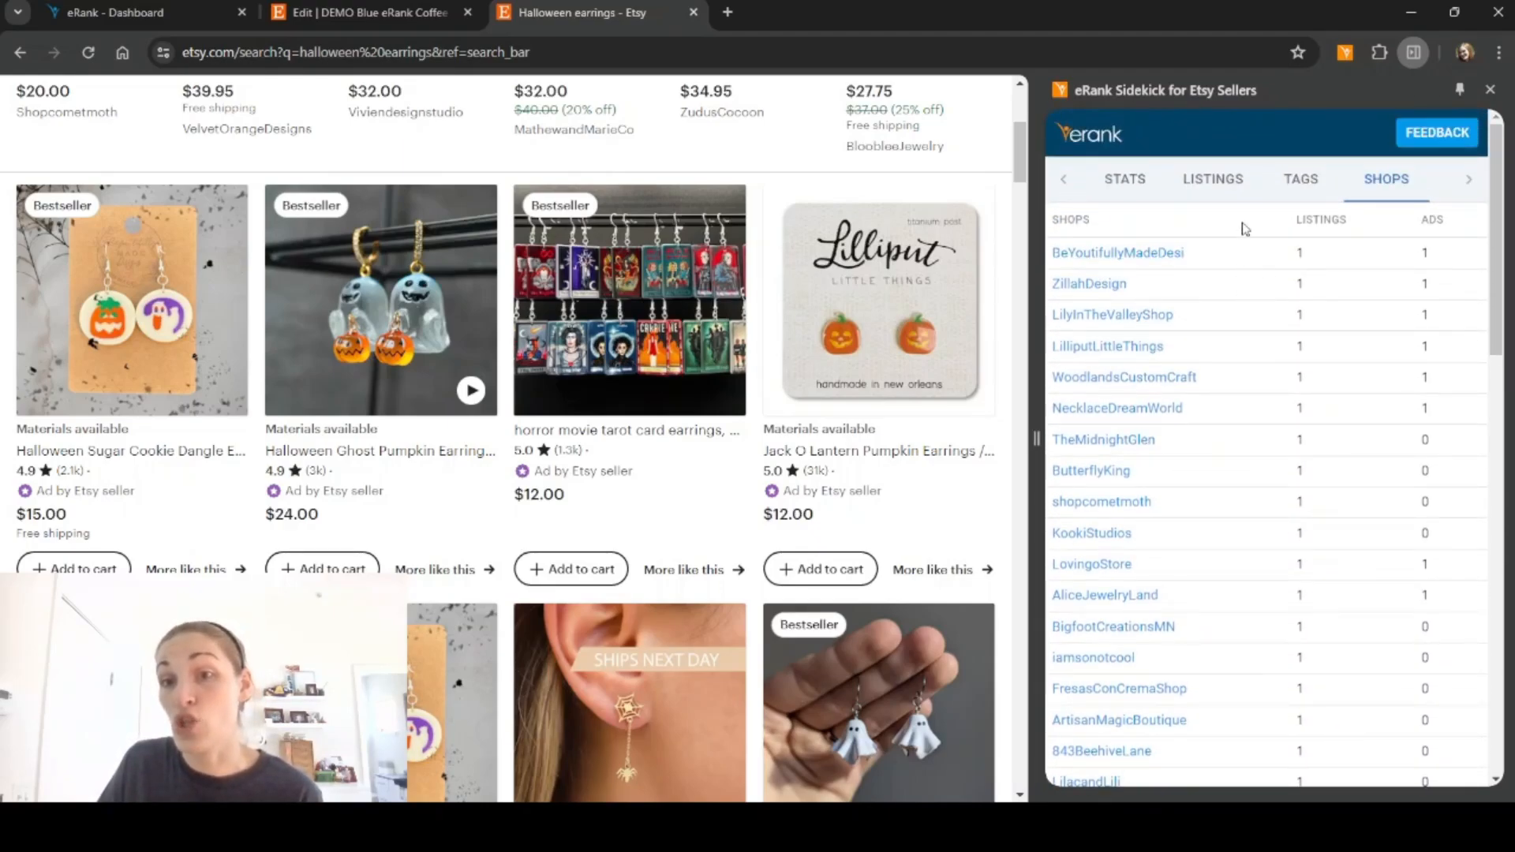
pyautogui.scroll(-3)
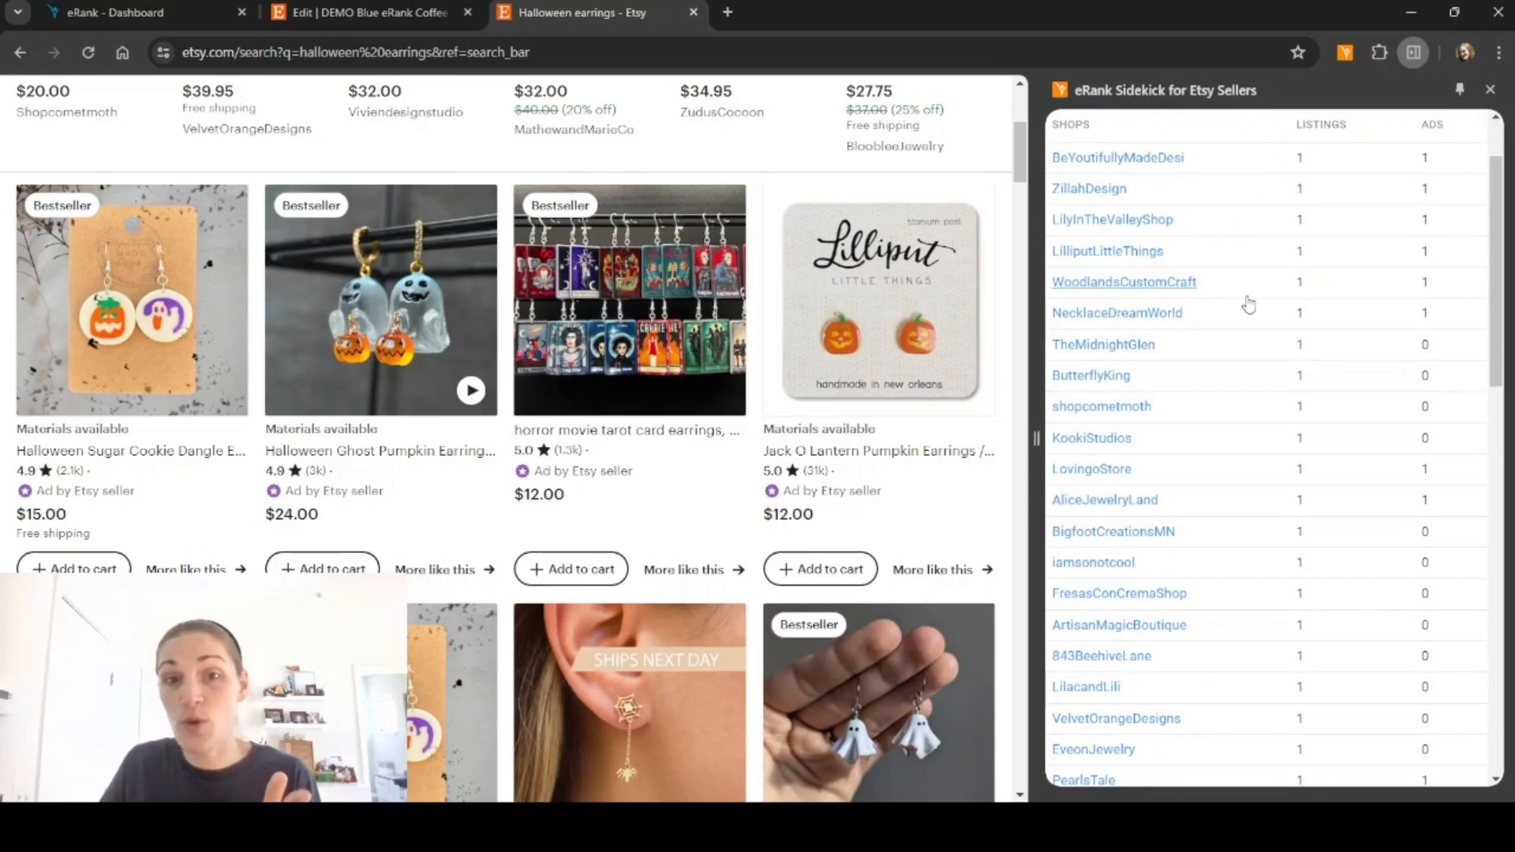
pyautogui.scroll(-3)
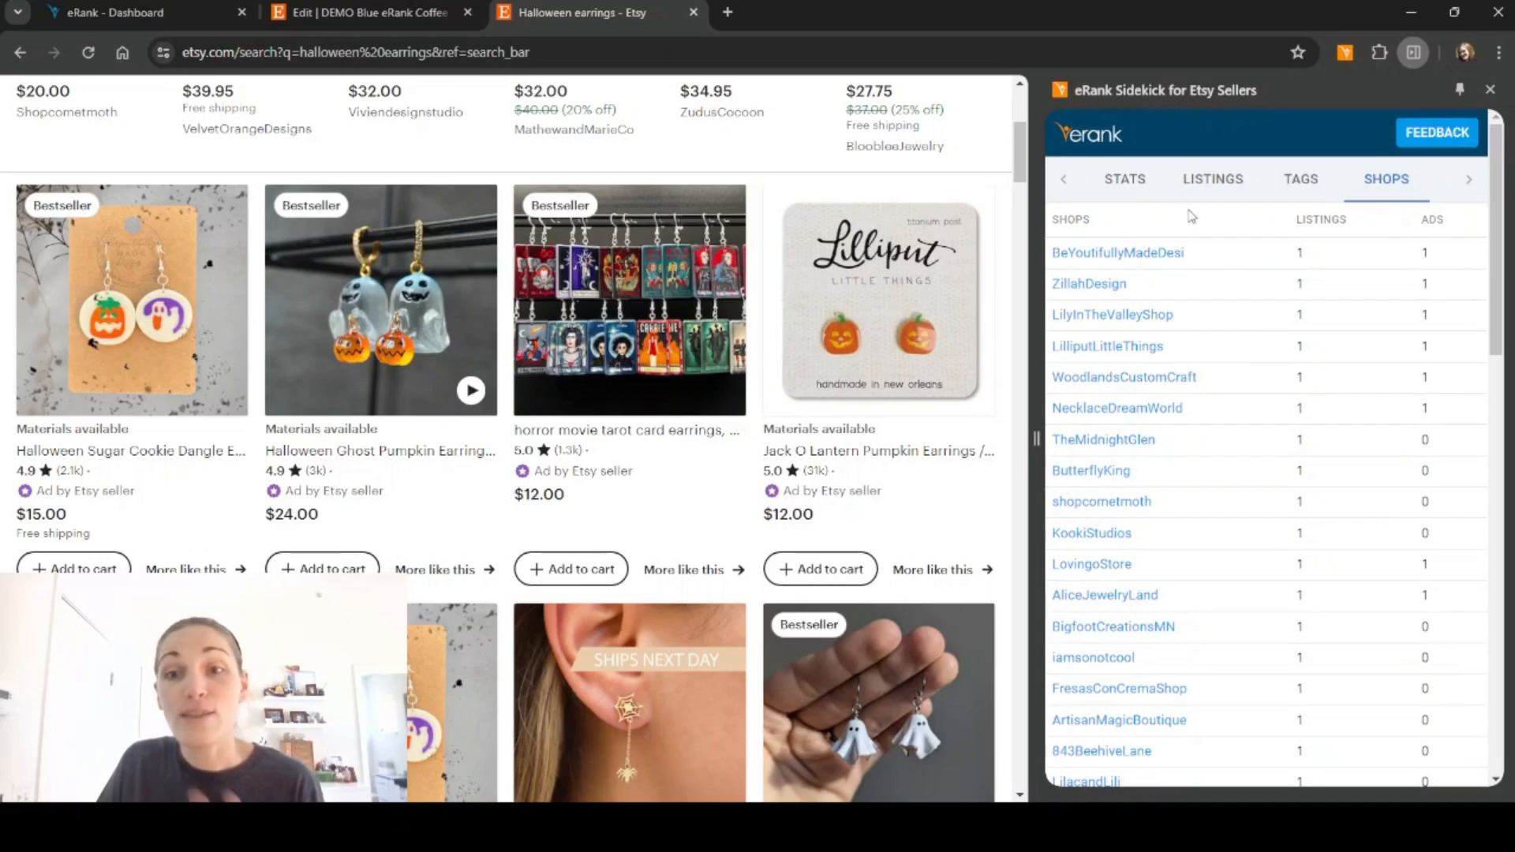
pyautogui.moveTo(1175, 221)
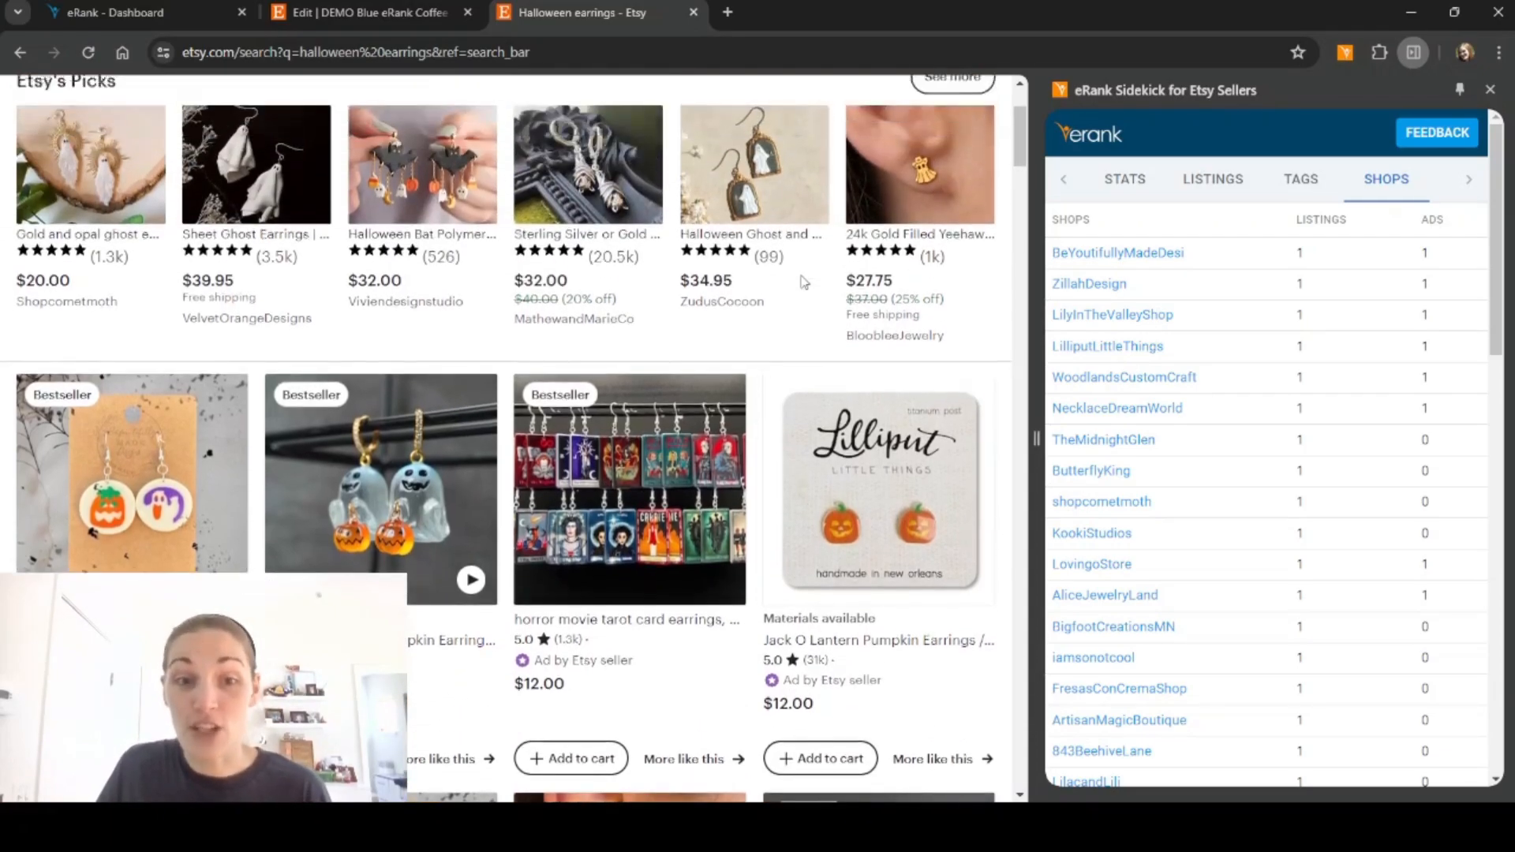
# - Review Sheet Ghost Dangle Earrings: 619 estimated sales, $12,380 revenue, its tags, then stats again
pyautogui.scroll(-3)
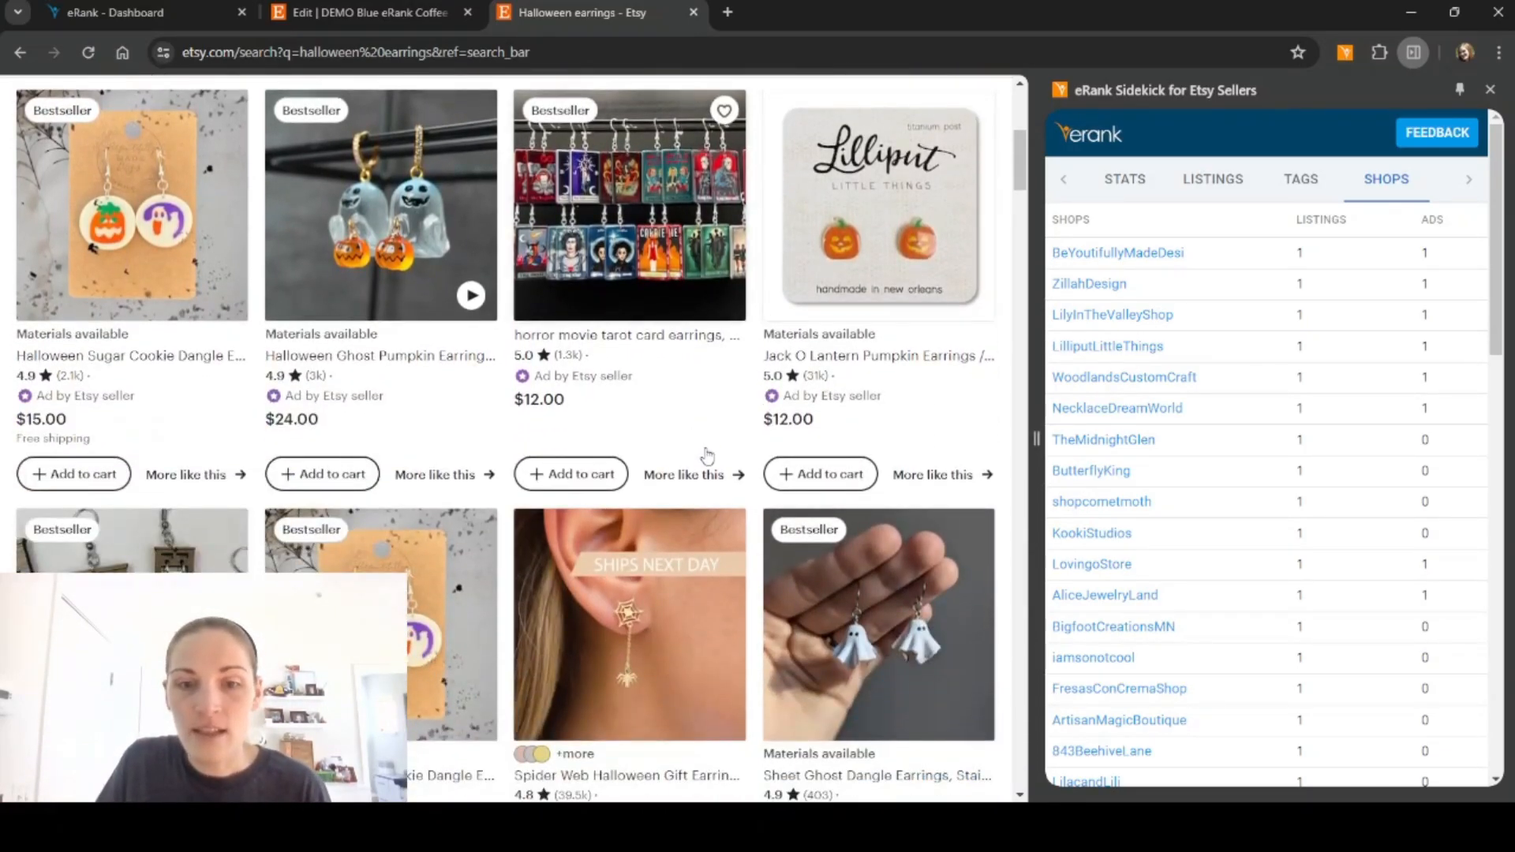
pyautogui.scroll(-3)
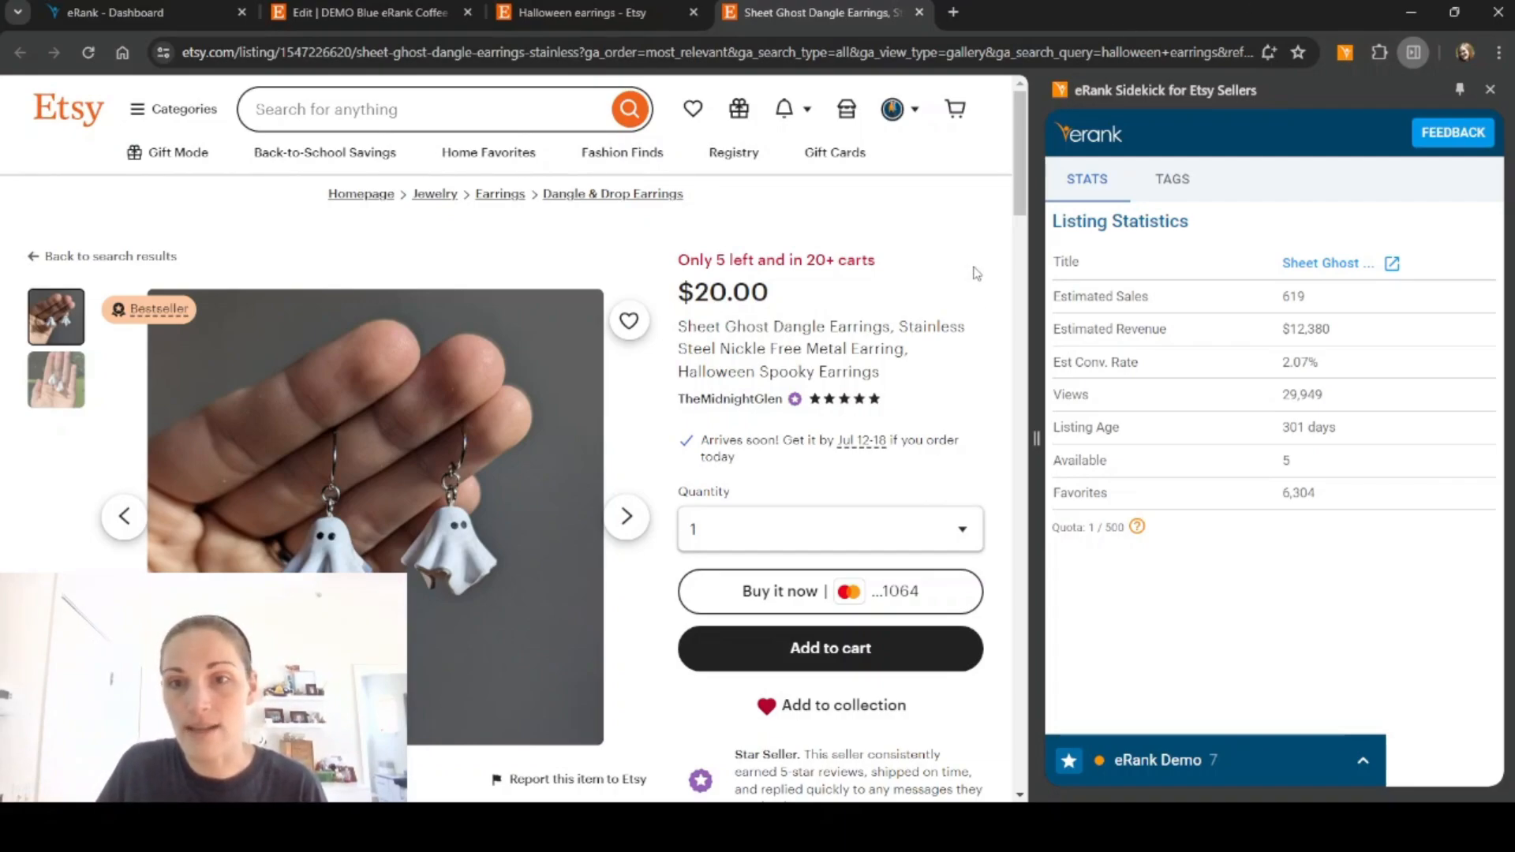
pyautogui.click(1171, 179)
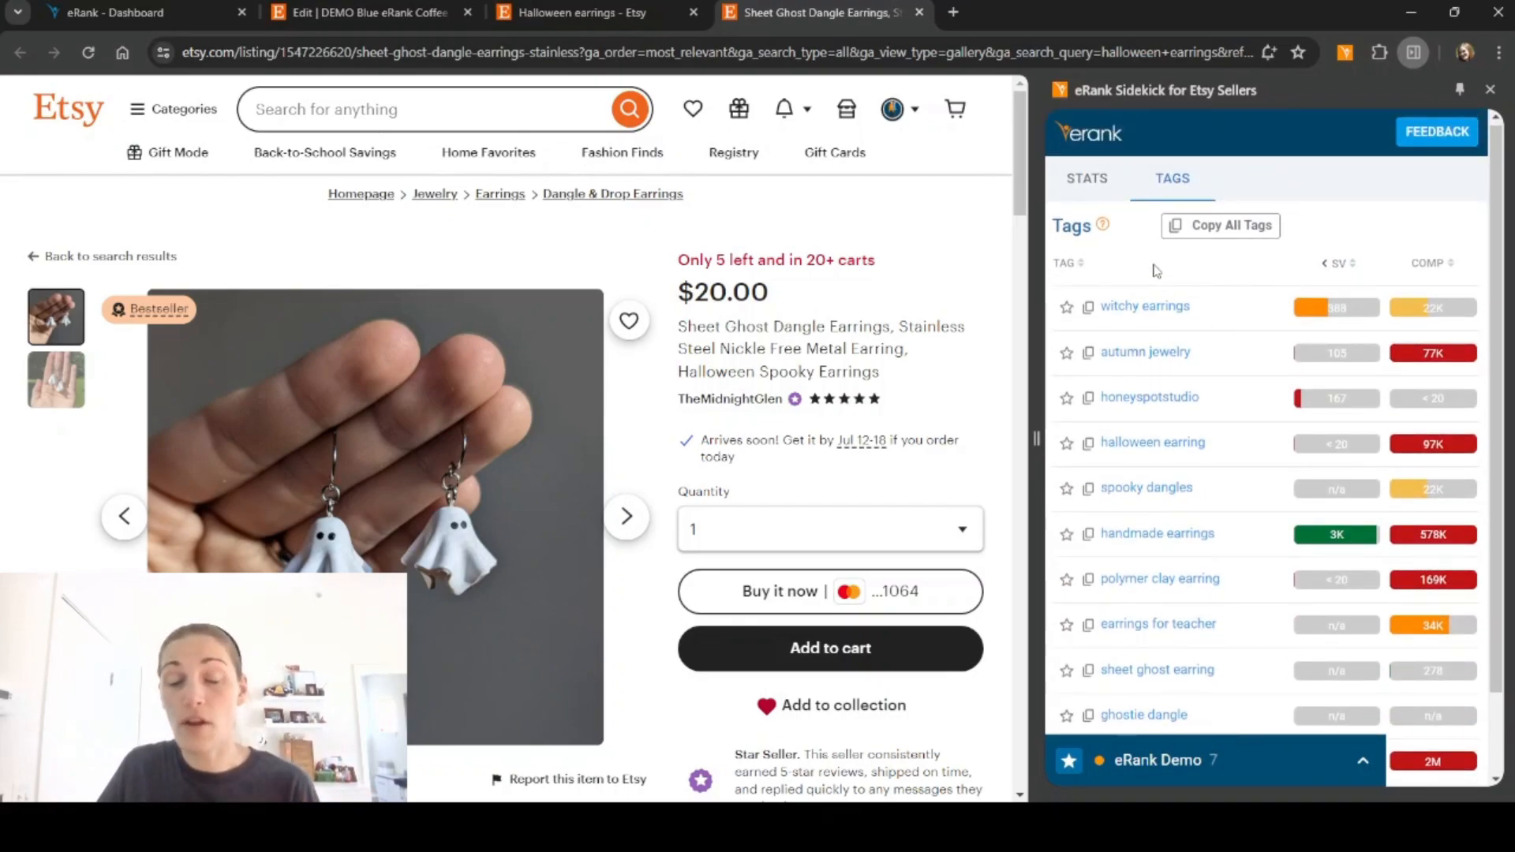
pyautogui.click(1086, 178)
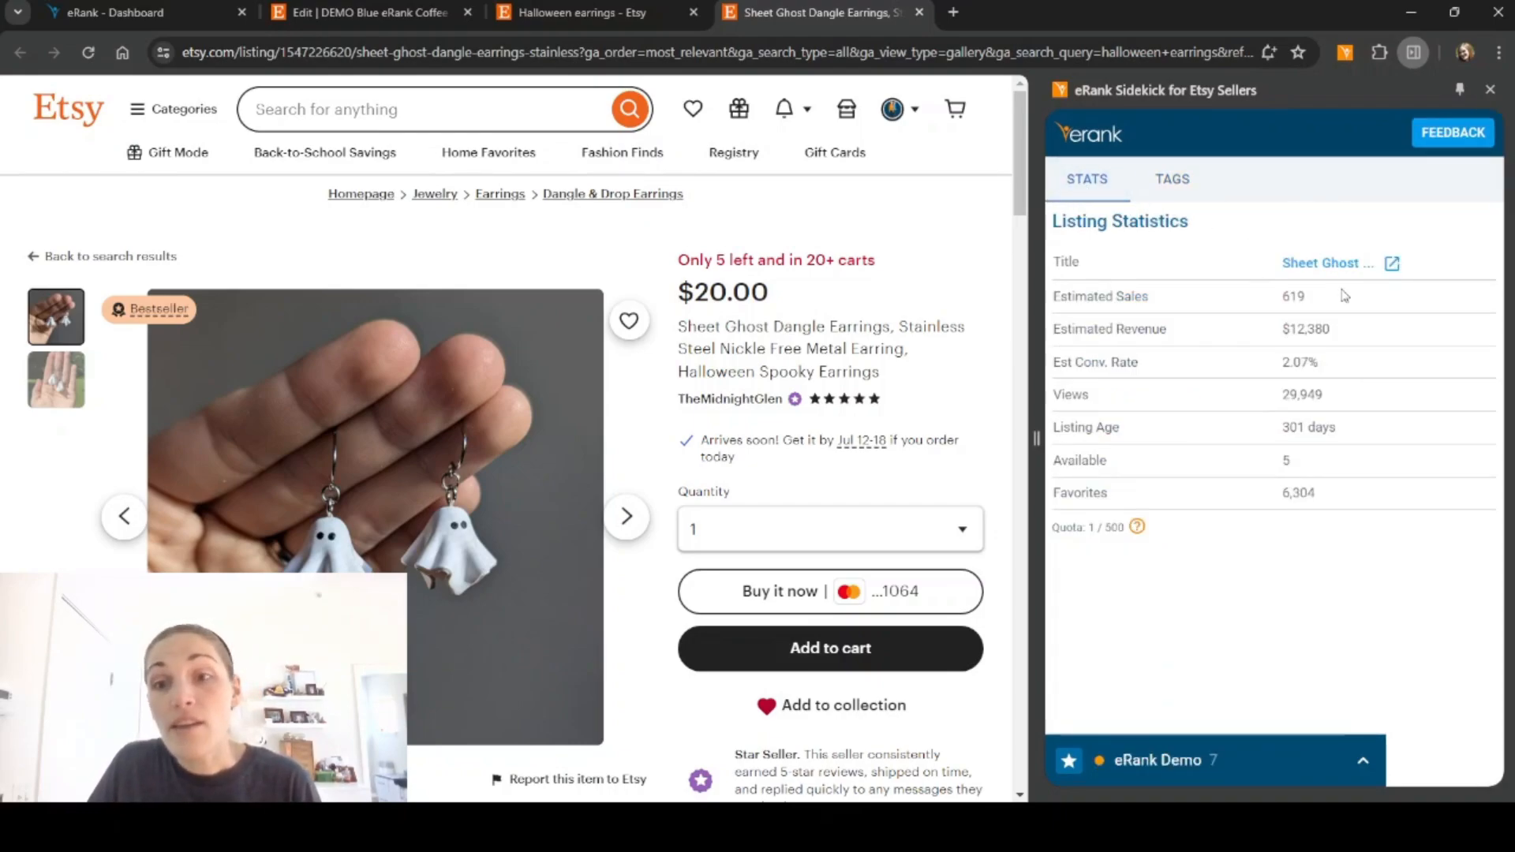
pyautogui.moveTo(1326, 272)
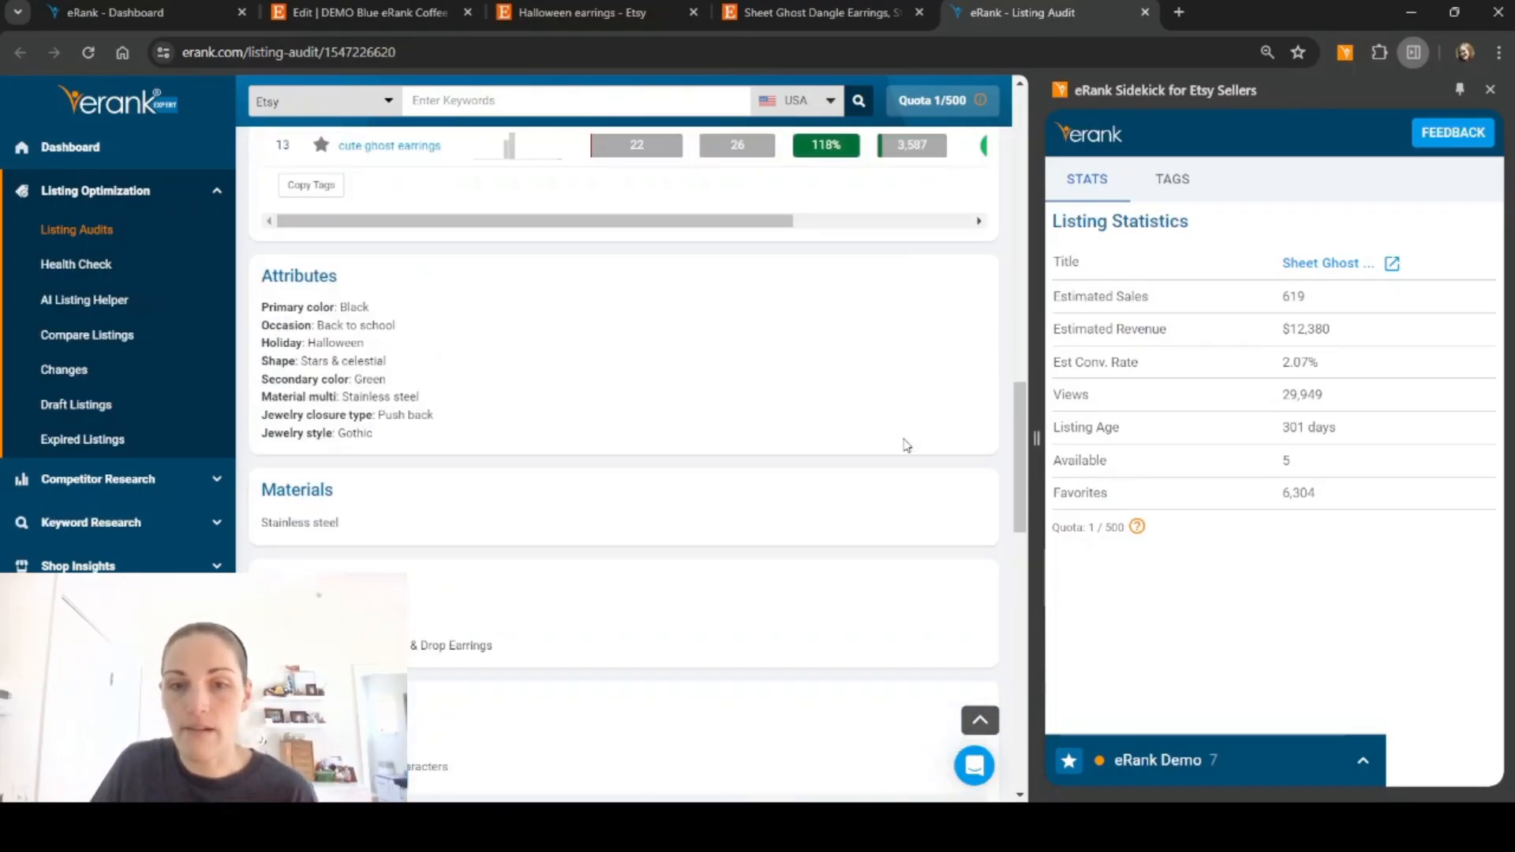
# - Scroll back up the Sheet Ghost earrings listing audit covering Halloween and stainless steel attributes
pyautogui.scroll(3)
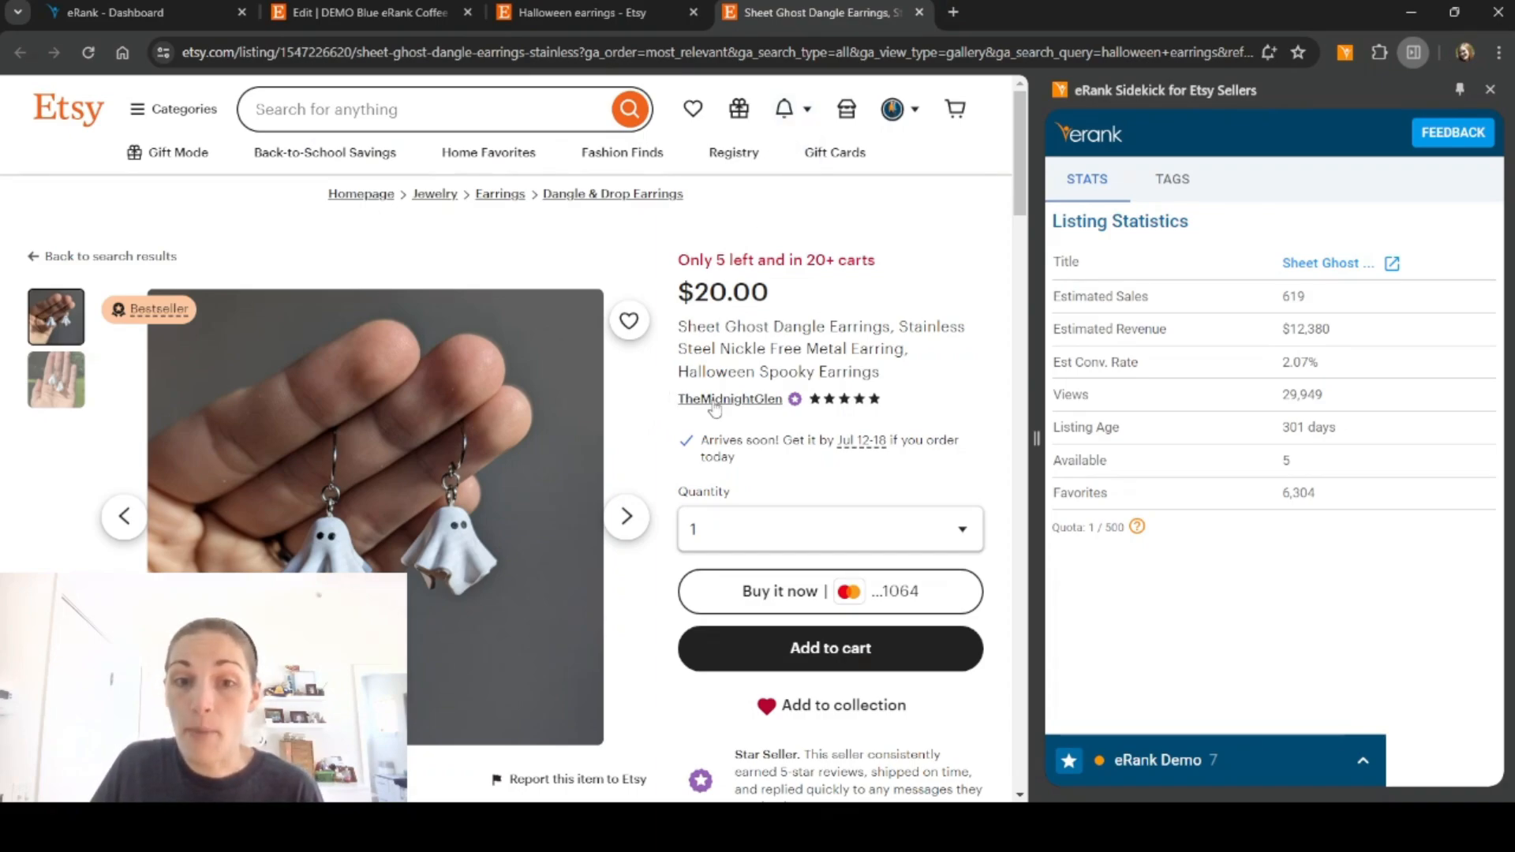
# - Open TheMidnightGlen's shop (1,891 sales) and review its tags and listings sorted by sales
pyautogui.click(729, 399)
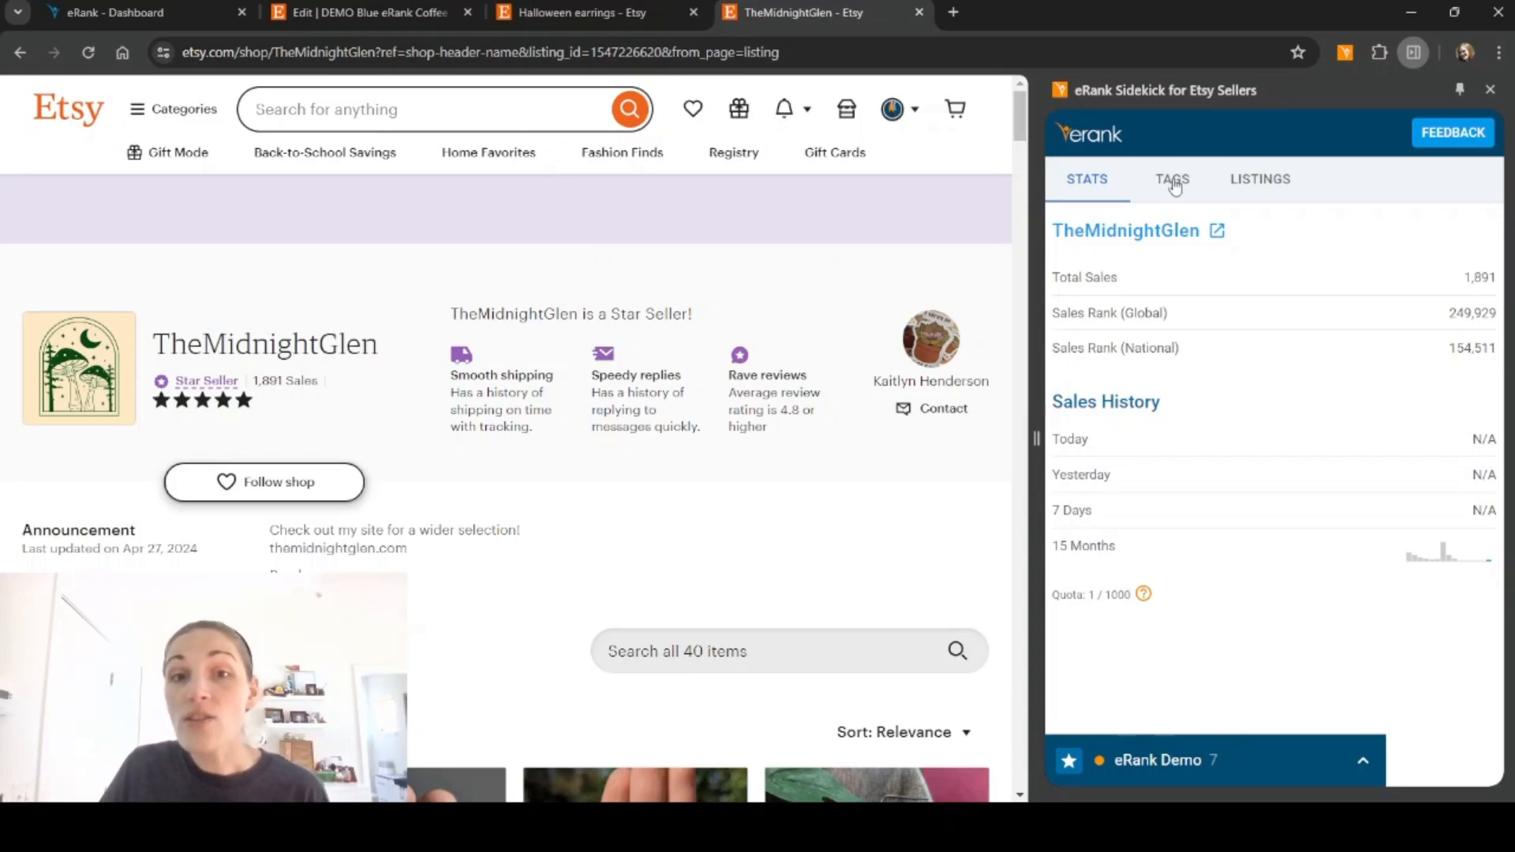
pyautogui.click(1172, 179)
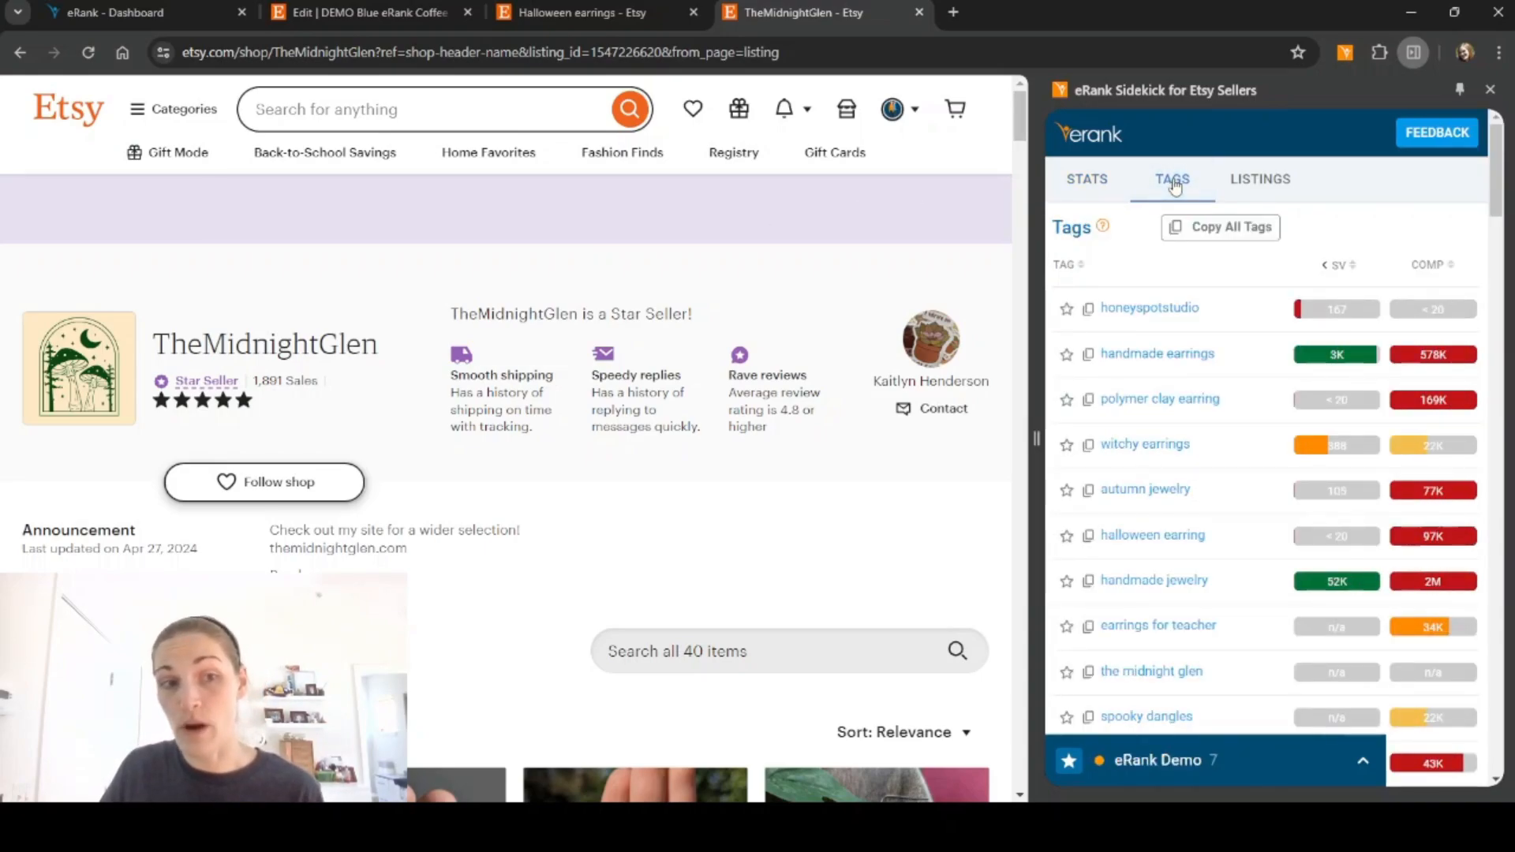
pyautogui.click(1260, 179)
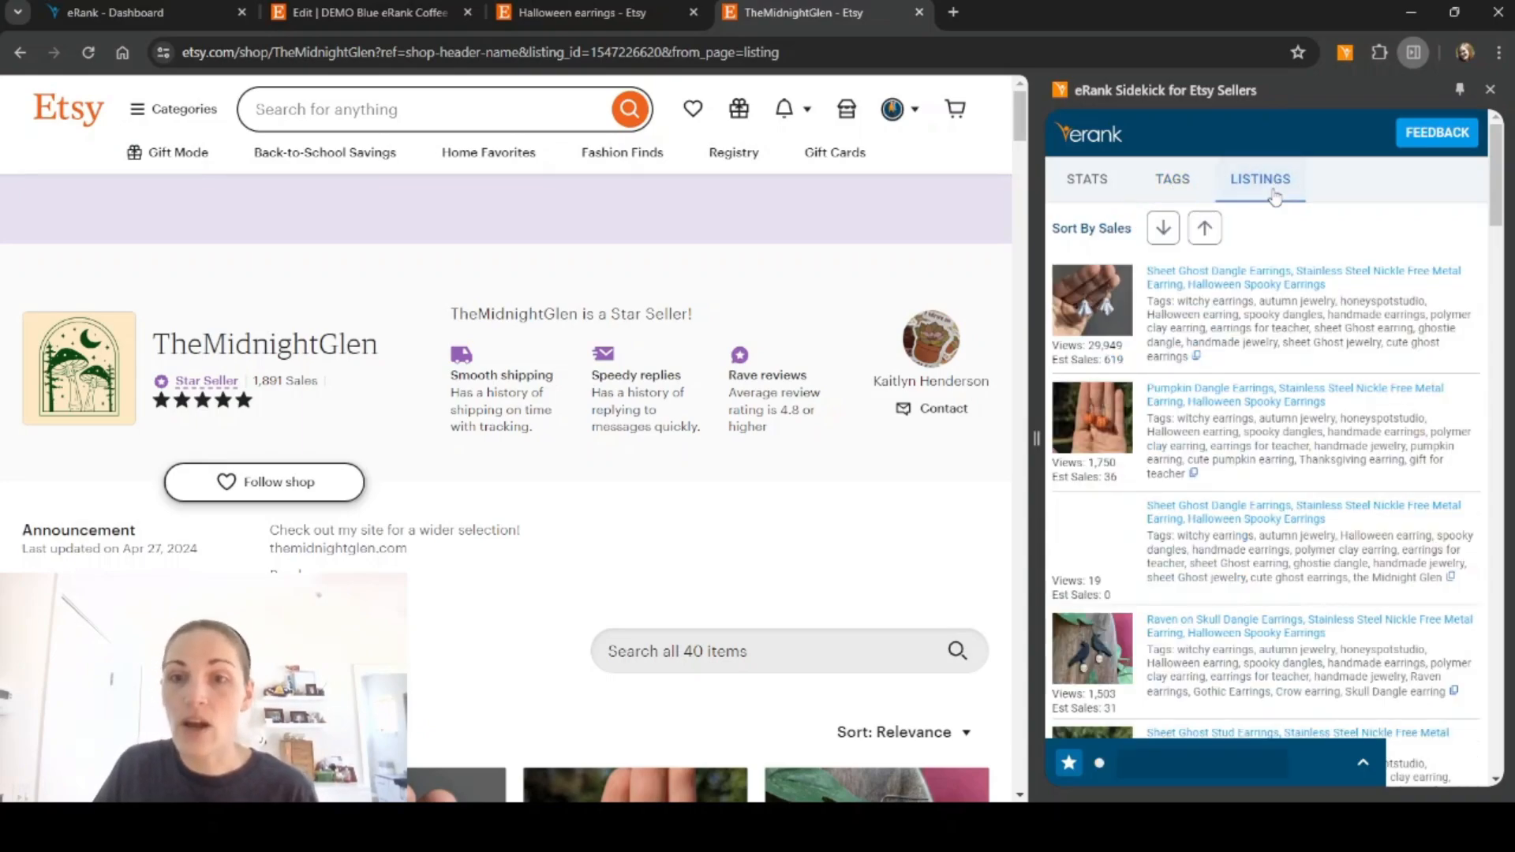
pyautogui.scroll(-3)
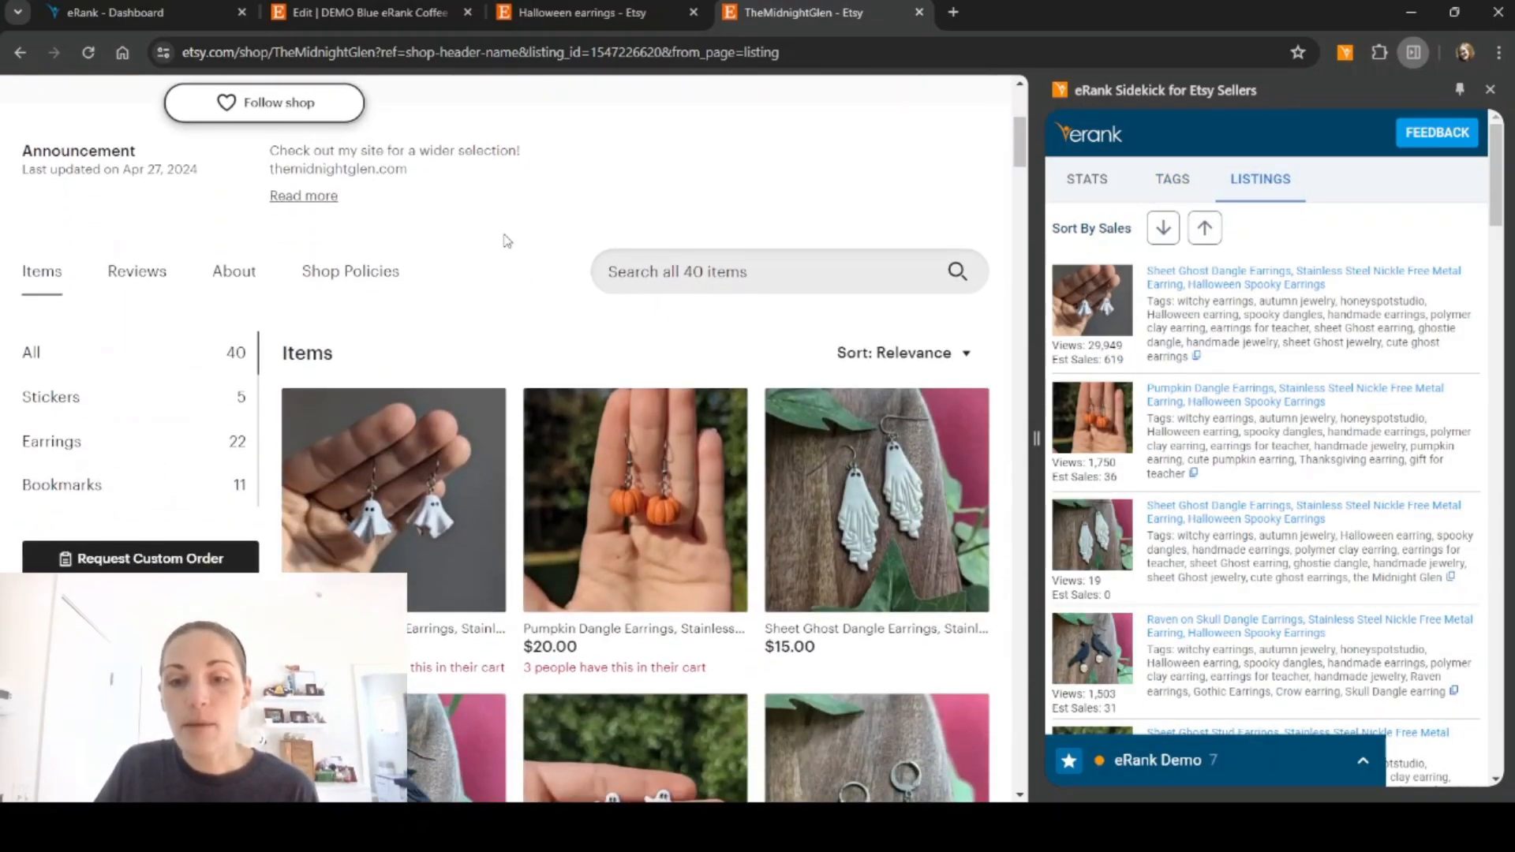
pyautogui.scroll(-3)
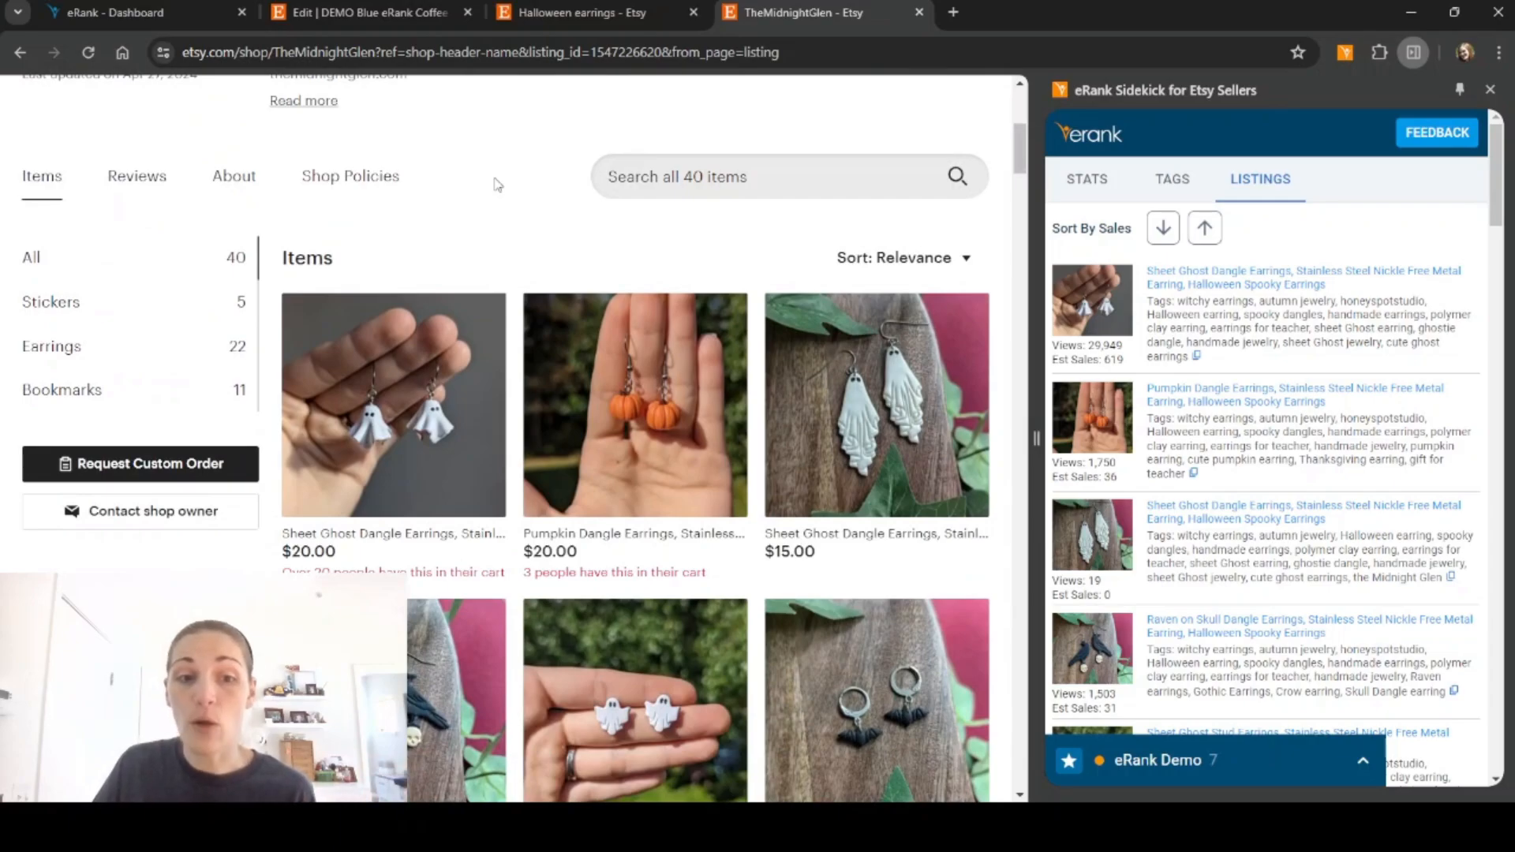
pyautogui.moveTo(513, 192)
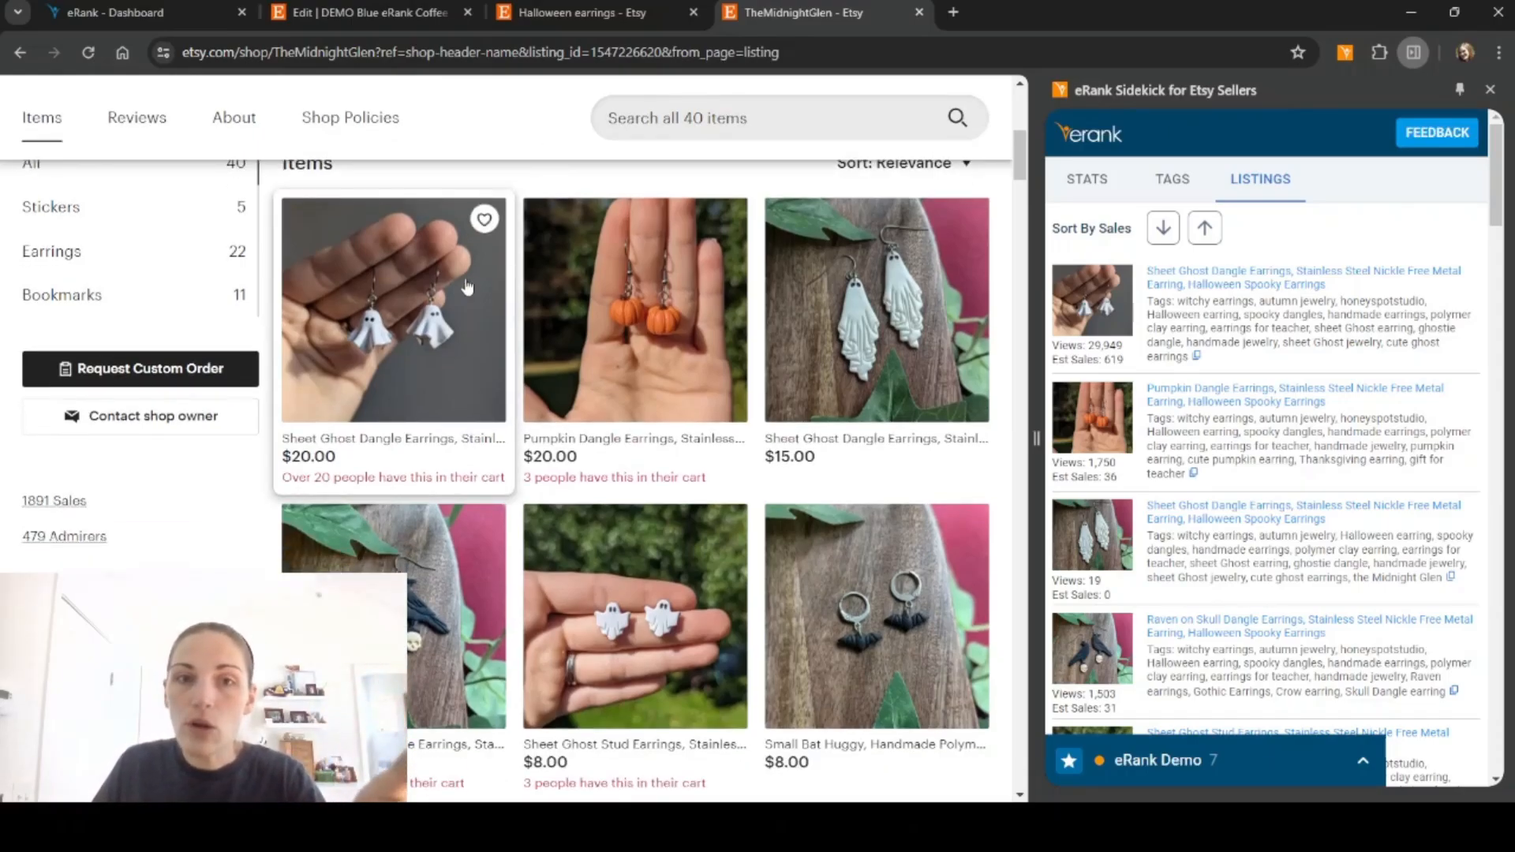
pyautogui.moveTo(675, 343)
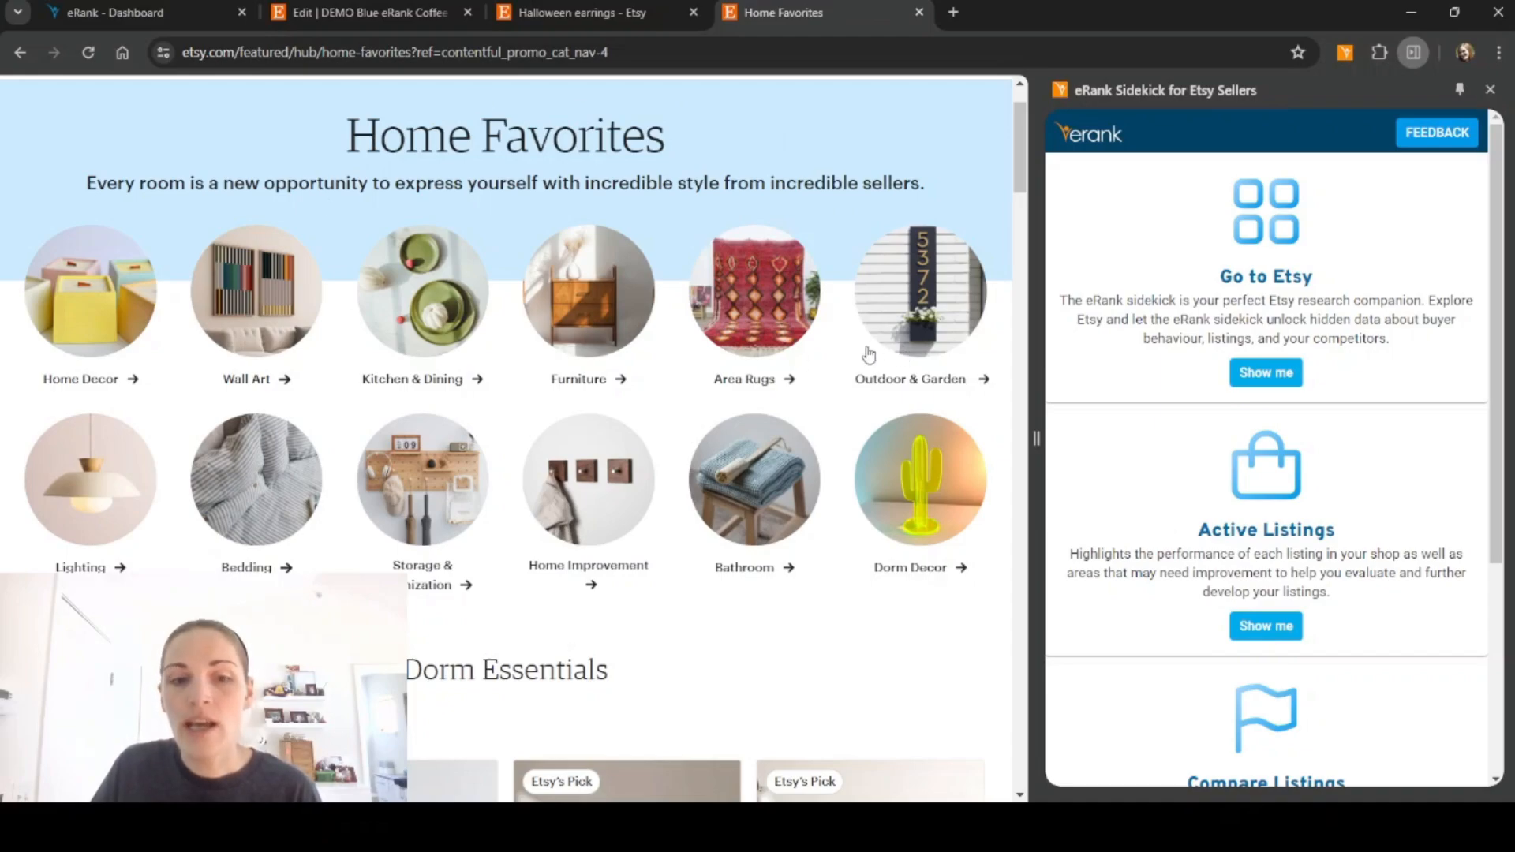
# - Browse the Home Favorites Dorm Essentials picks, then choose the Home Decor category
pyautogui.scroll(-3)
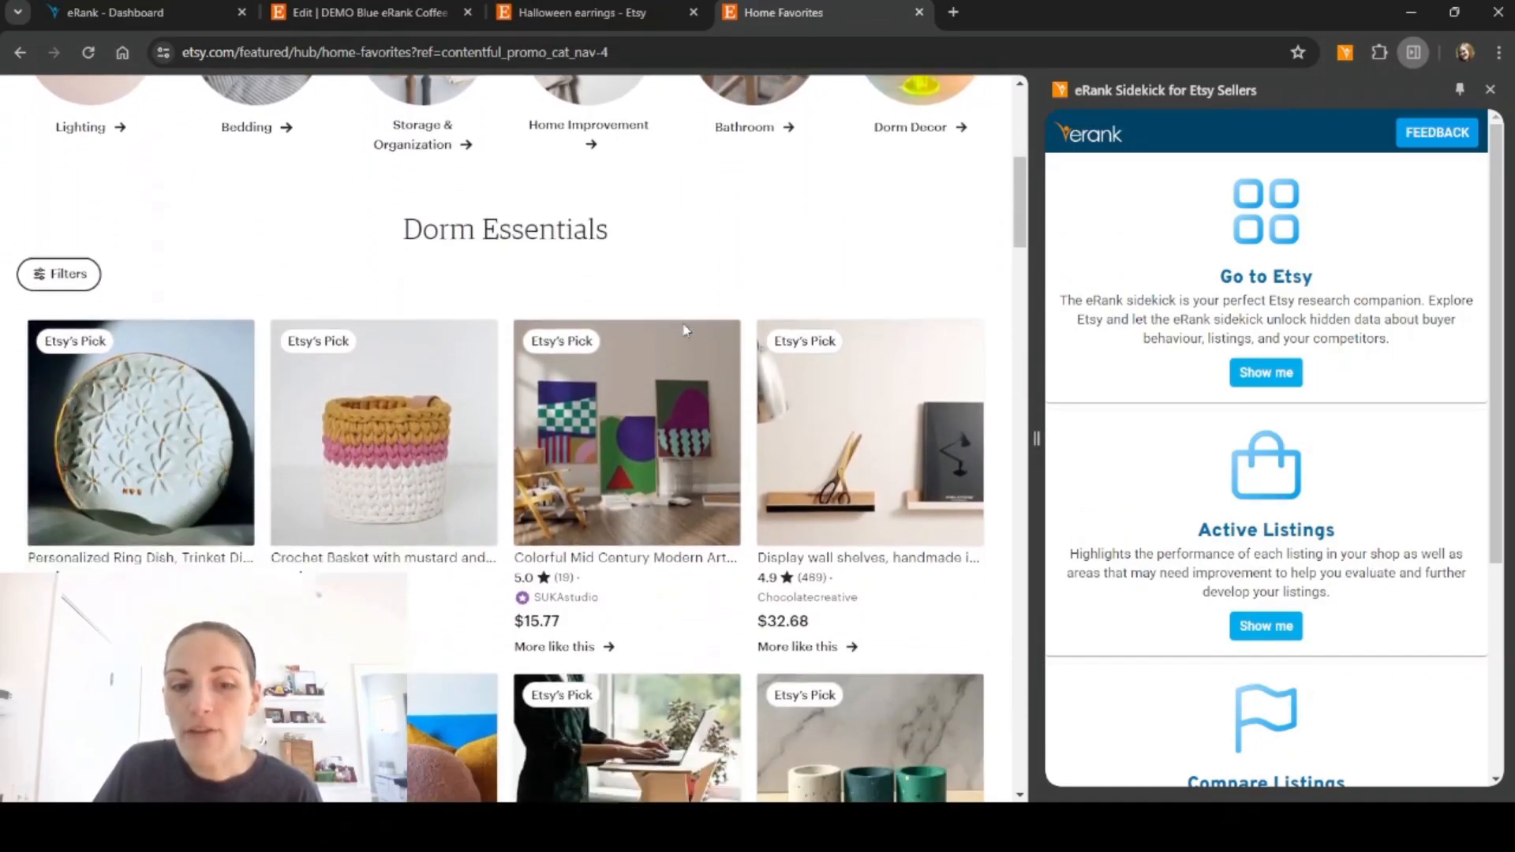
pyautogui.scroll(-3)
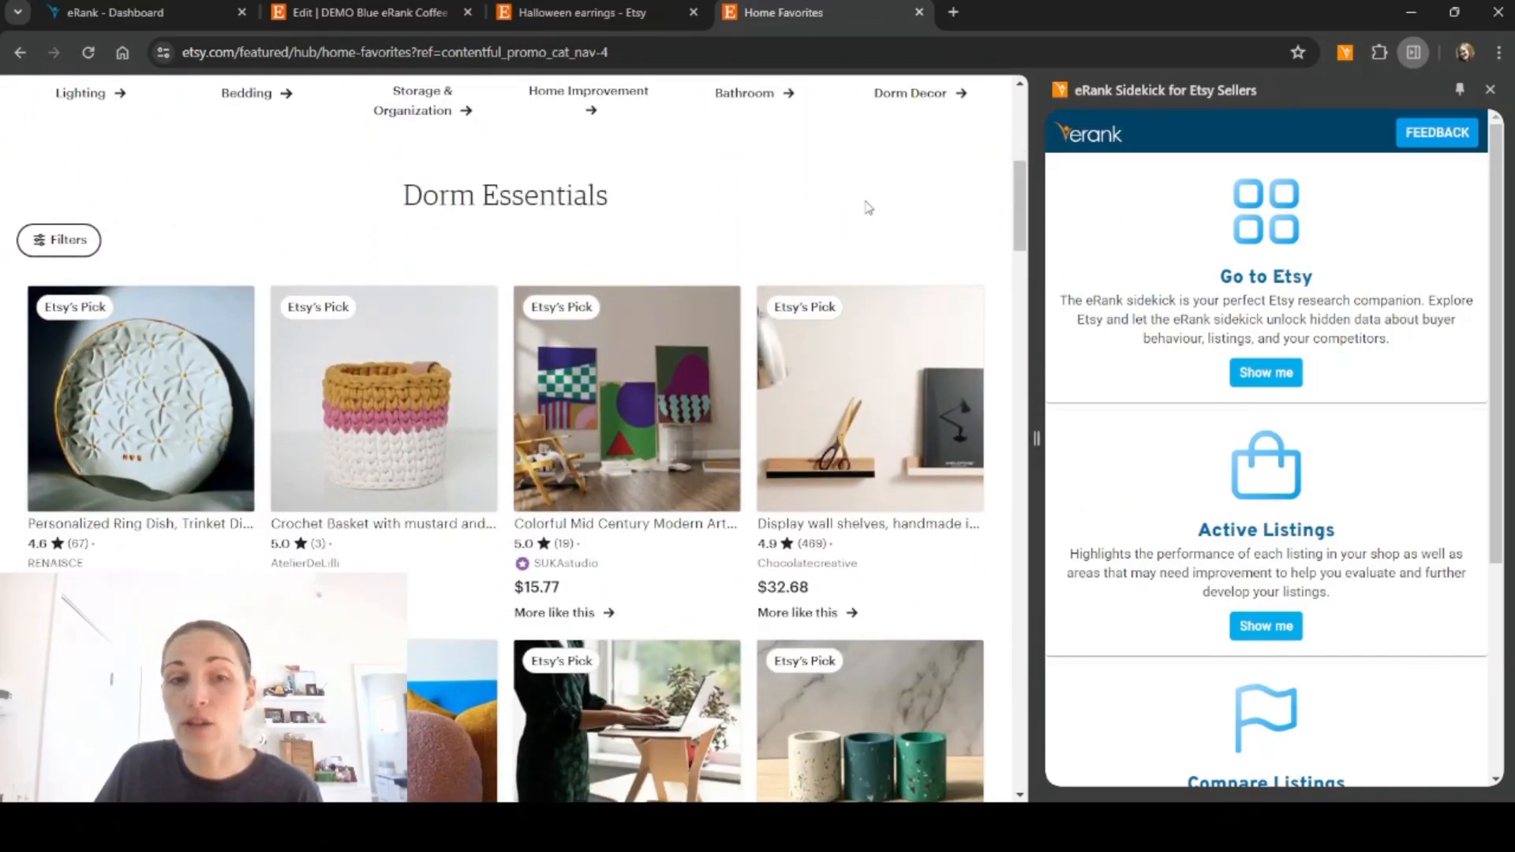
pyautogui.scroll(-3)
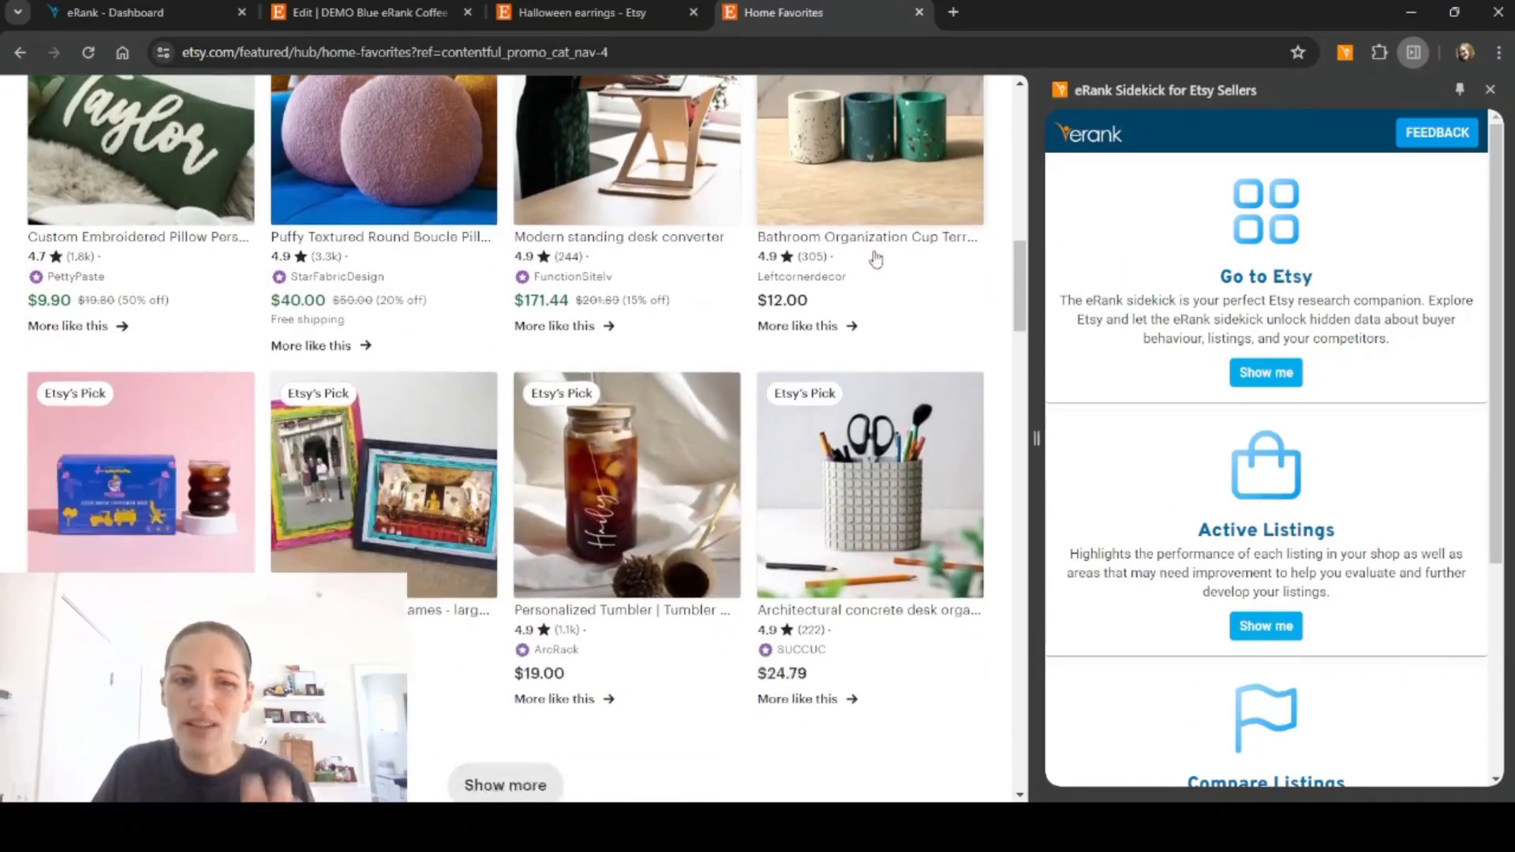
pyautogui.scroll(-3)
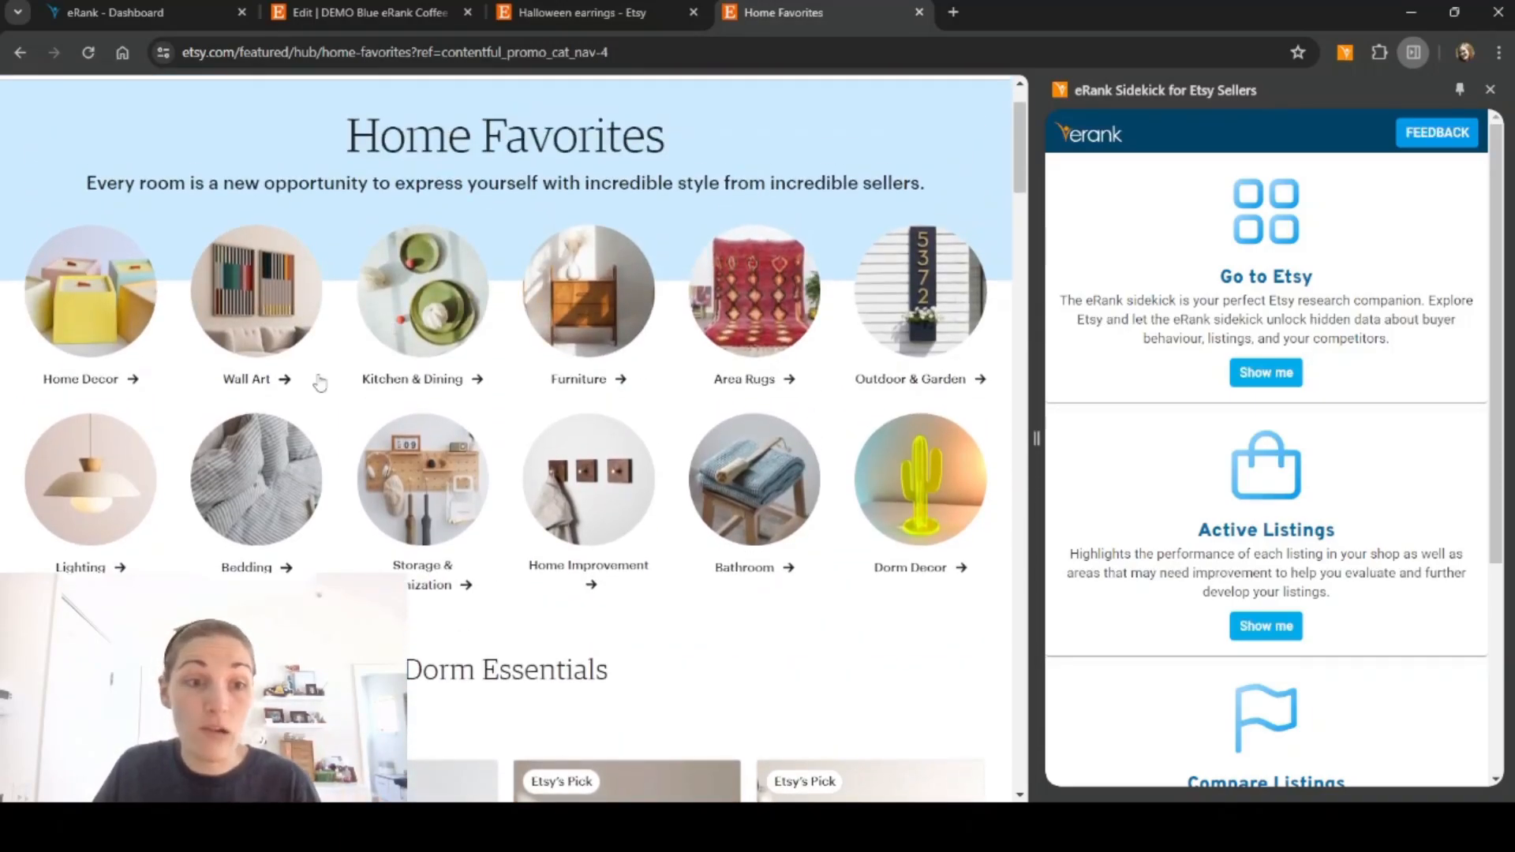
pyautogui.click(81, 379)
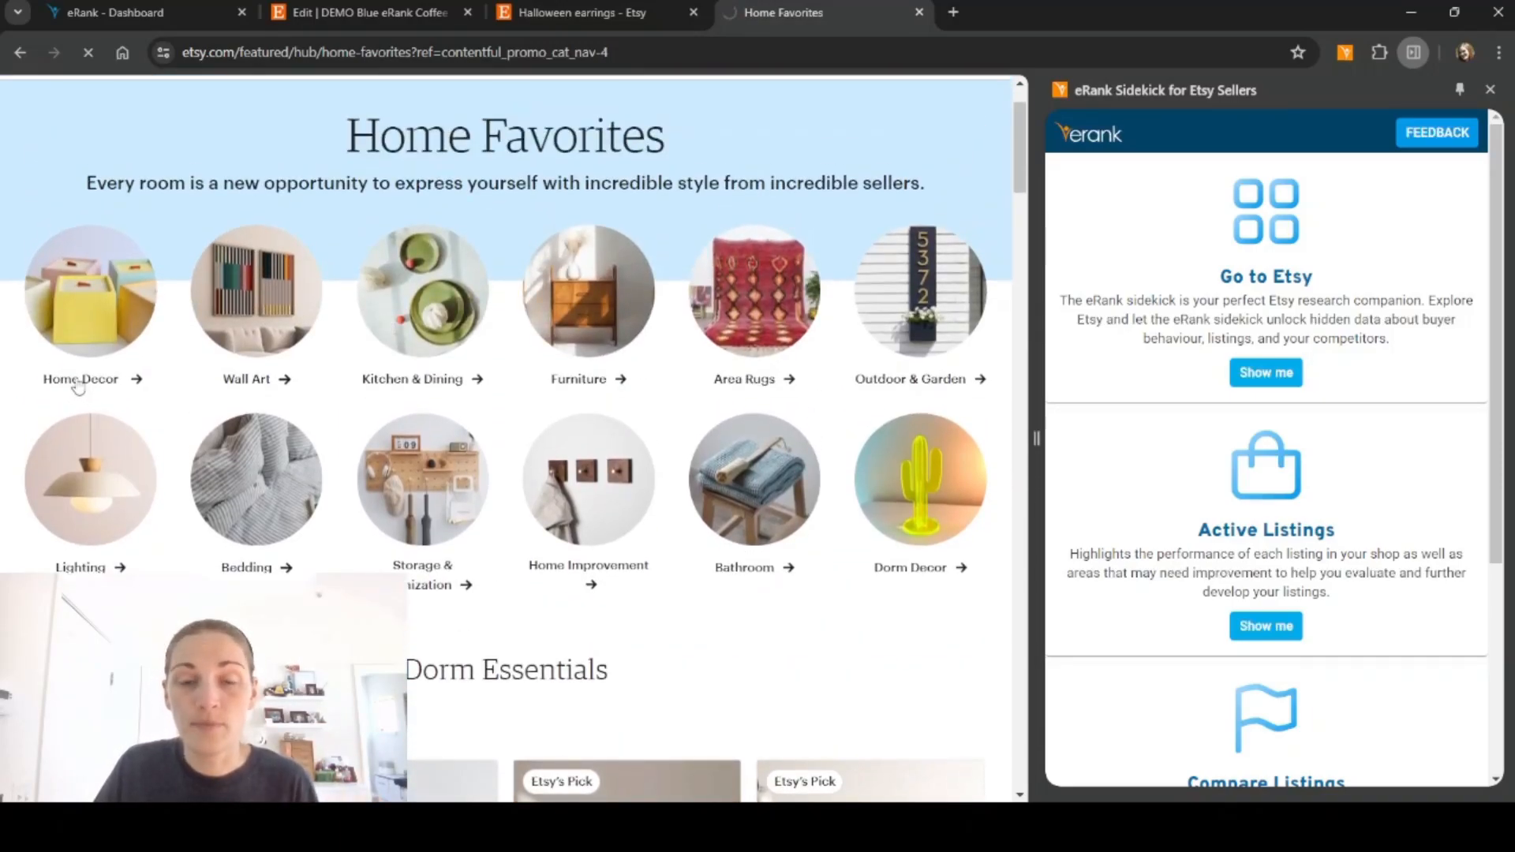
# - Open the Home Decor results and scroll its stats, including 80,298 average searches
pyautogui.click(81, 379)
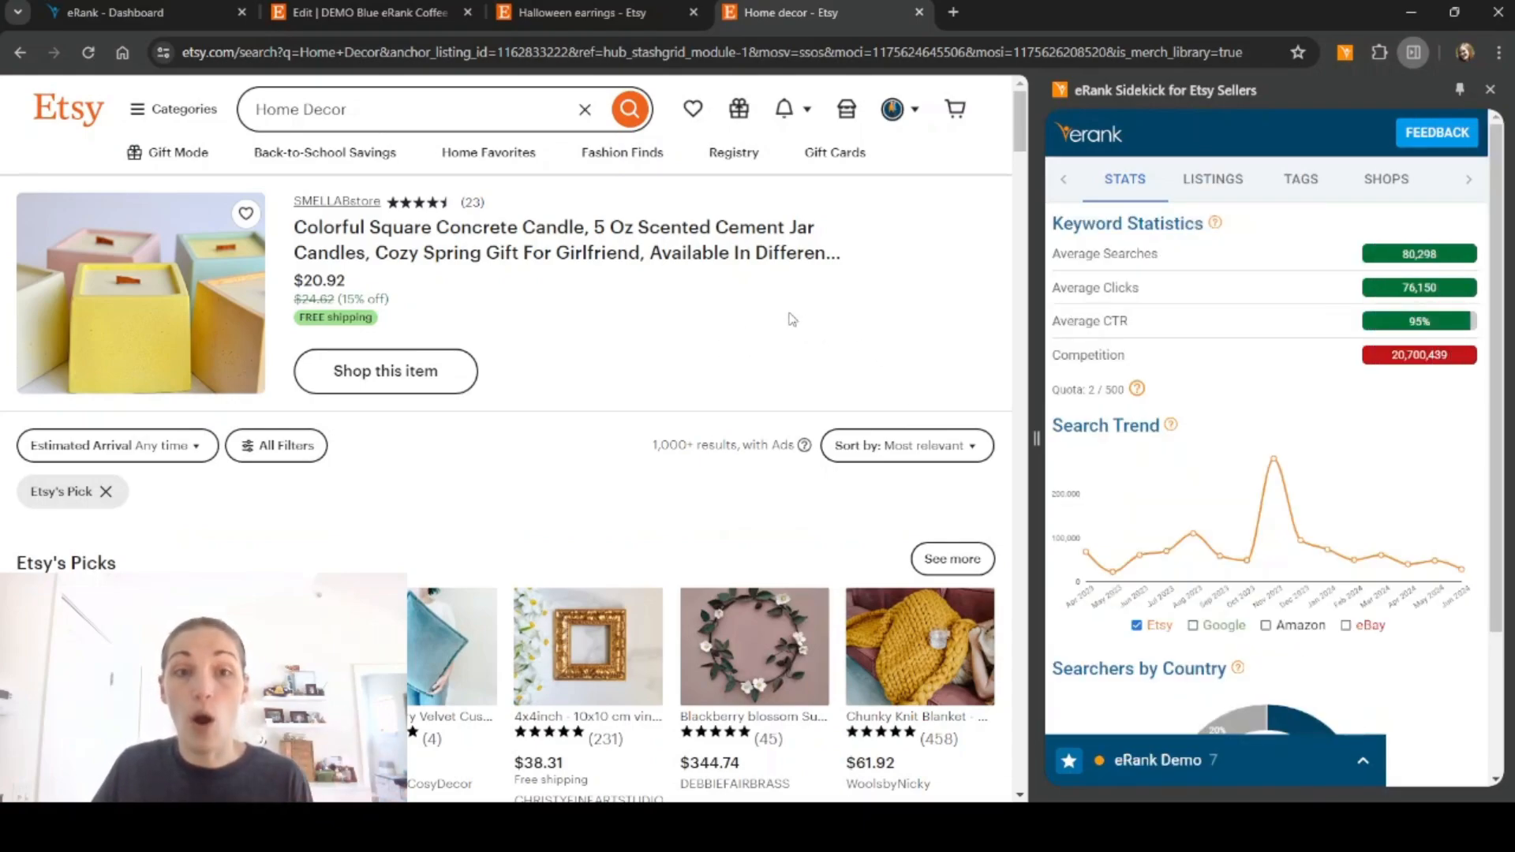
pyautogui.moveTo(646, 253)
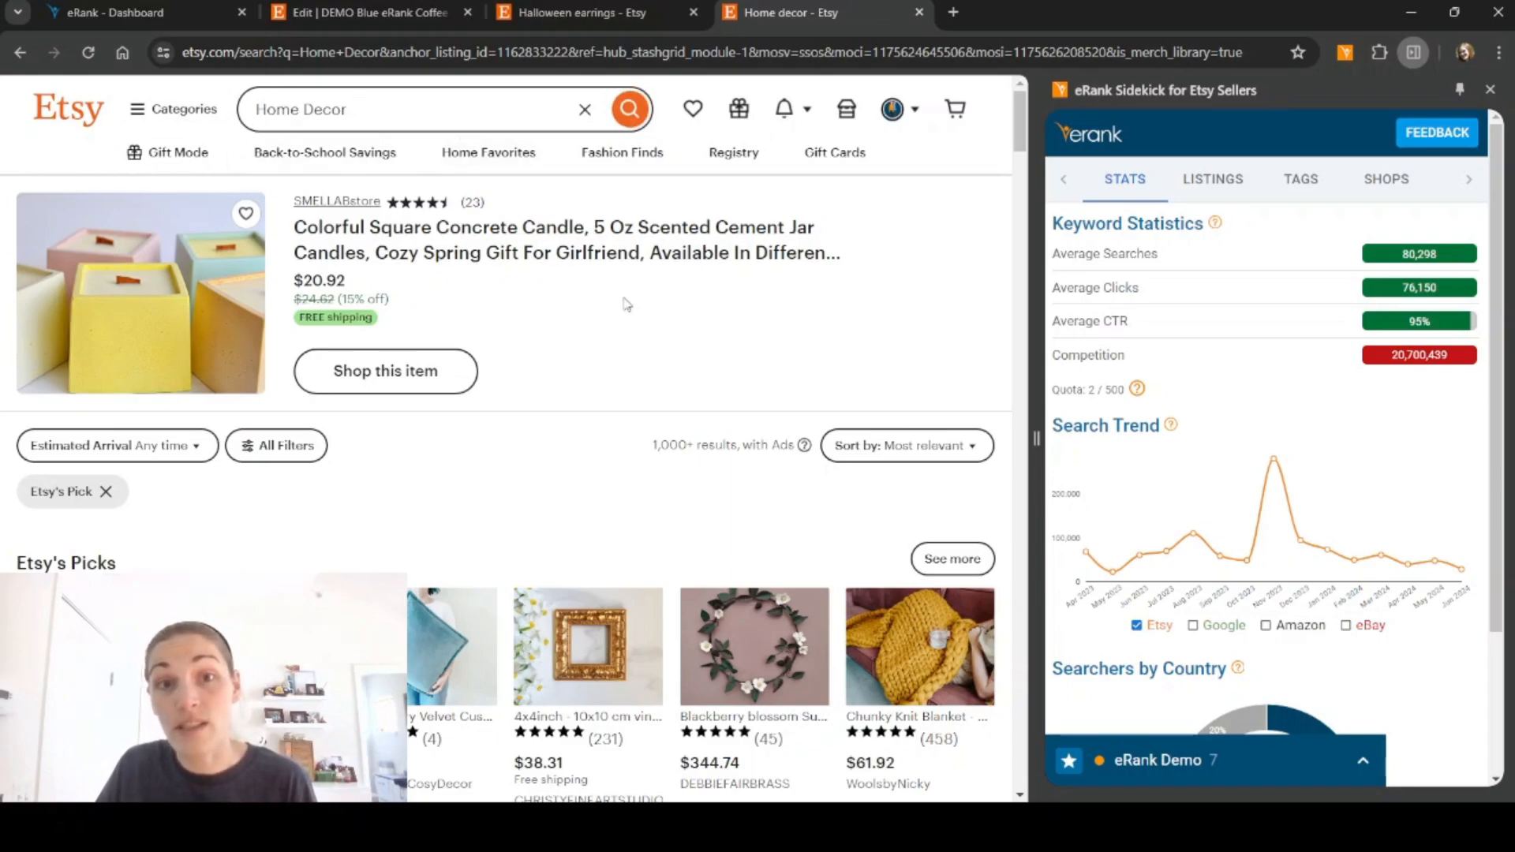
pyautogui.scroll(-3)
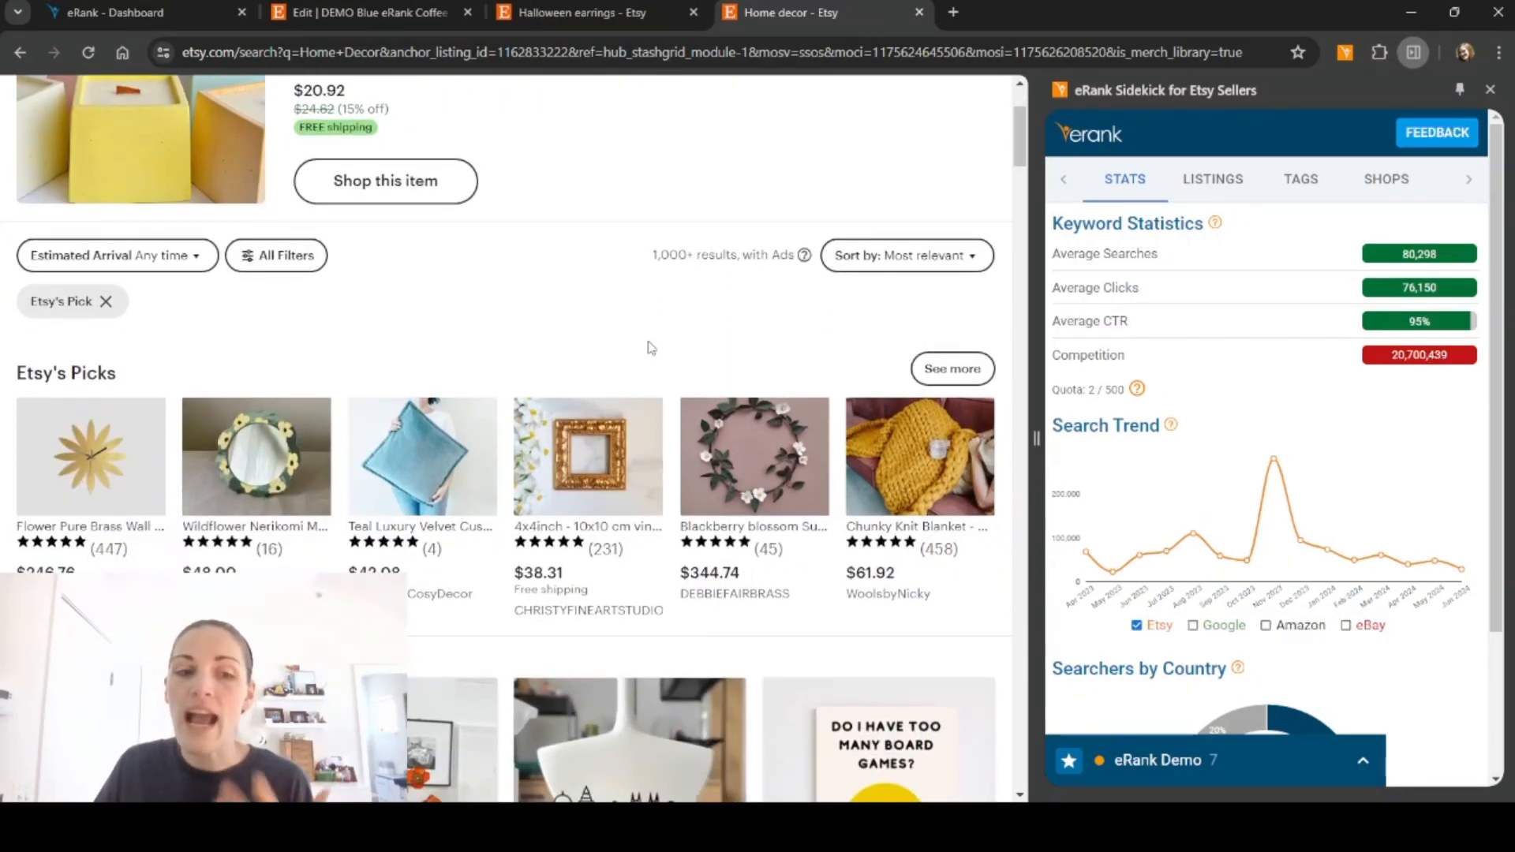
pyautogui.moveTo(995, 326)
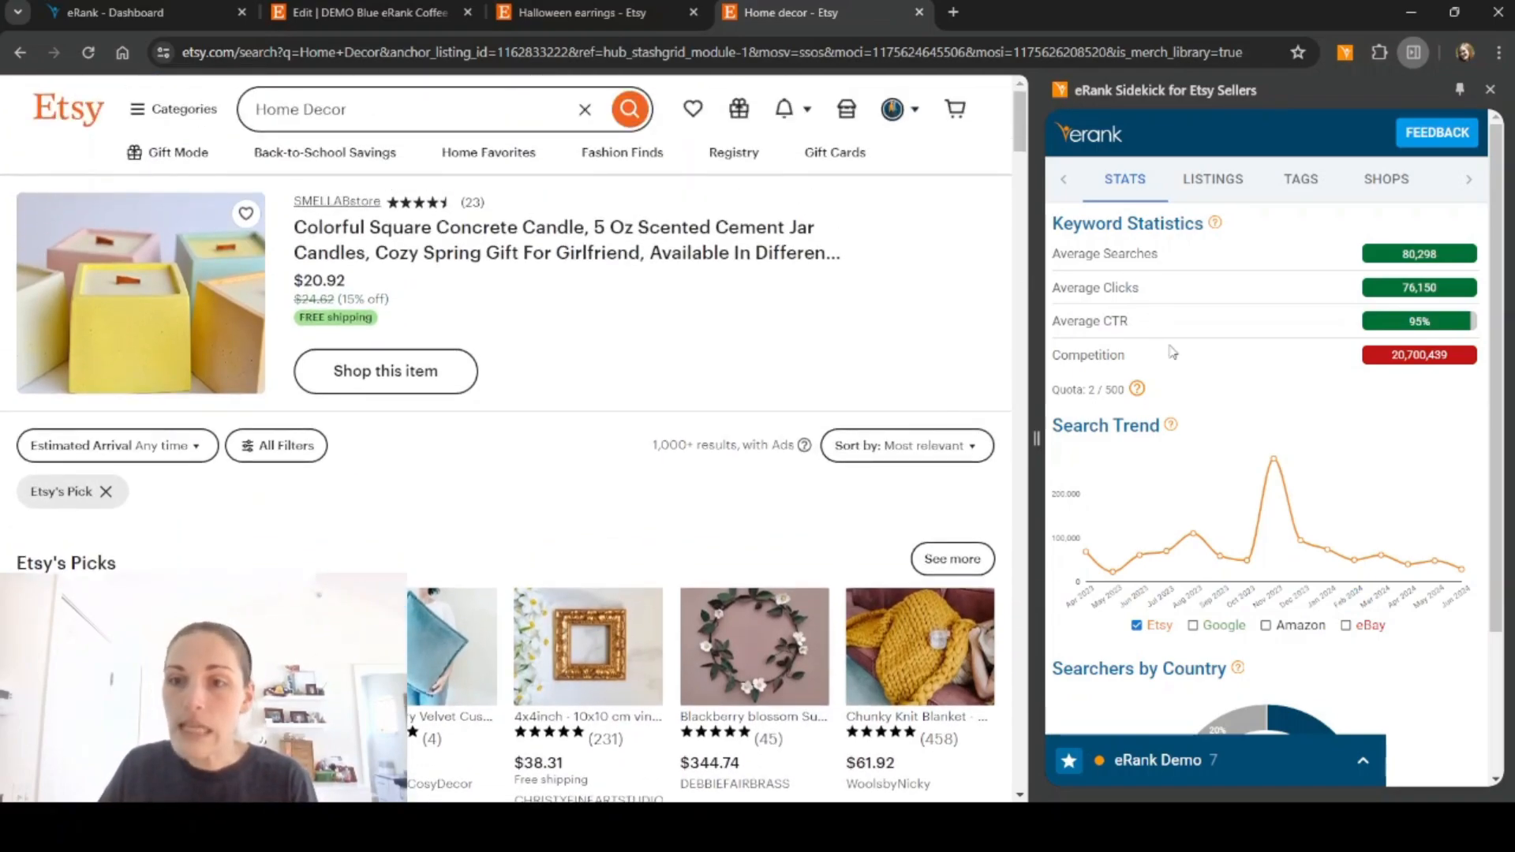
pyautogui.scroll(-3)
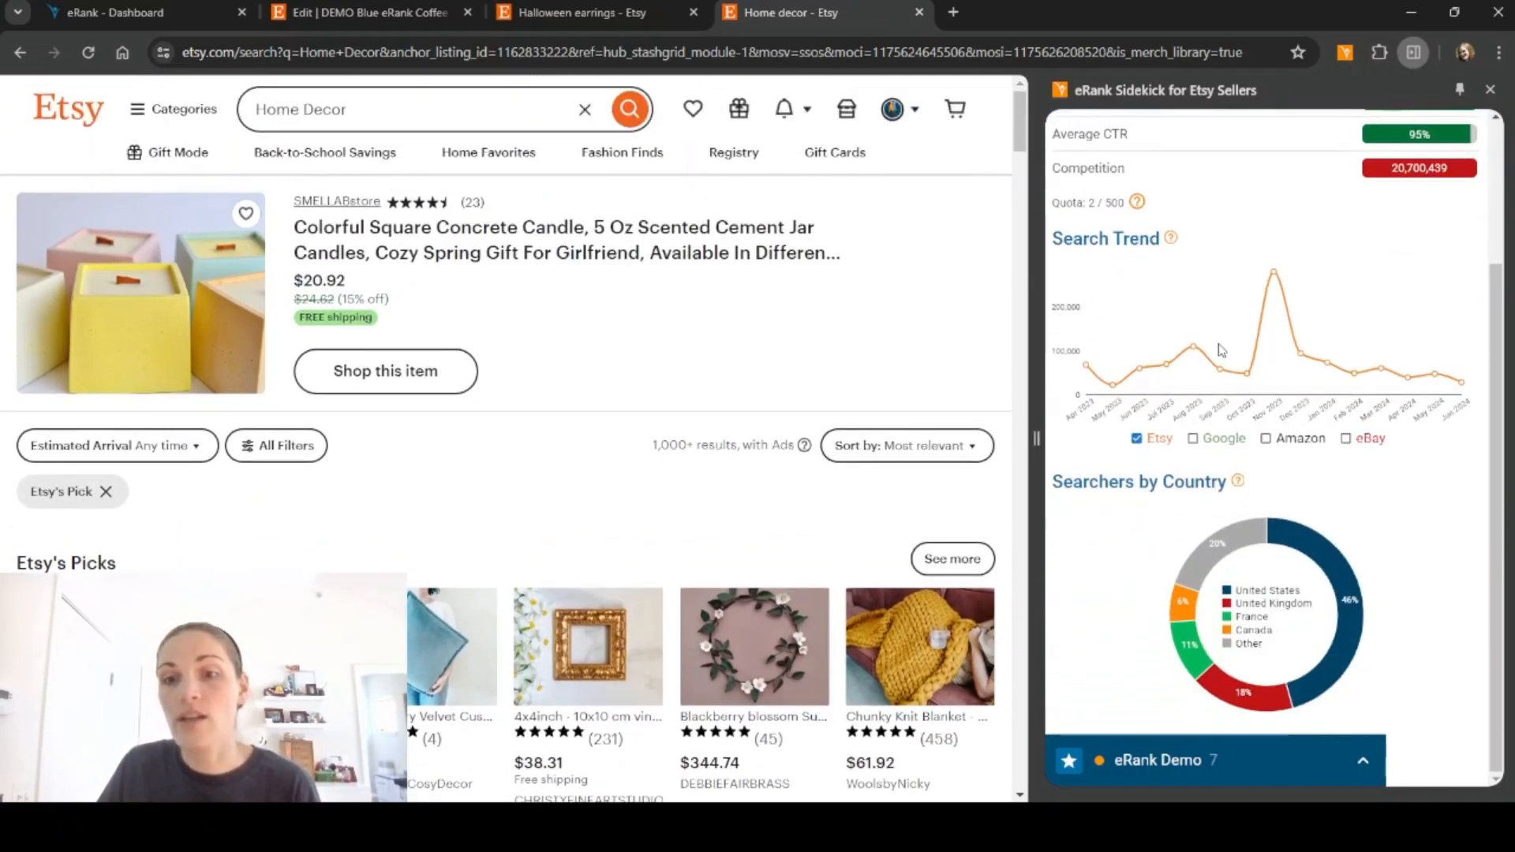
# - Review Home Decor's top listings, tags and competing shops, then return to the first tab
pyautogui.click(1213, 179)
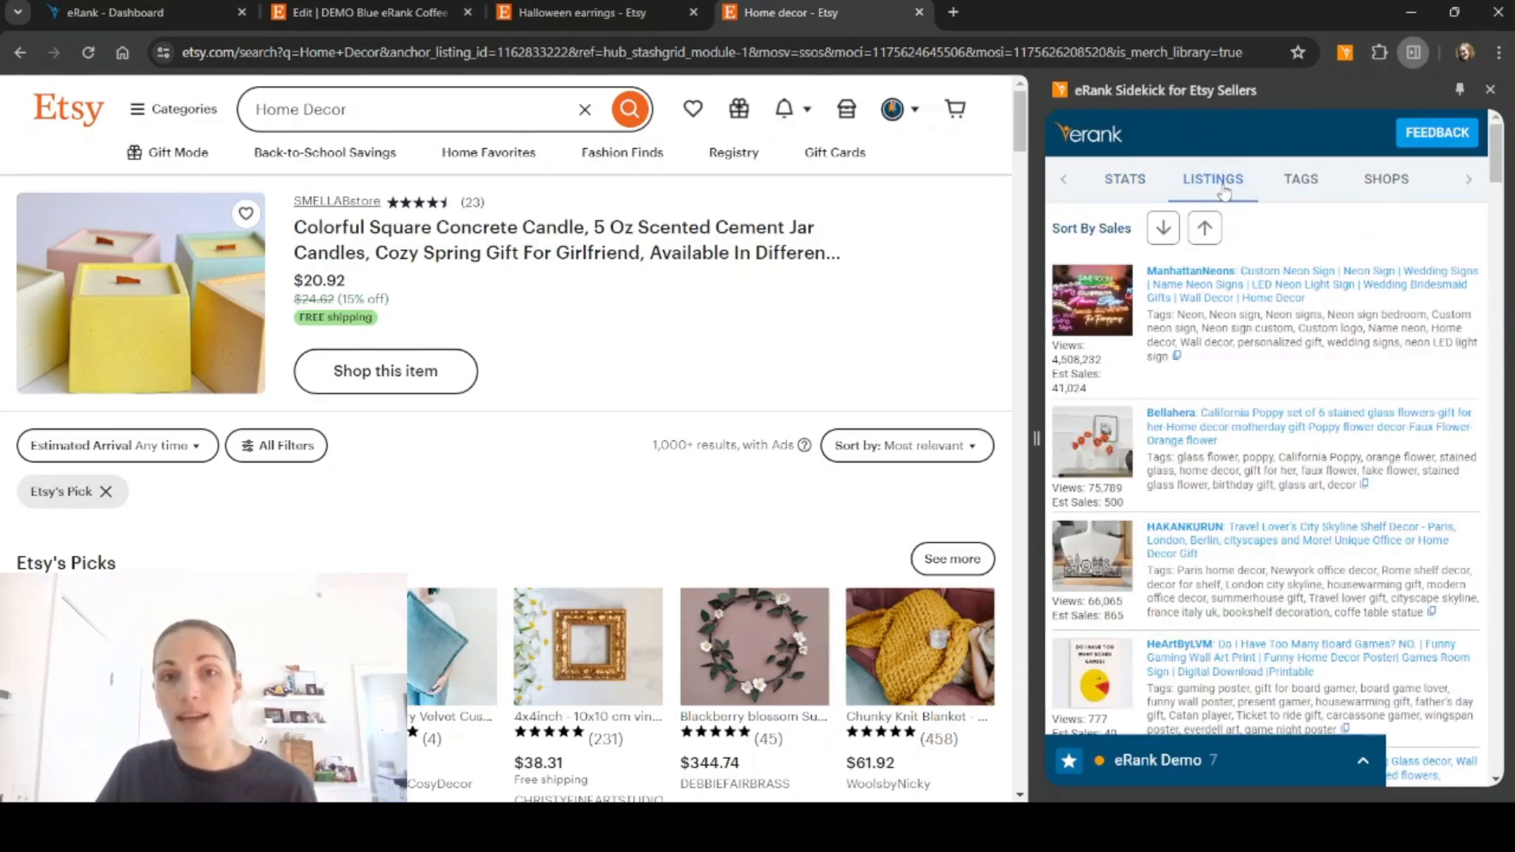
pyautogui.click(1300, 179)
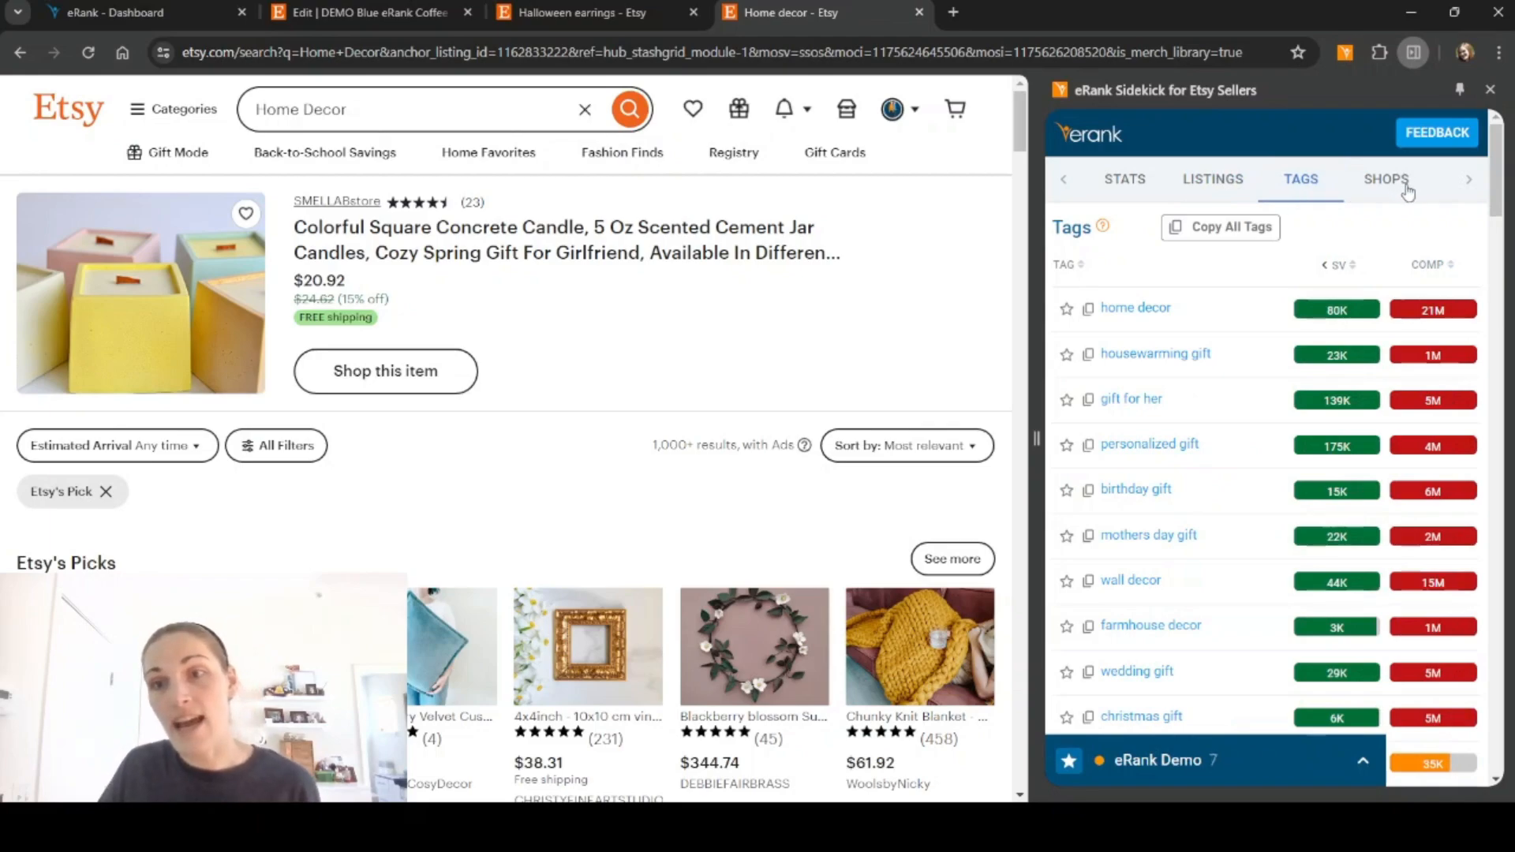
pyautogui.click(1386, 179)
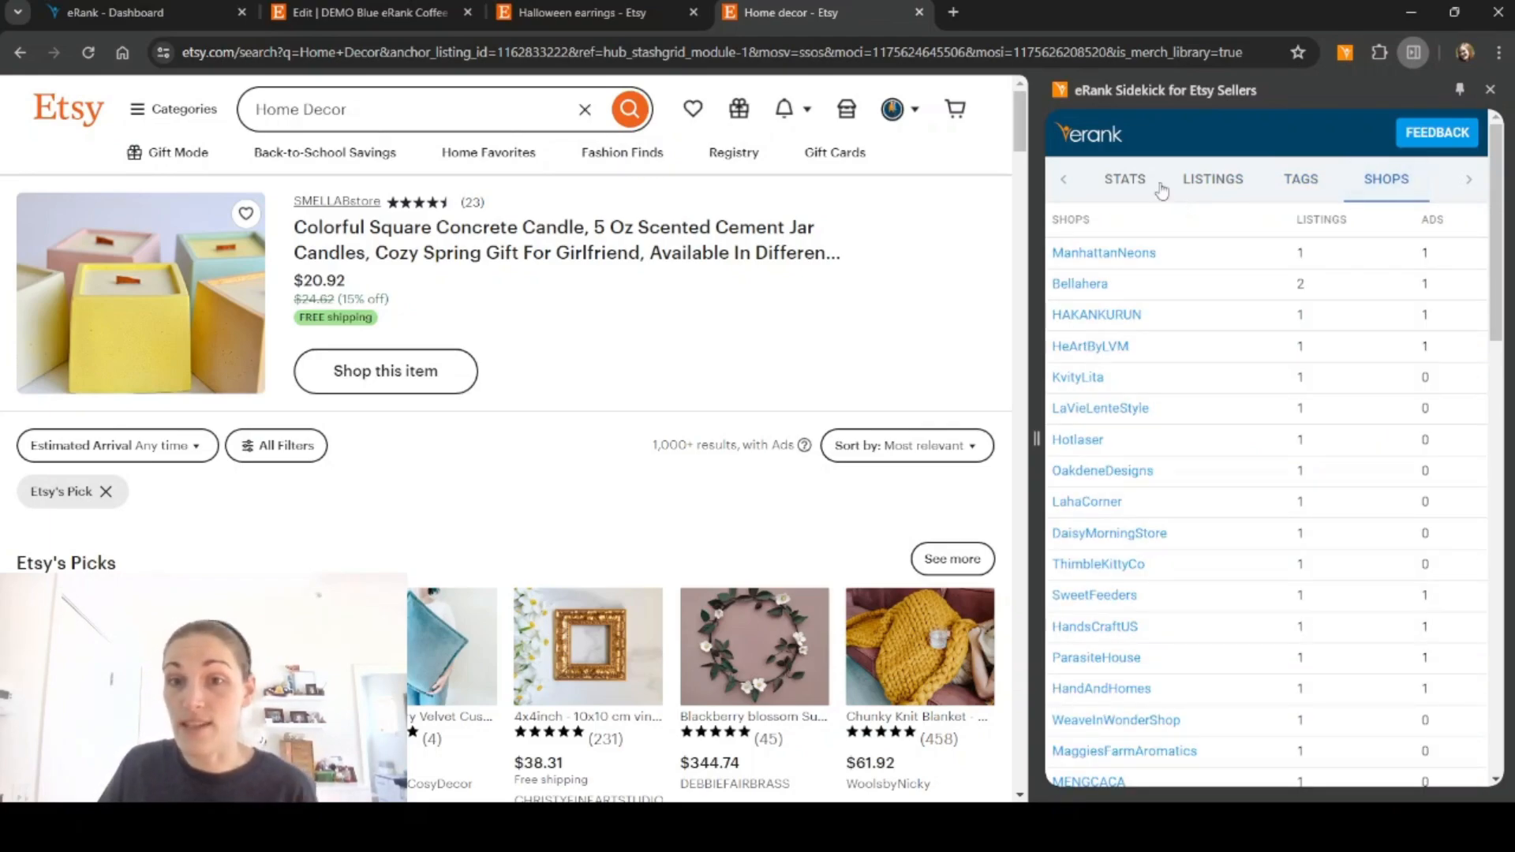
pyautogui.click(1123, 179)
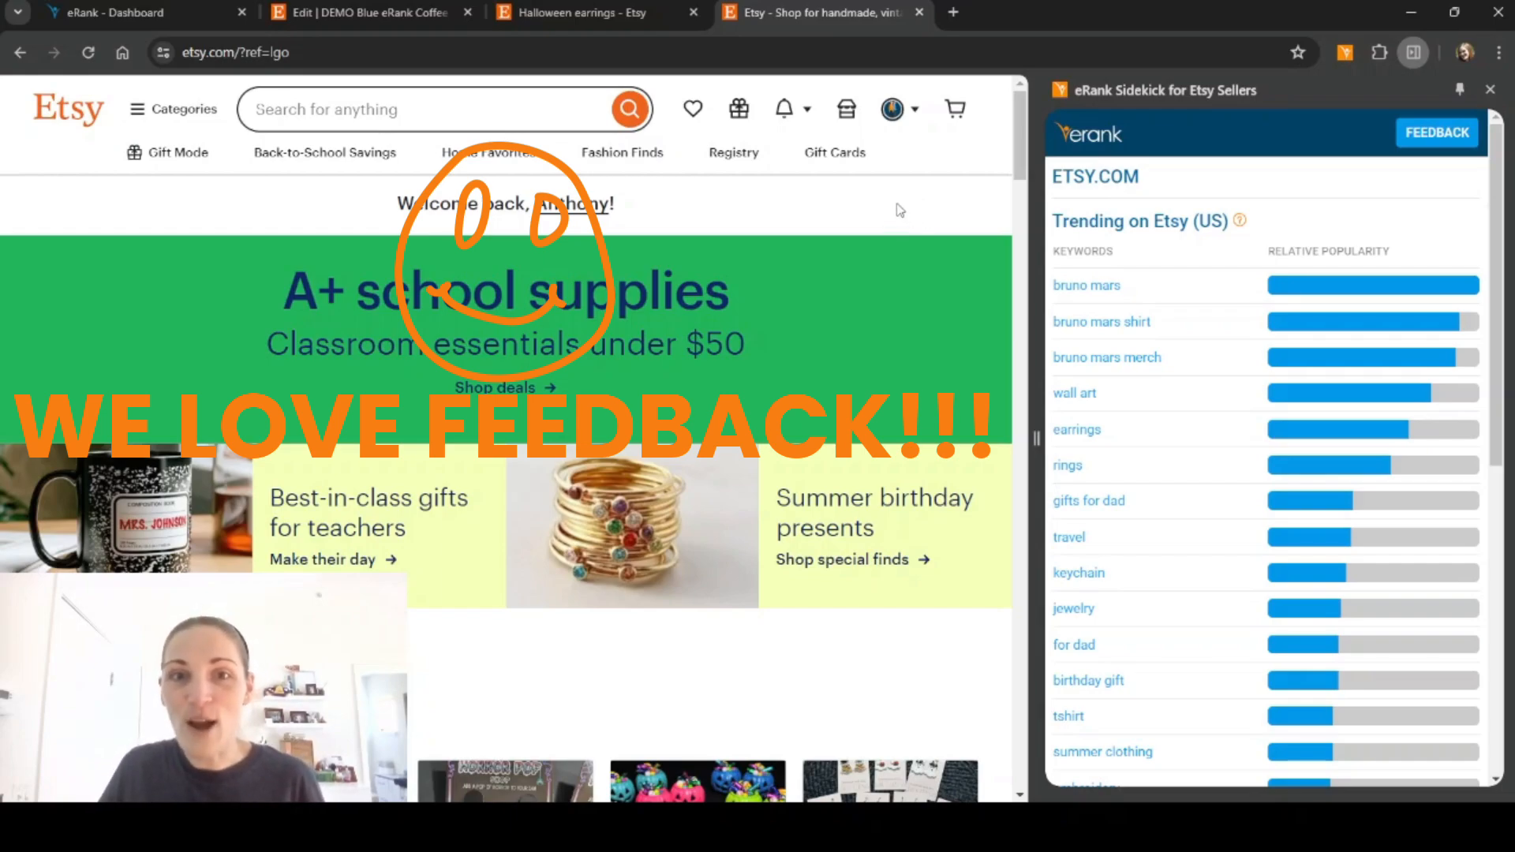
pyautogui.moveTo(783, 220)
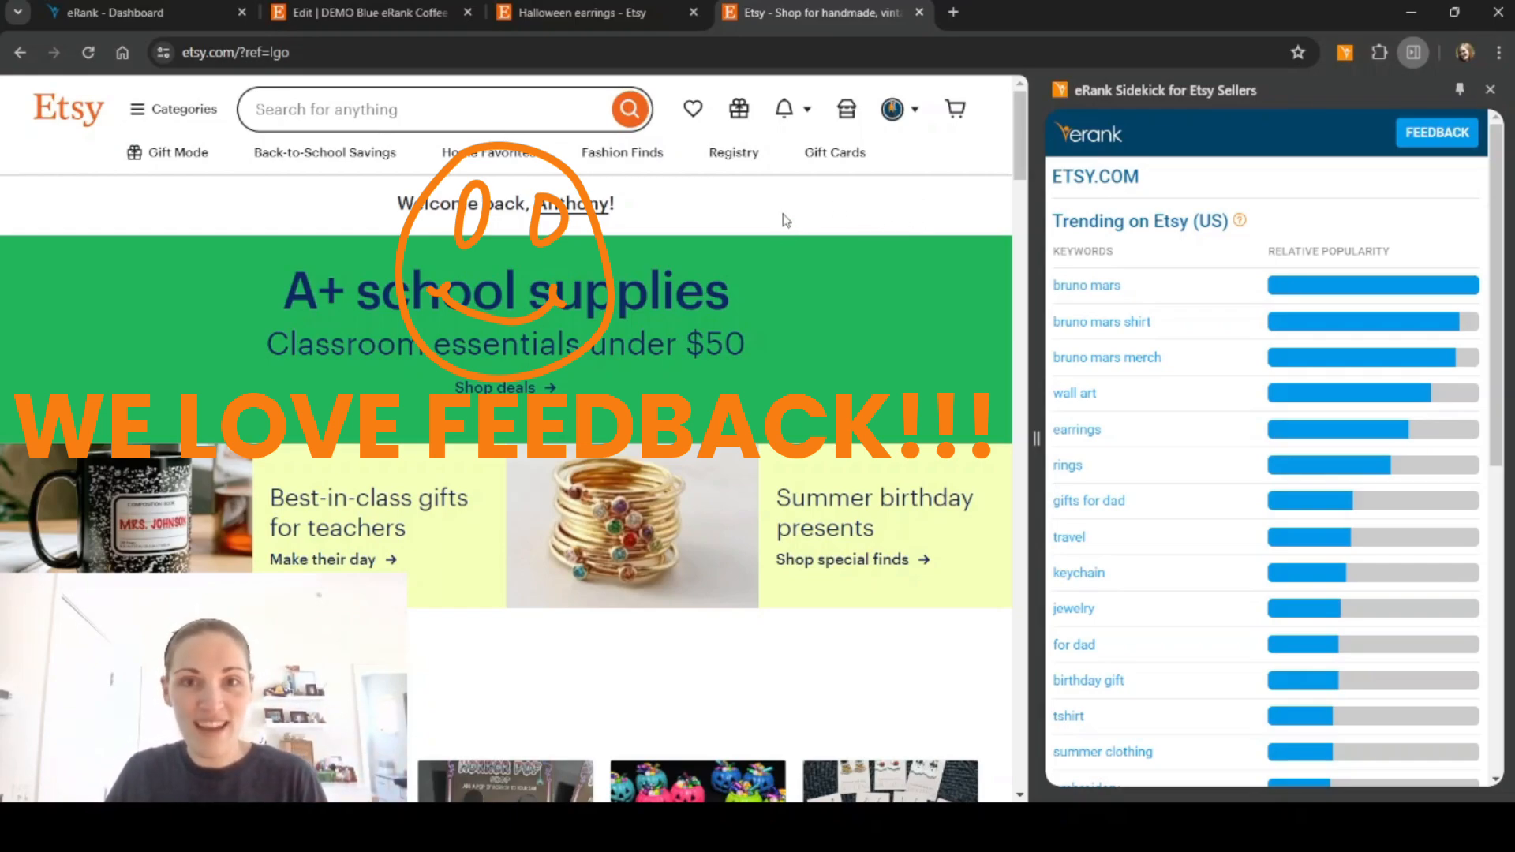